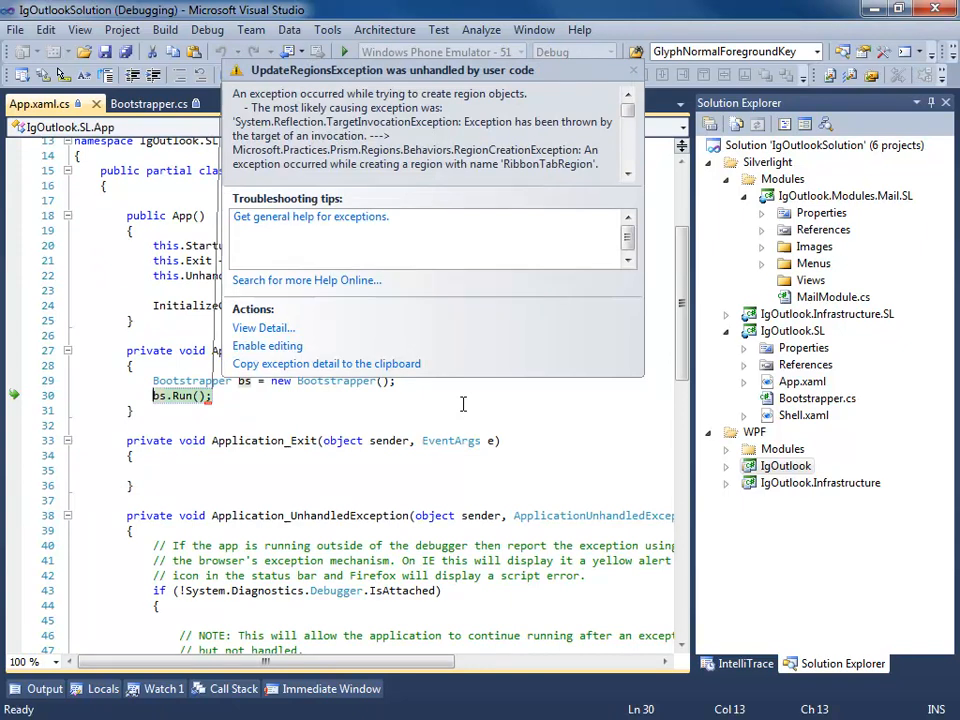
Select the failing RibbonTabRegion name, dismiss the exception helper, and stop debugging
double_click(548, 164)
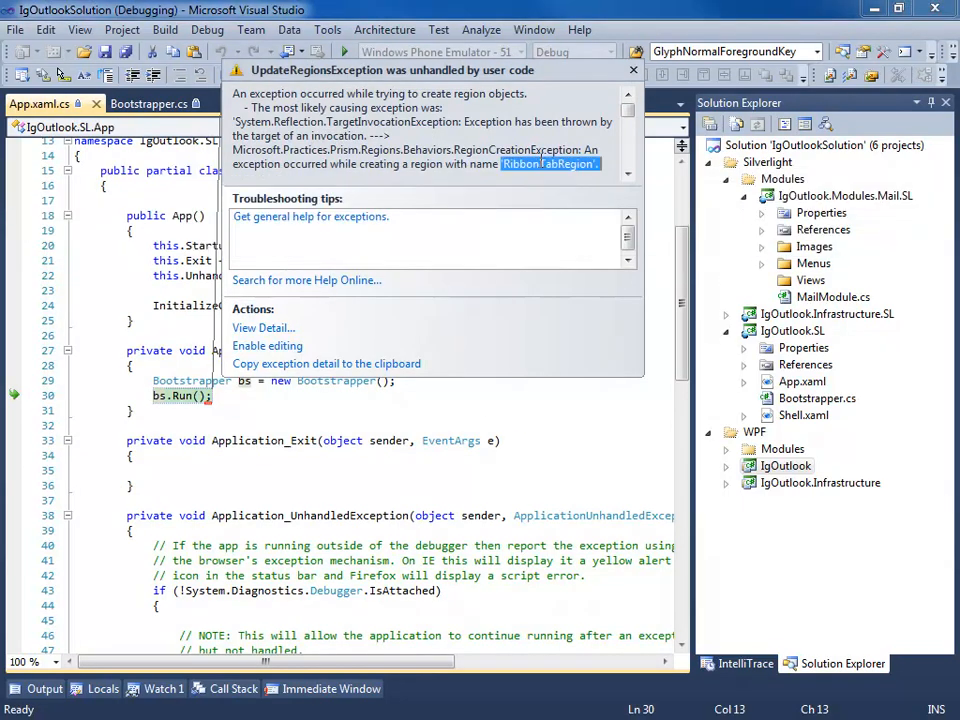
left_click(632, 70)
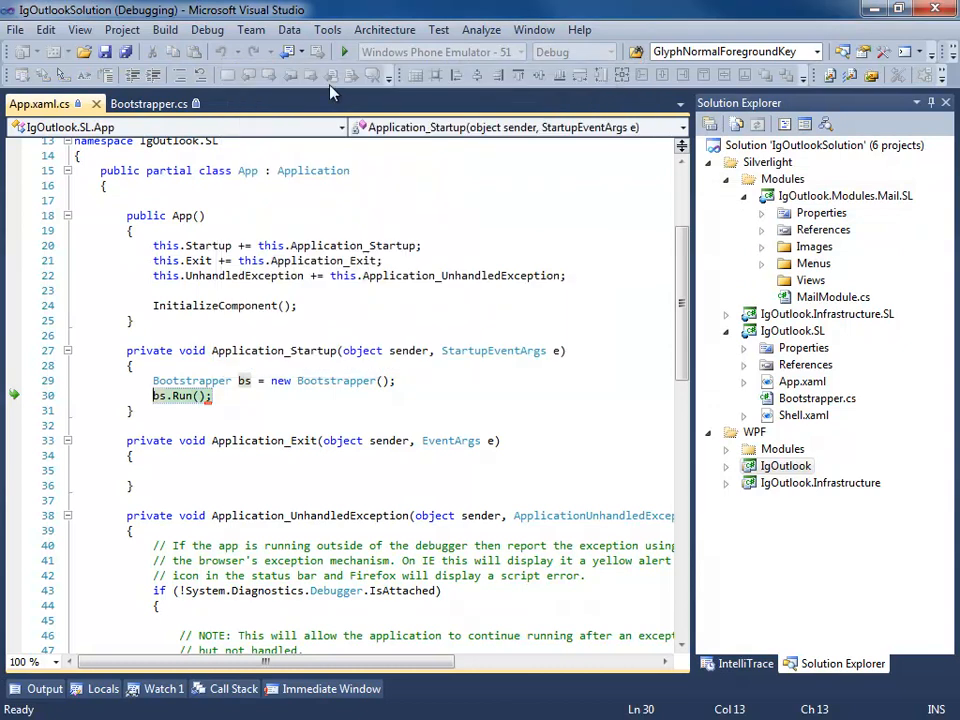
left_click(207, 29)
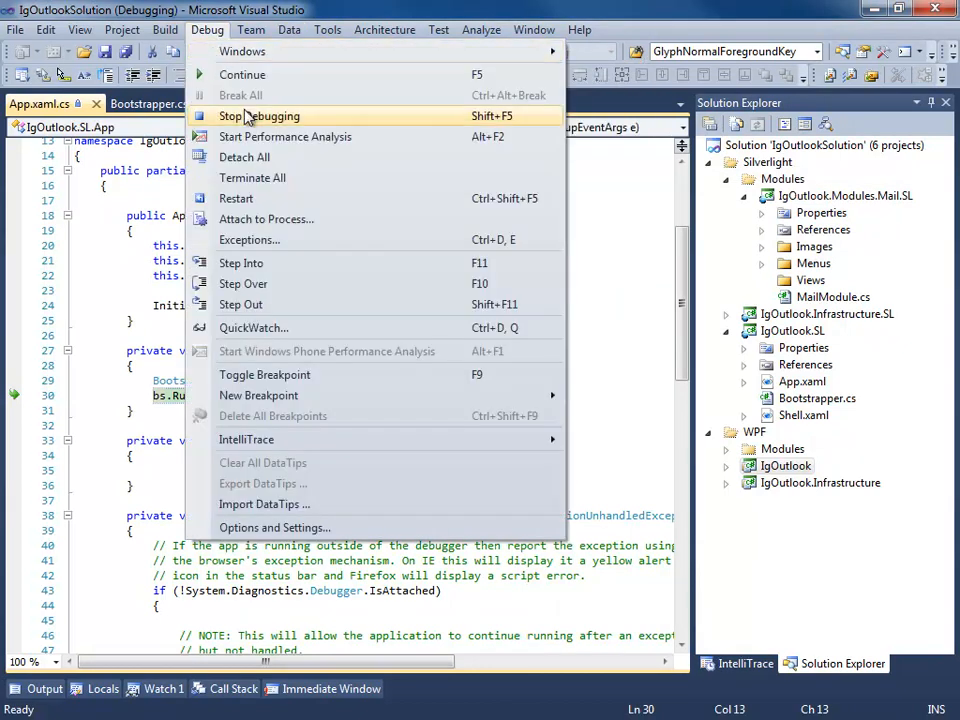
left_click(245, 116)
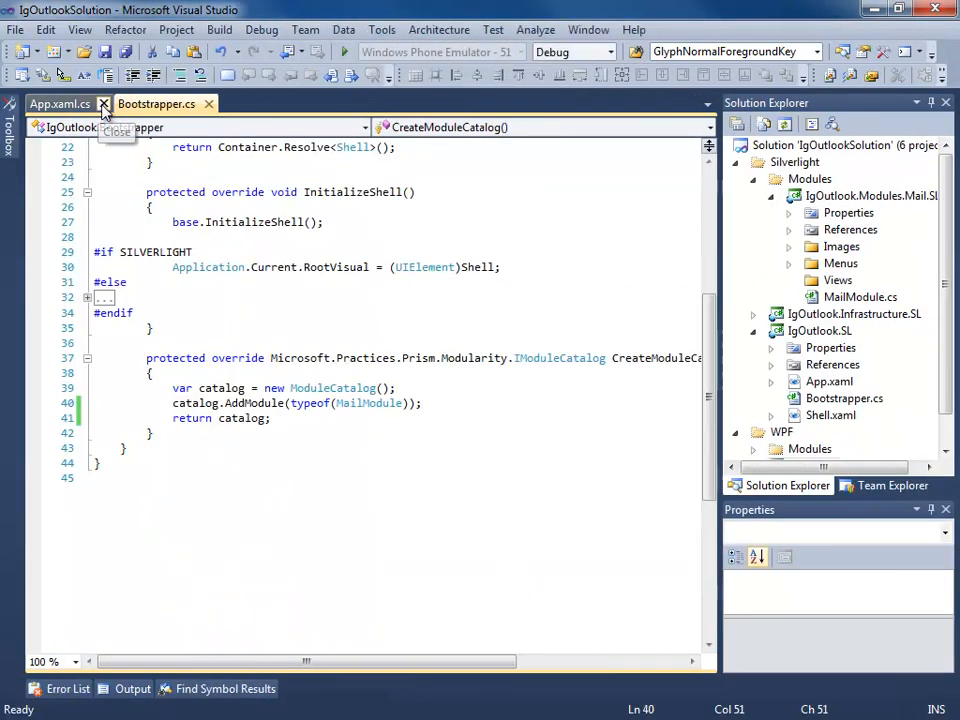
Close App.xaml.cs, review Shell.xaml's regions, and expand IgOutlook.Infrastructure.SL
left_click(103, 104)
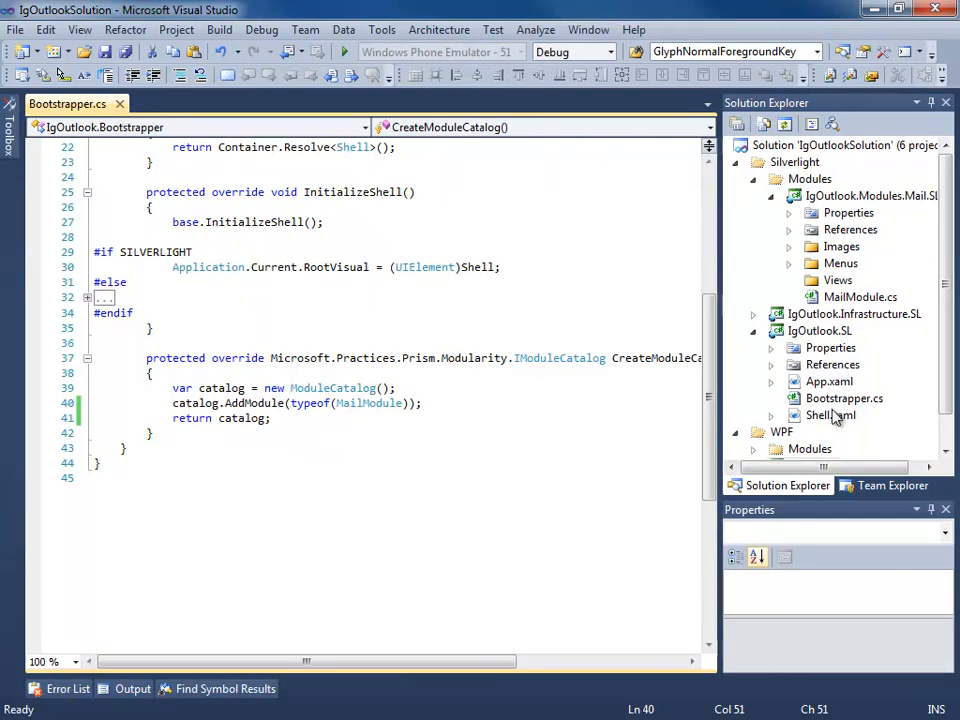
double_click(830, 415)
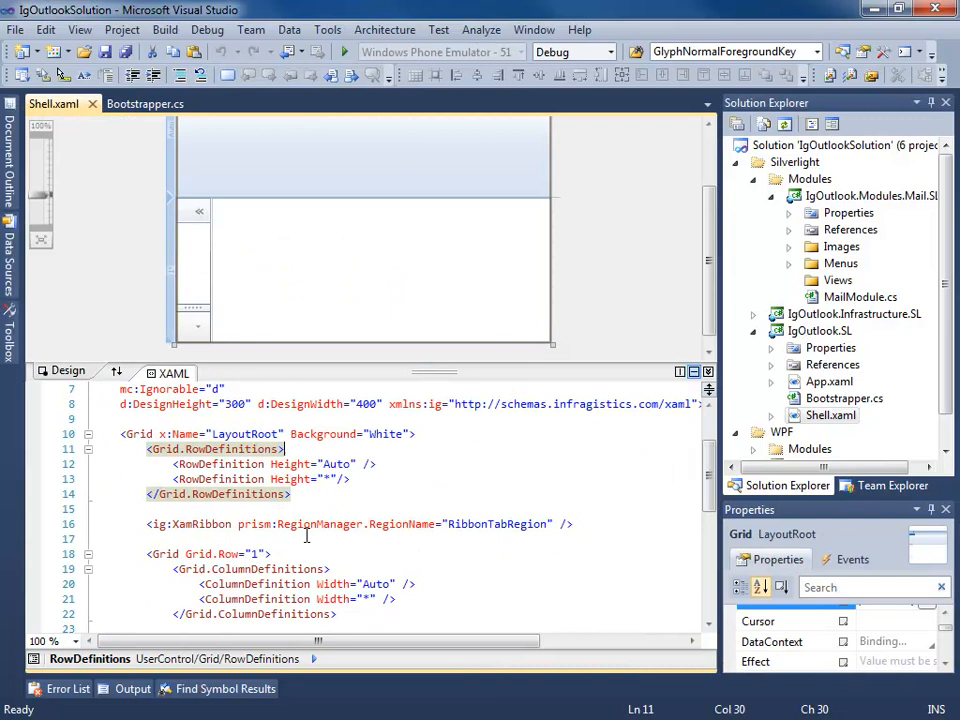
scroll("down", 3)
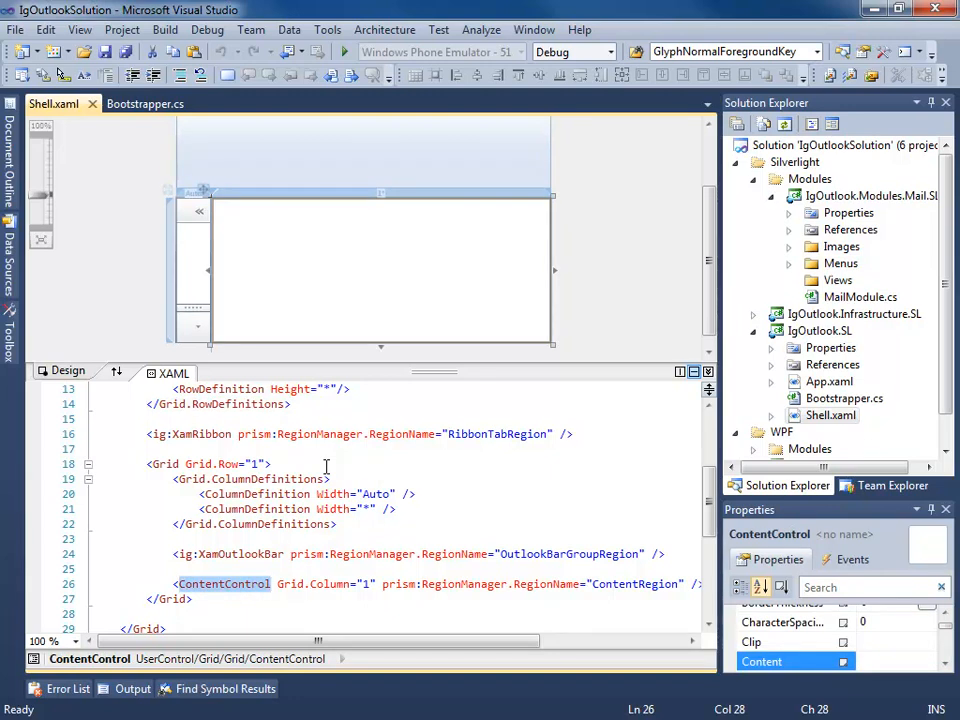
mouse_move(255, 433)
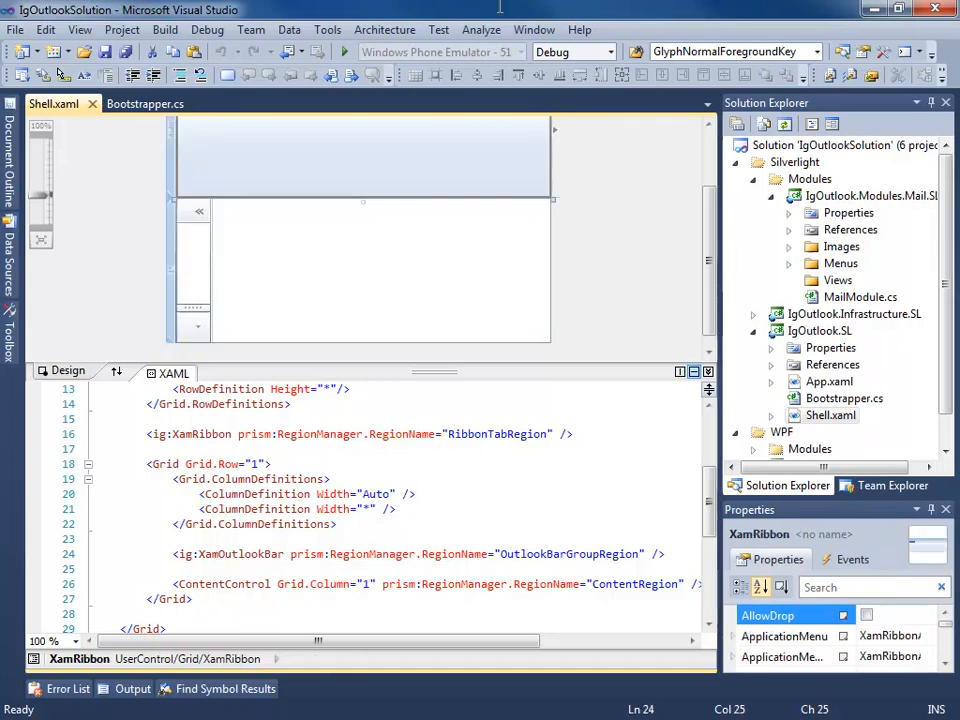
left_click(195, 270)
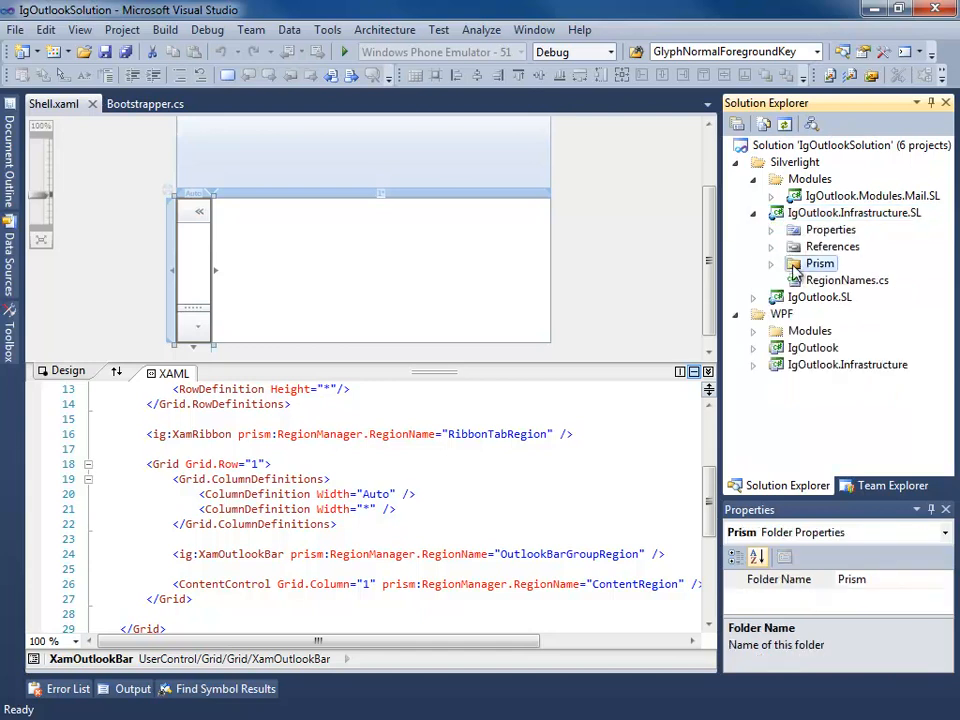
Add a class named XamOutlookBarRegionAdapter to the Prism folder
right_click(819, 263)
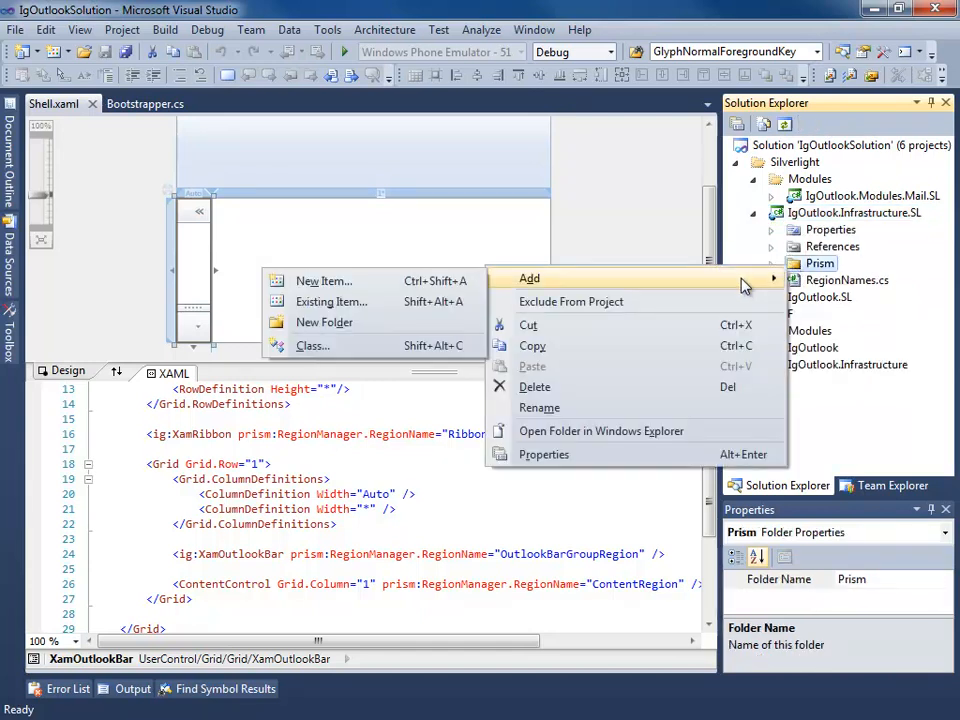
left_click(323, 280)
type("XamOutlookBarRegionAdapter")
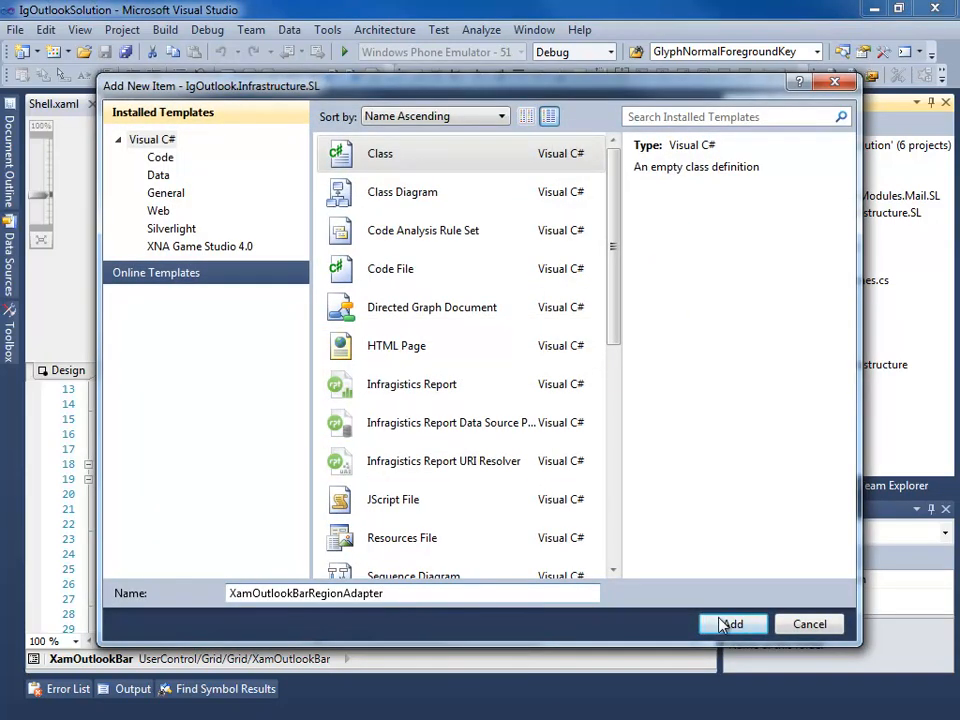
left_click(732, 624)
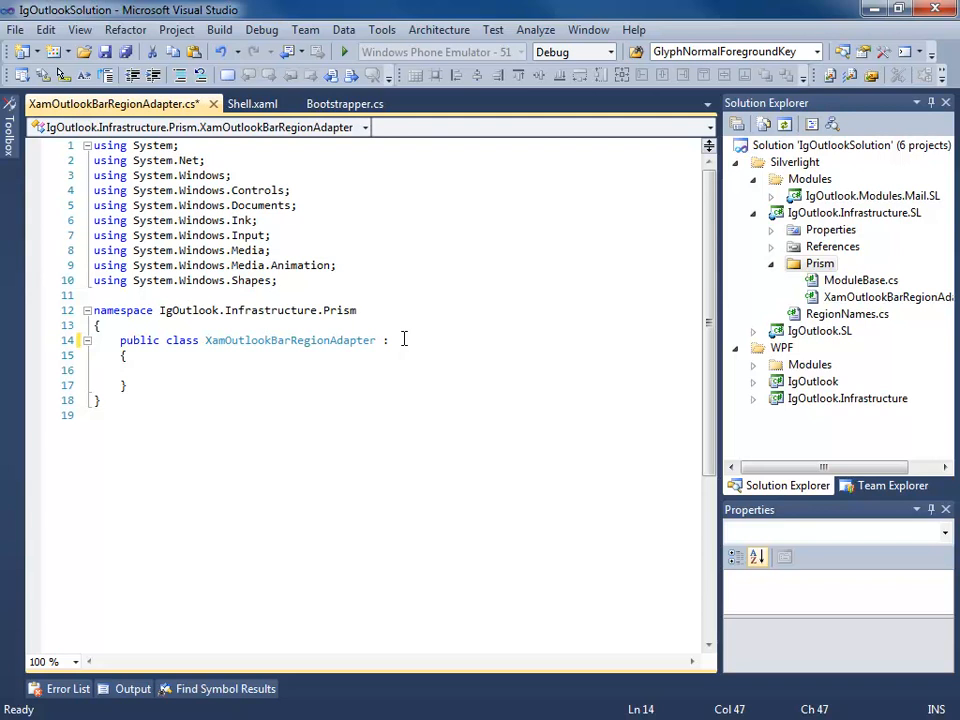
Derive the class from RegionAdapterBase<XamOutlookBar>, add using Microsoft.Practices.Prism.Regions, and save
type("Region")
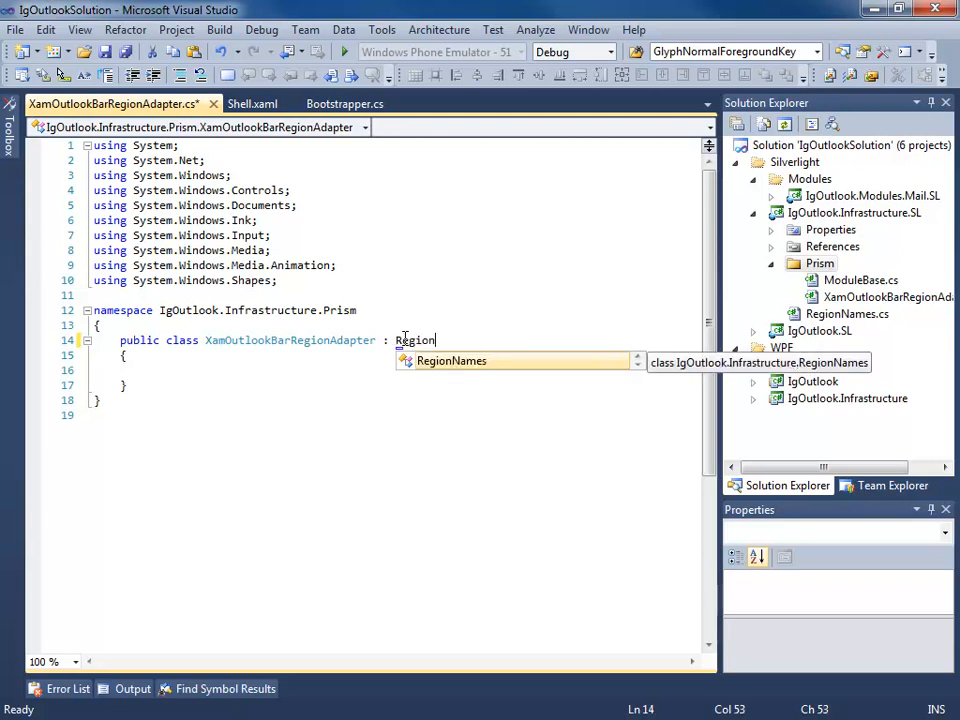
type("Adapt")
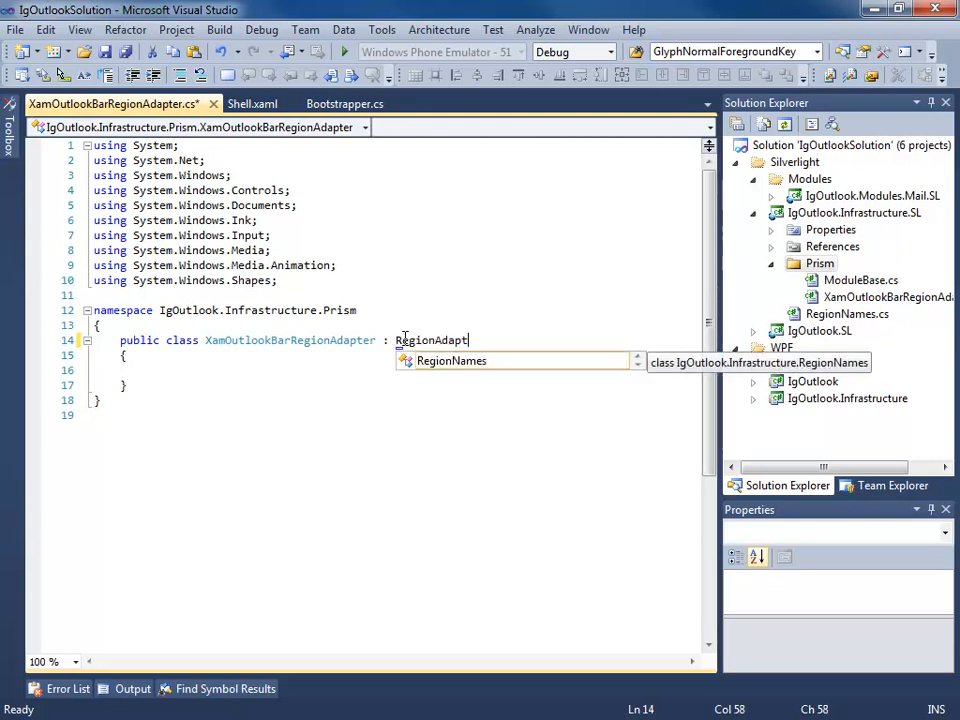
type("erB")
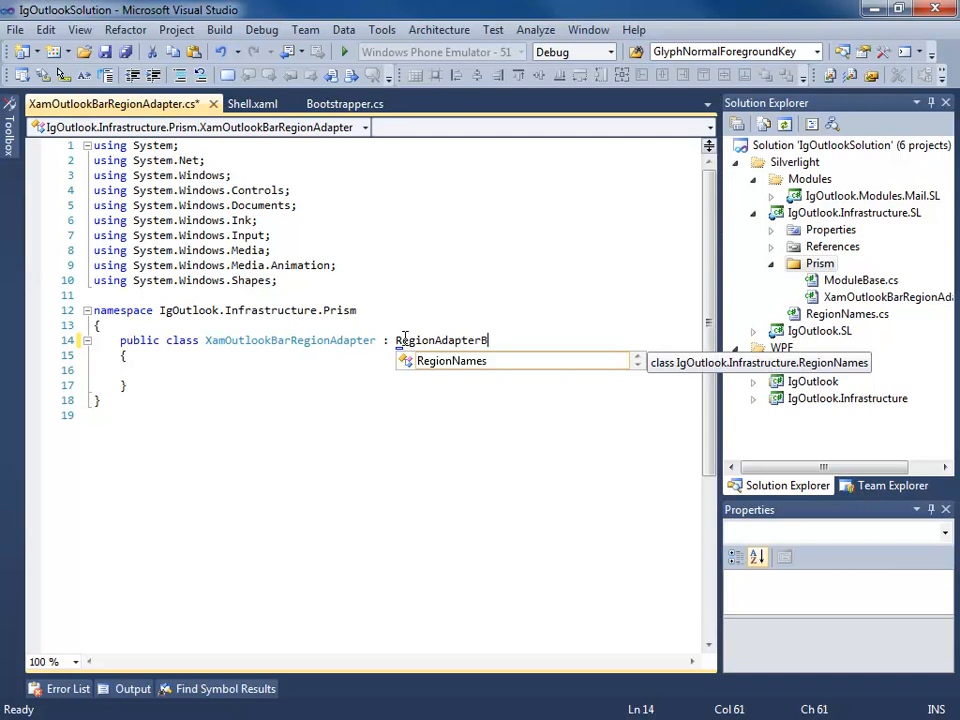
type("ase<")
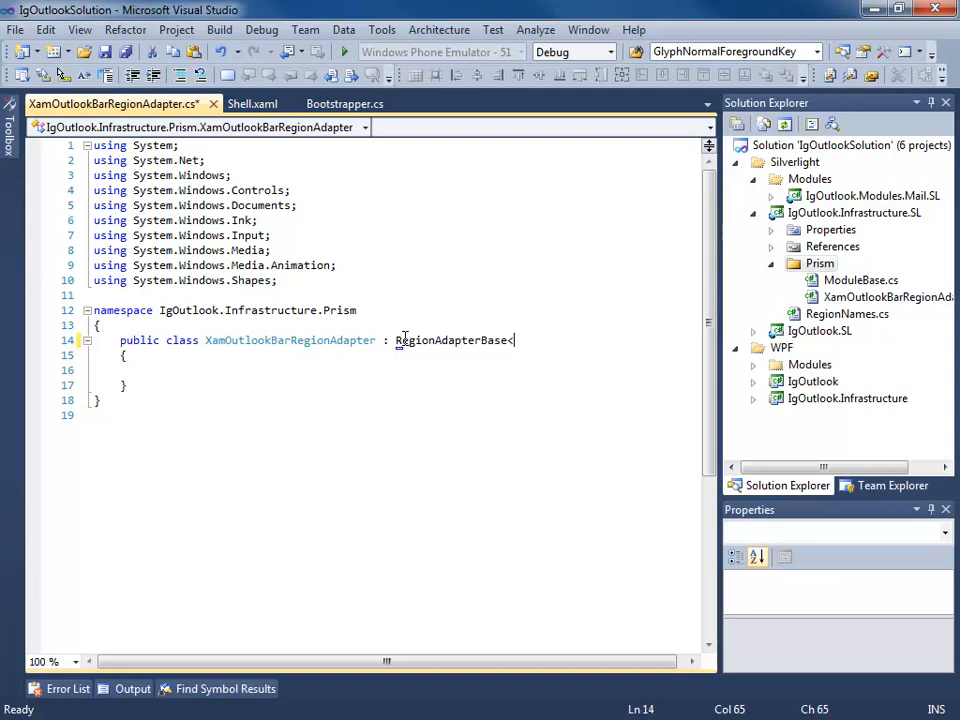
type("XamOutlookBar>")
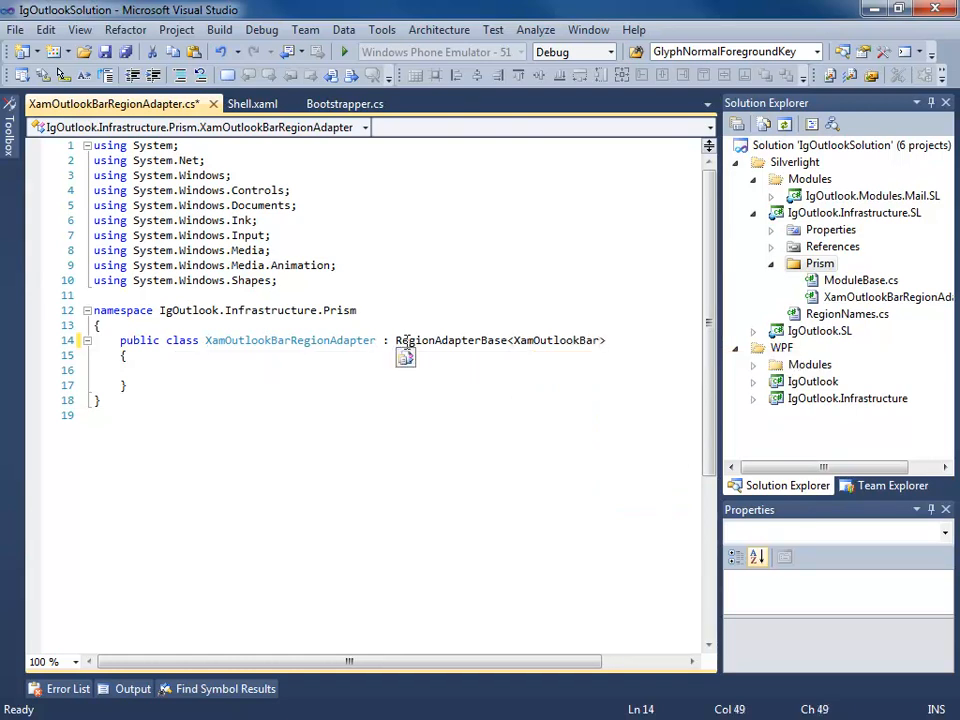
type("using Microsoft.Practices.Prism.Regions;")
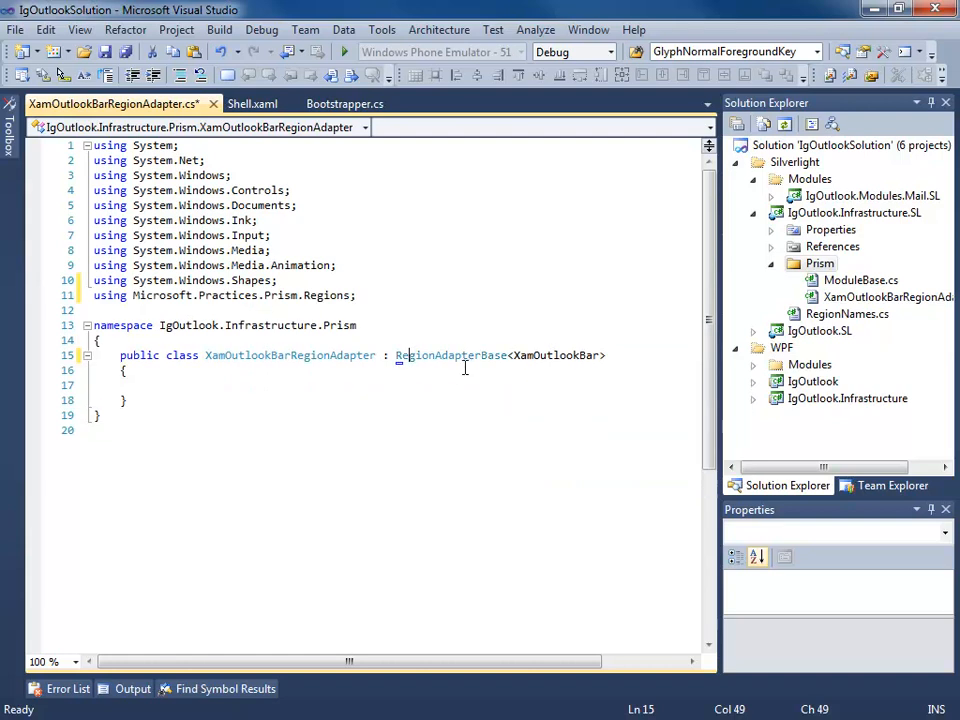
key("ctrl+s")
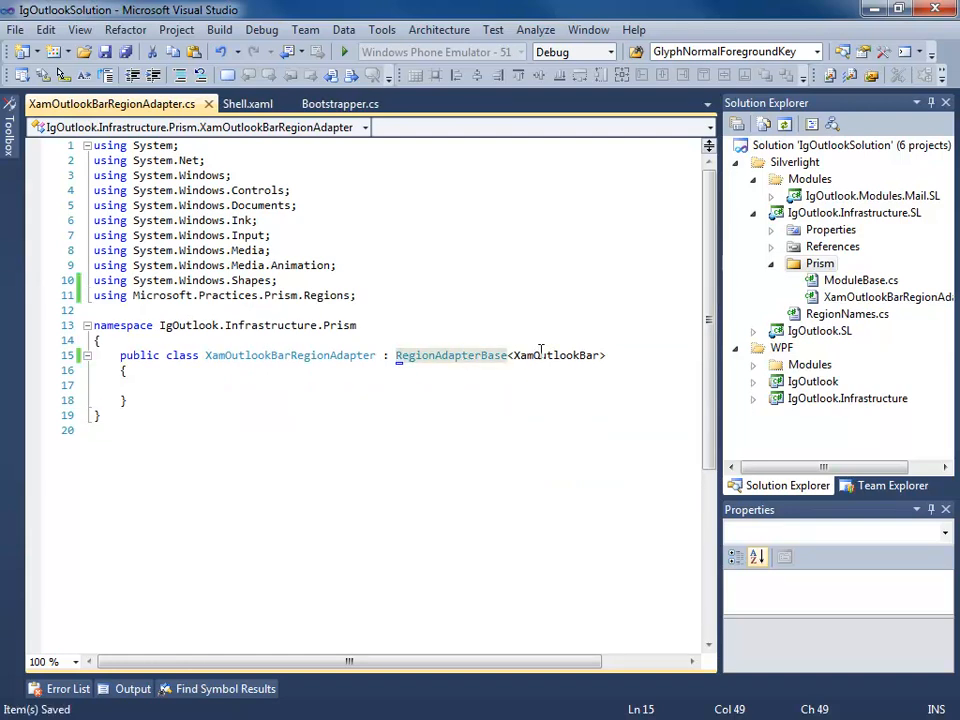
mouse_move(528, 372)
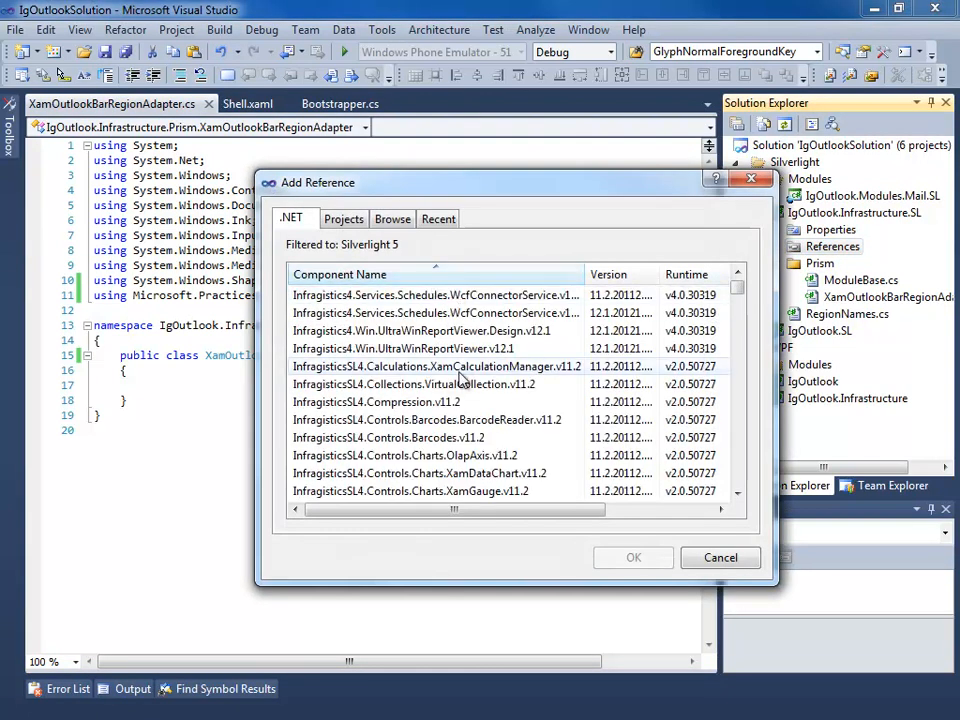
Add a reference to the InfragisticsSL5 assembly from the .NET list
scroll("down", 3)
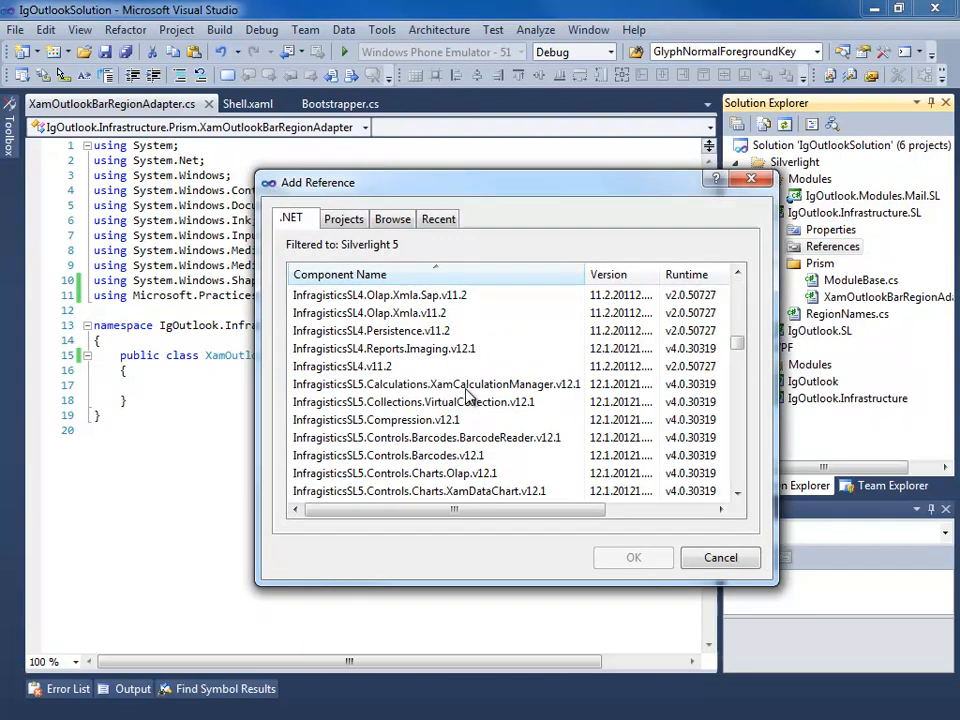
scroll("down", 3)
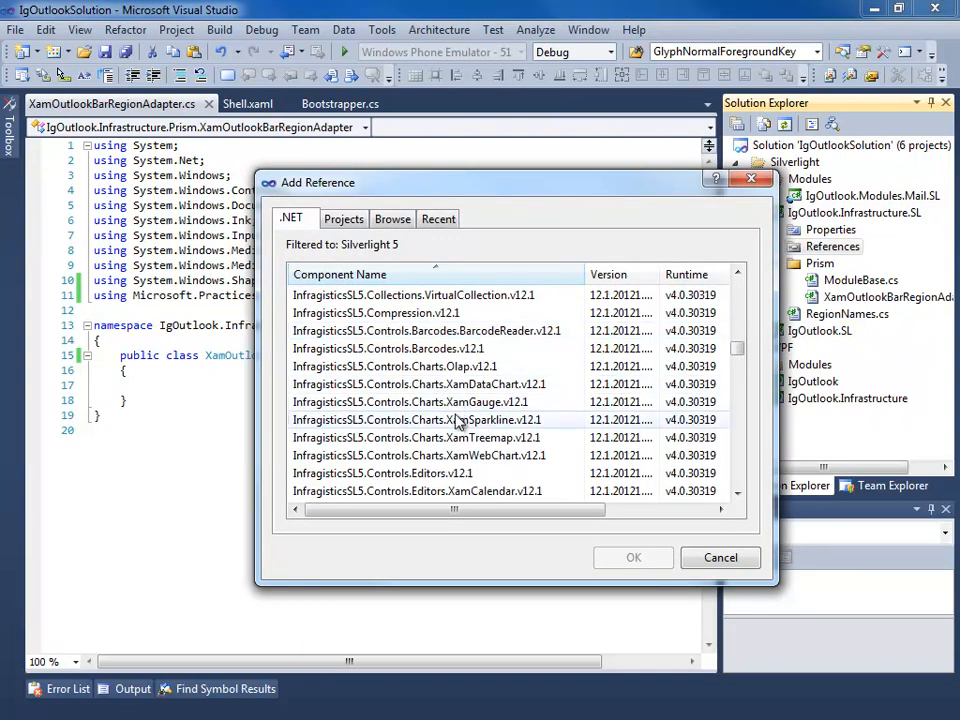
scroll("down", 3)
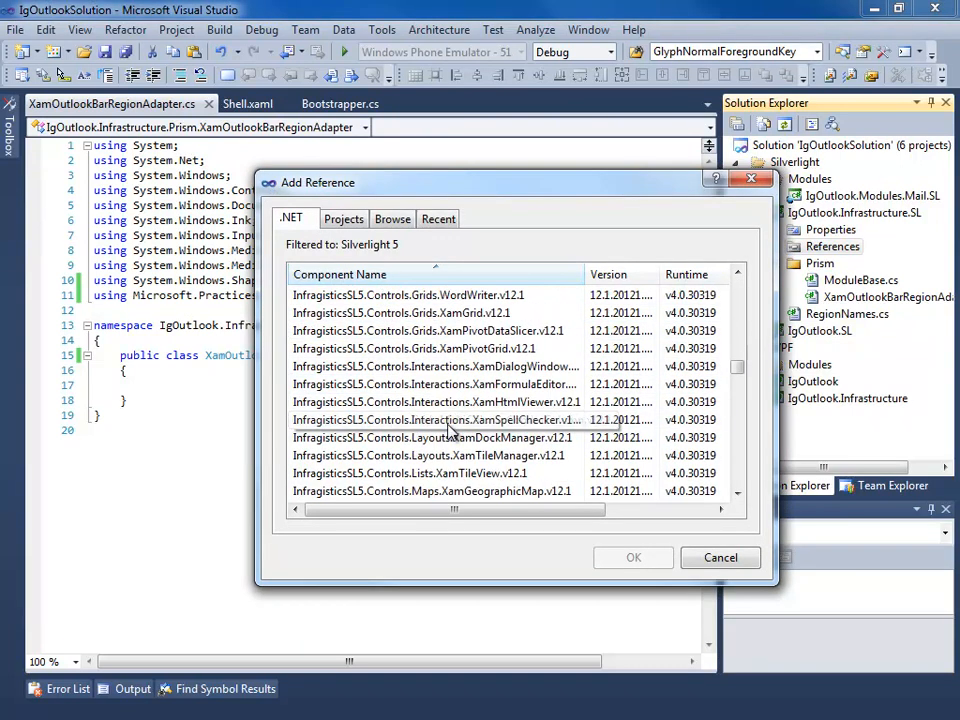
left_click(435, 438)
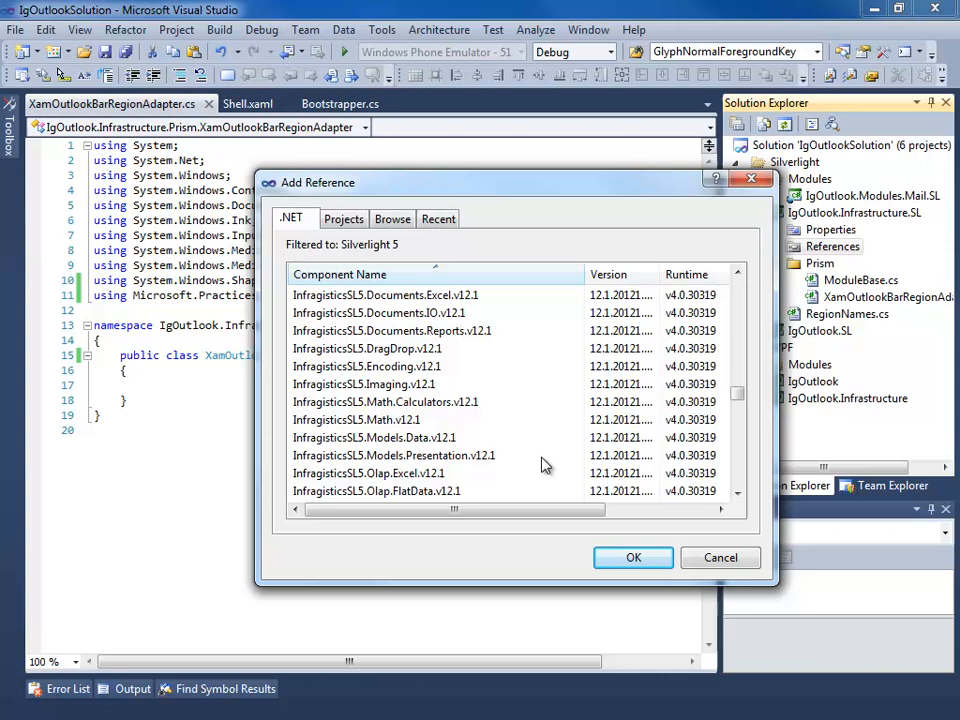
scroll("down", 3)
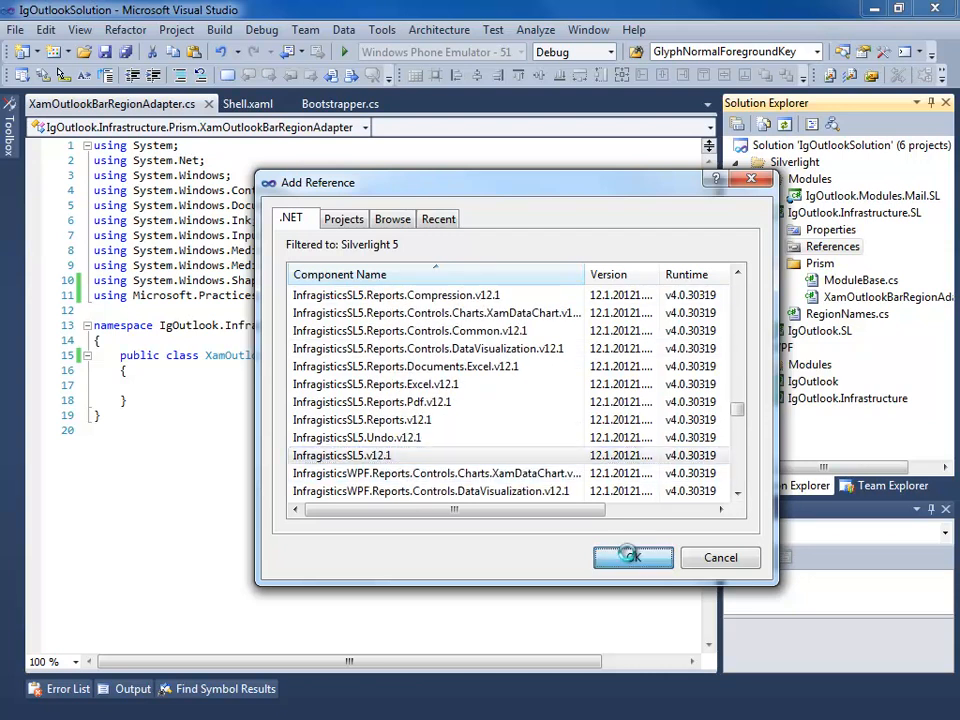
left_click(631, 557)
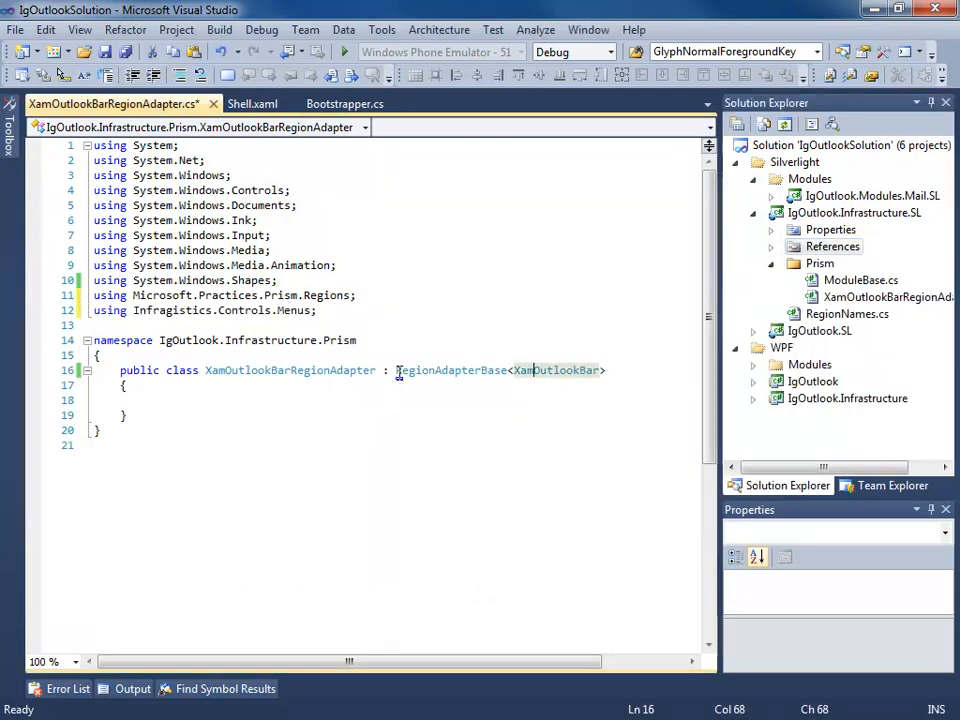
Generate the RegionAdapterBase method stubs and make CreateRegion return new AllActiveRegion()
left_click(404, 387)
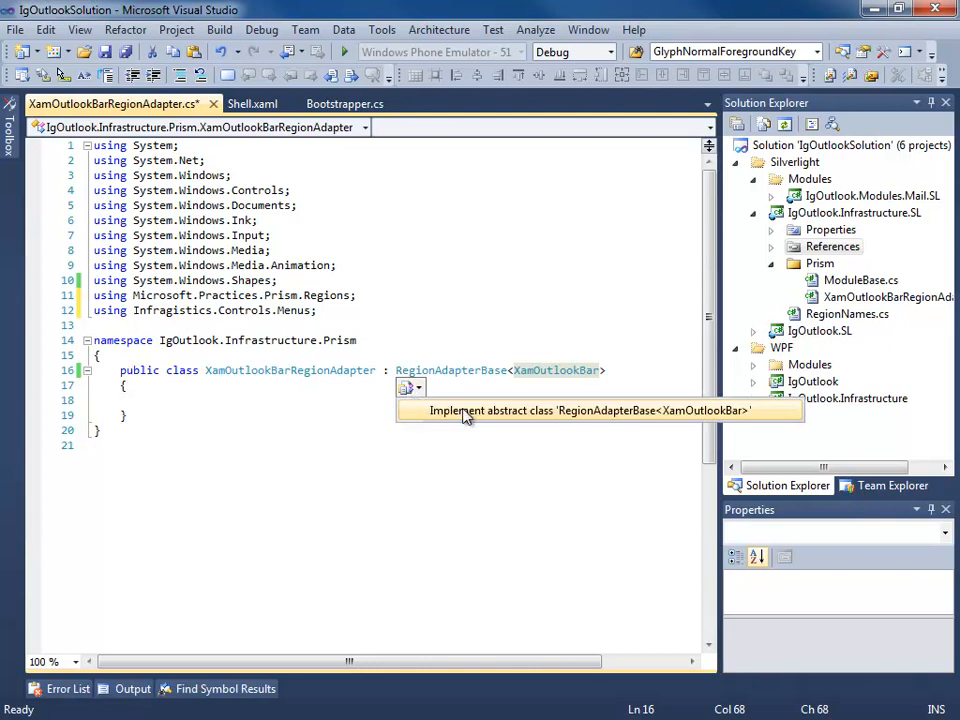
left_click(600, 410)
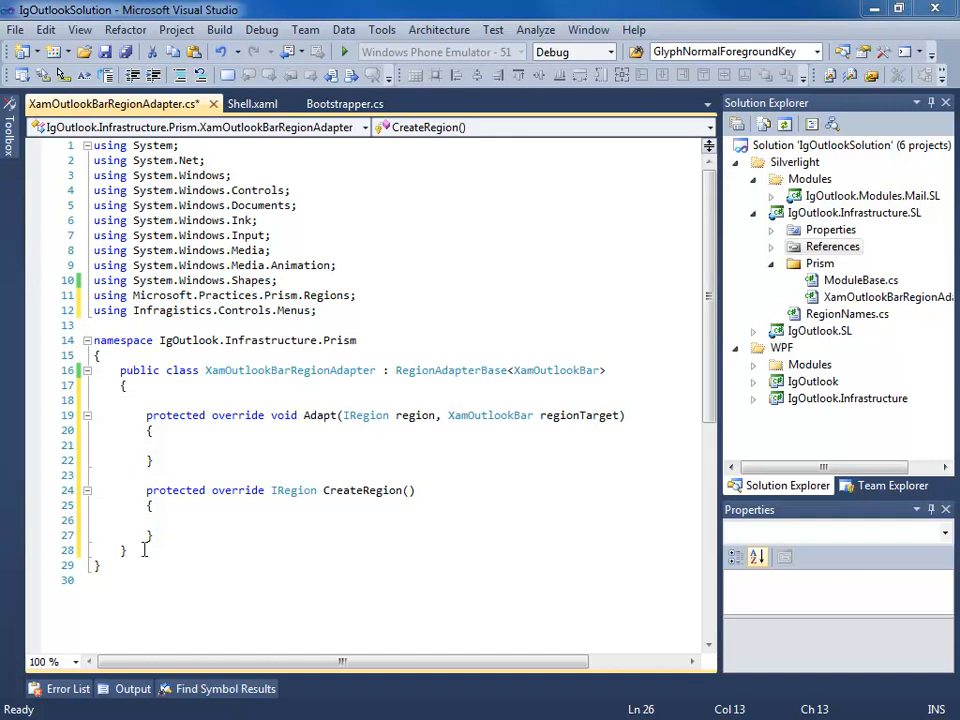
left_click(172, 519)
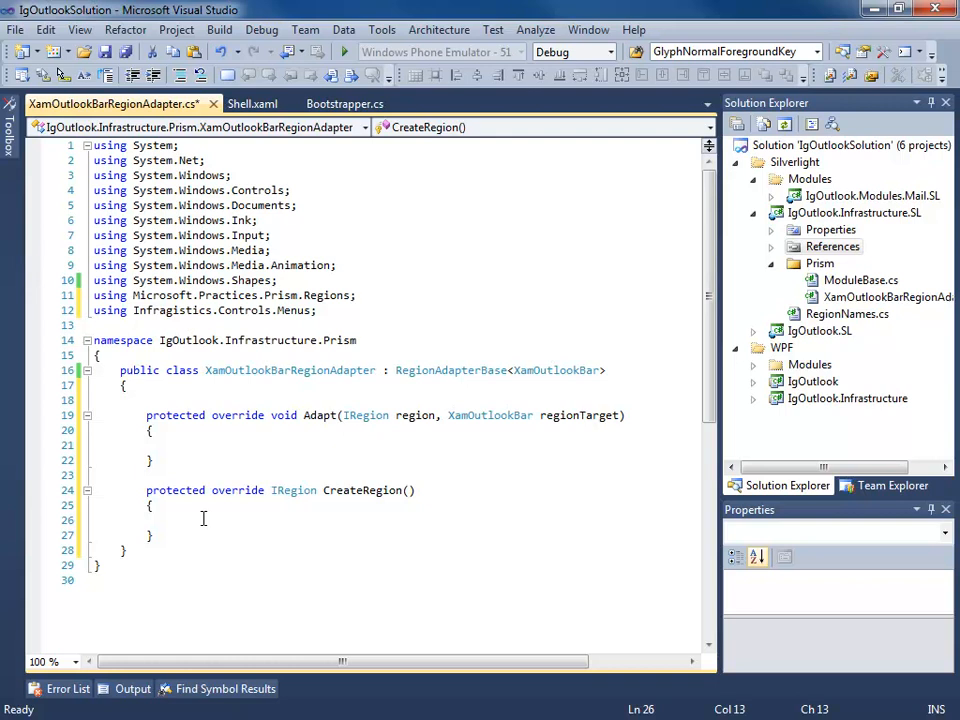
type("re")
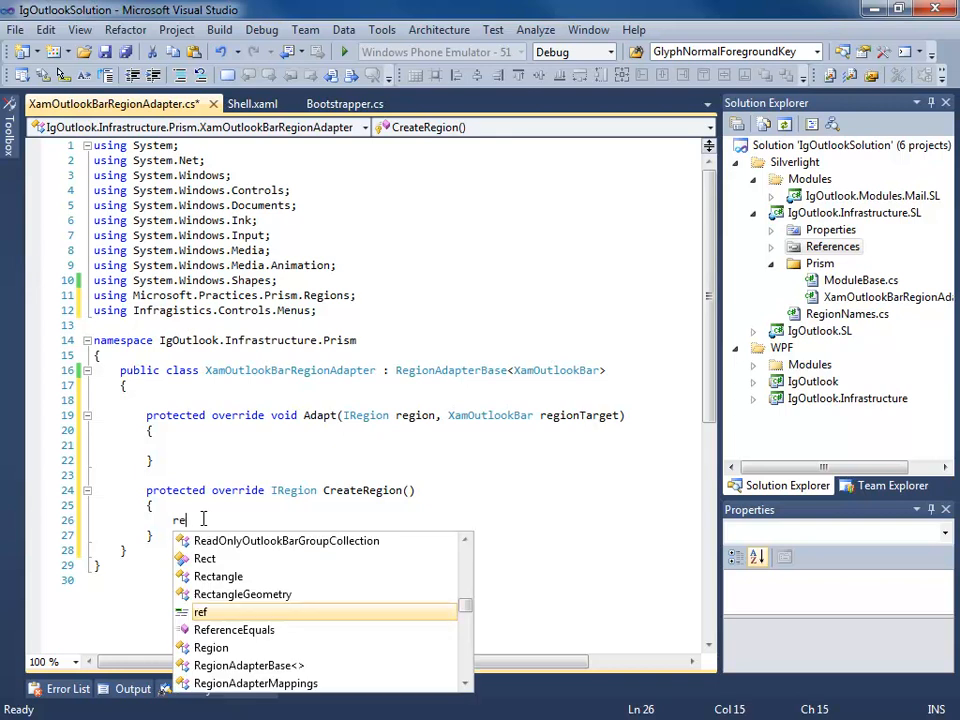
type("turn new AllActiveRegion();")
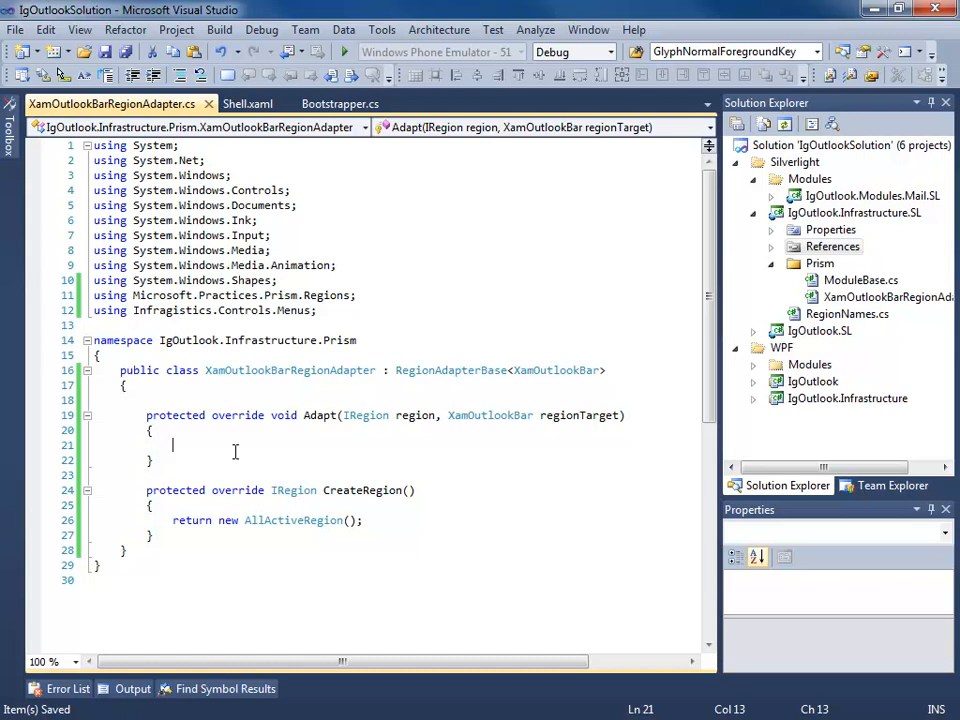
In Adapt, attach an (x, y) lambda to region.ActiveViews.CollectionChanged
type("regio")
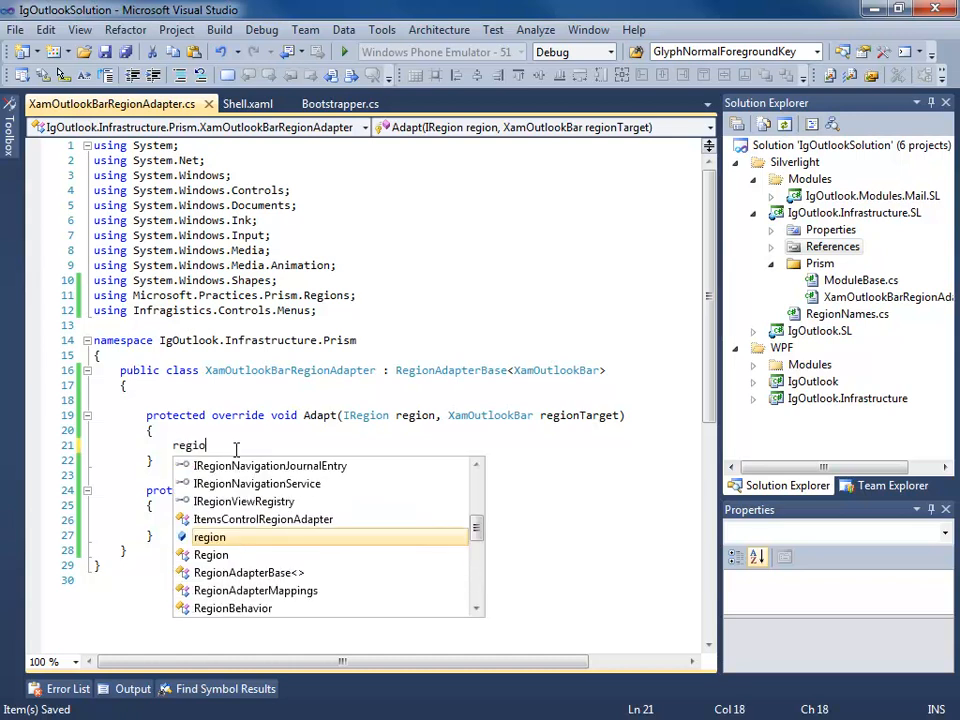
type(".A")
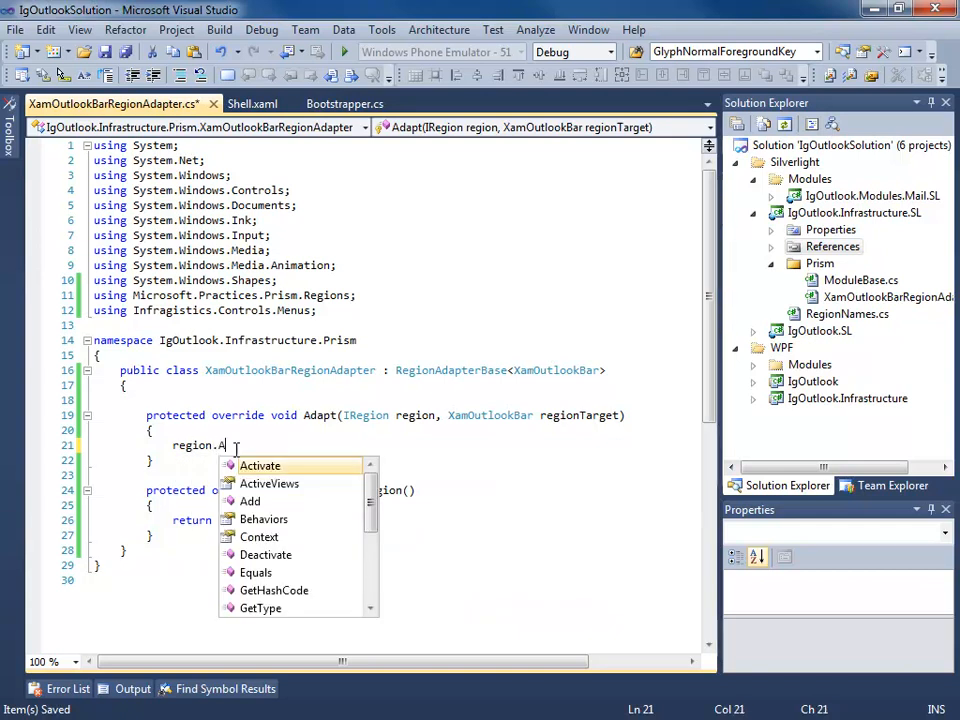
type("ctiveViews")
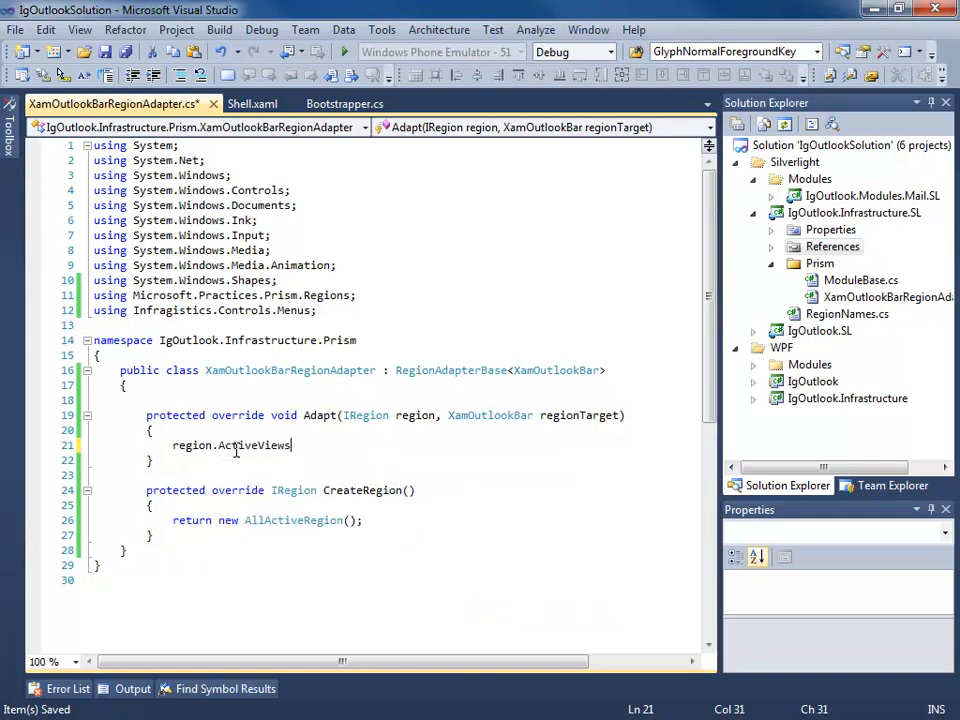
type(".Coo")
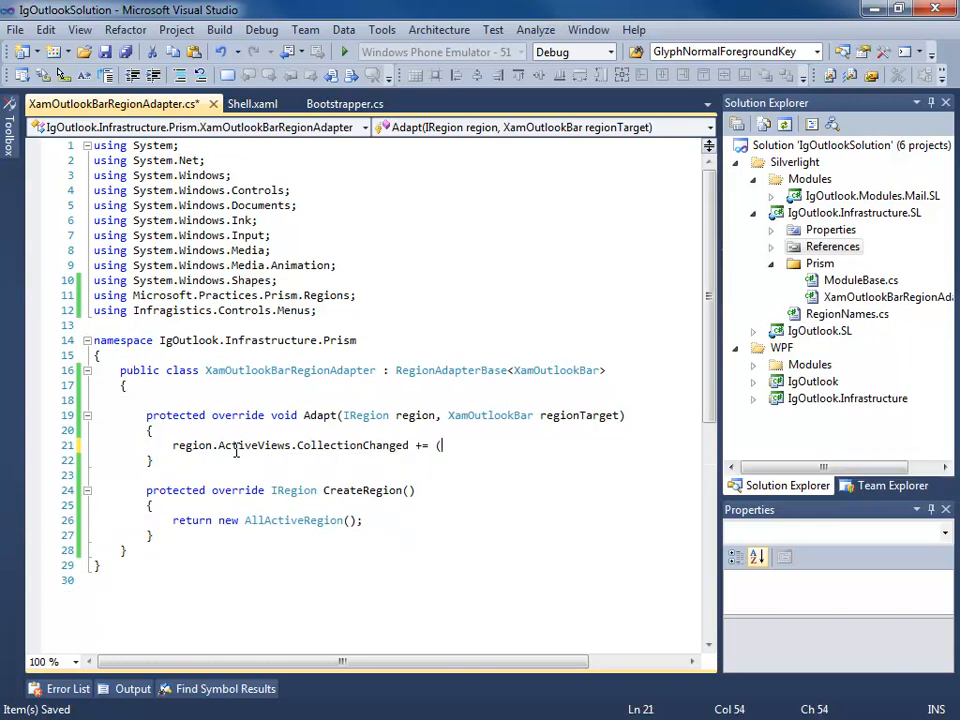
type("x, y) =>")
type("{")
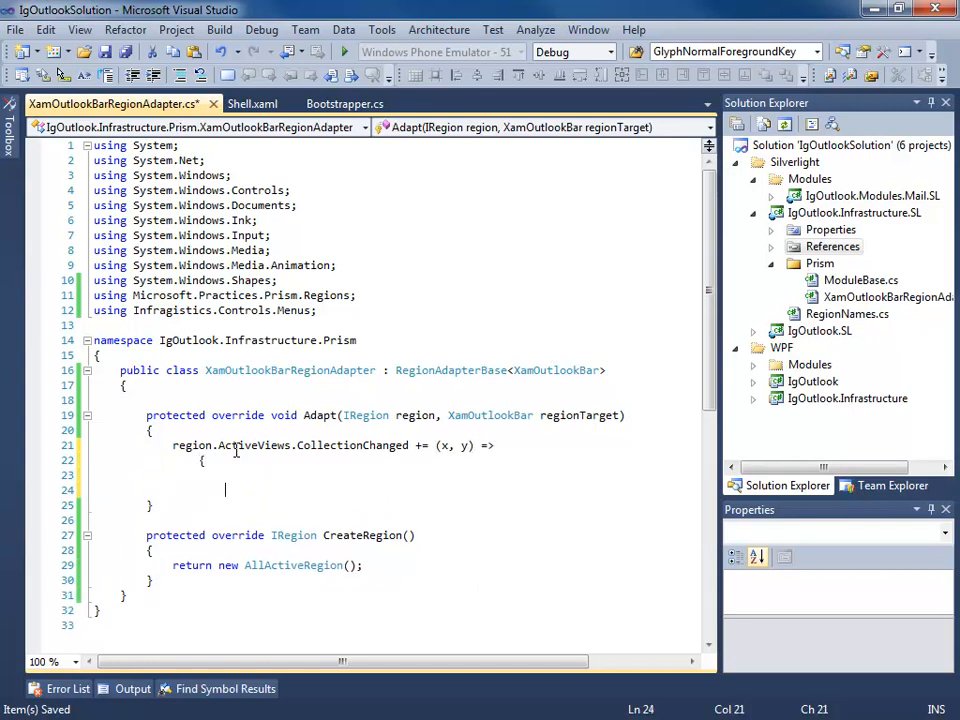
type("});")
left_click(397, 475)
type("switc")
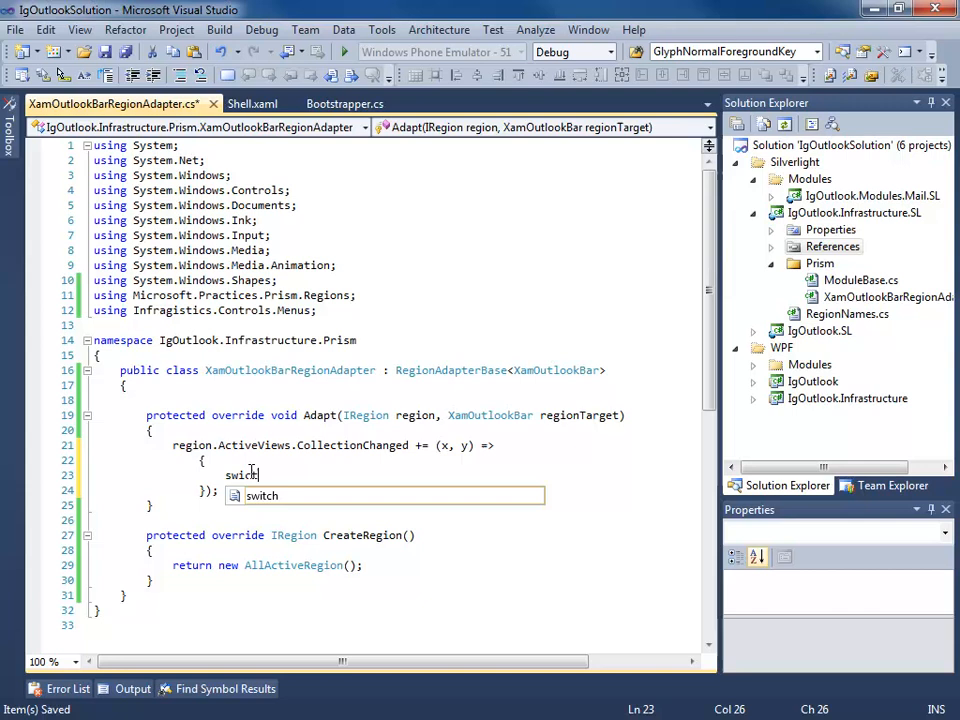
Add a switch on y.Action with a case inside the lambda
type("h")
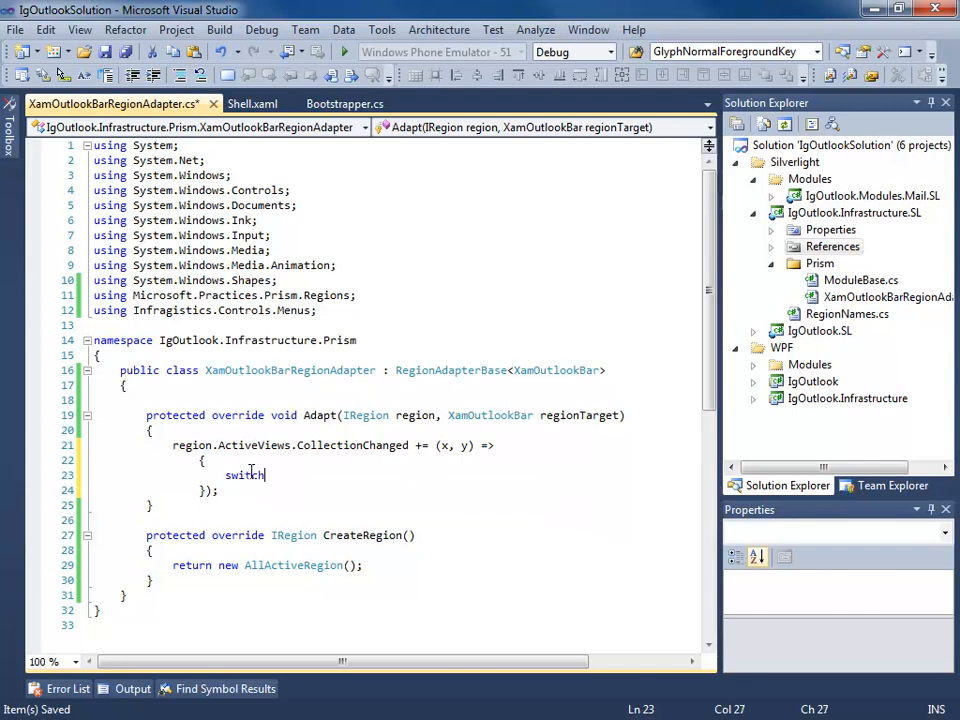
type("(y")
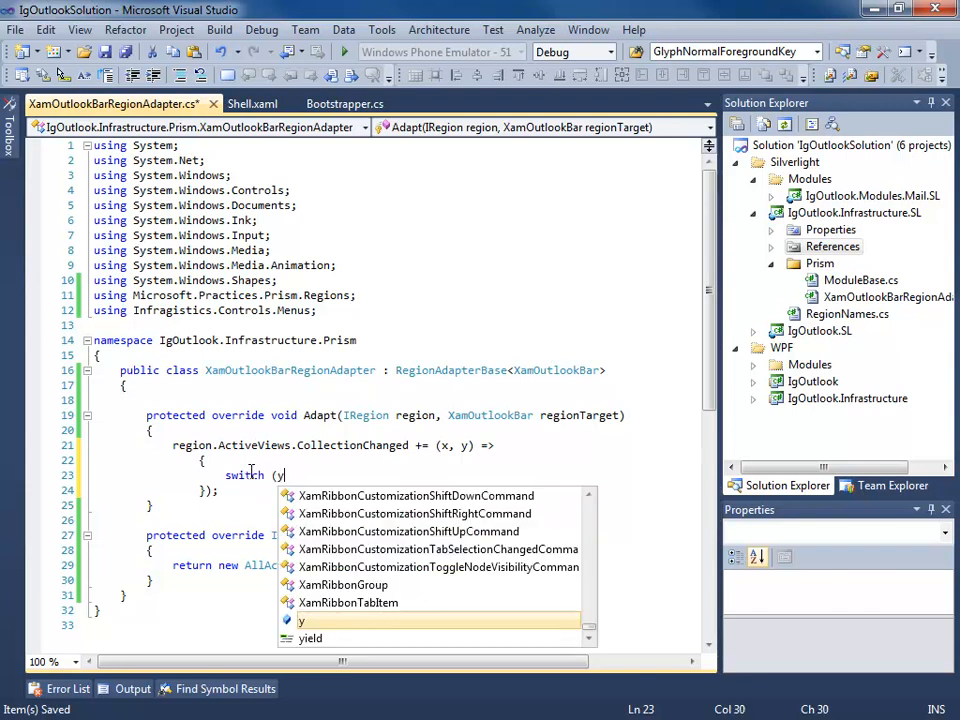
type(".Action)")
type("{")
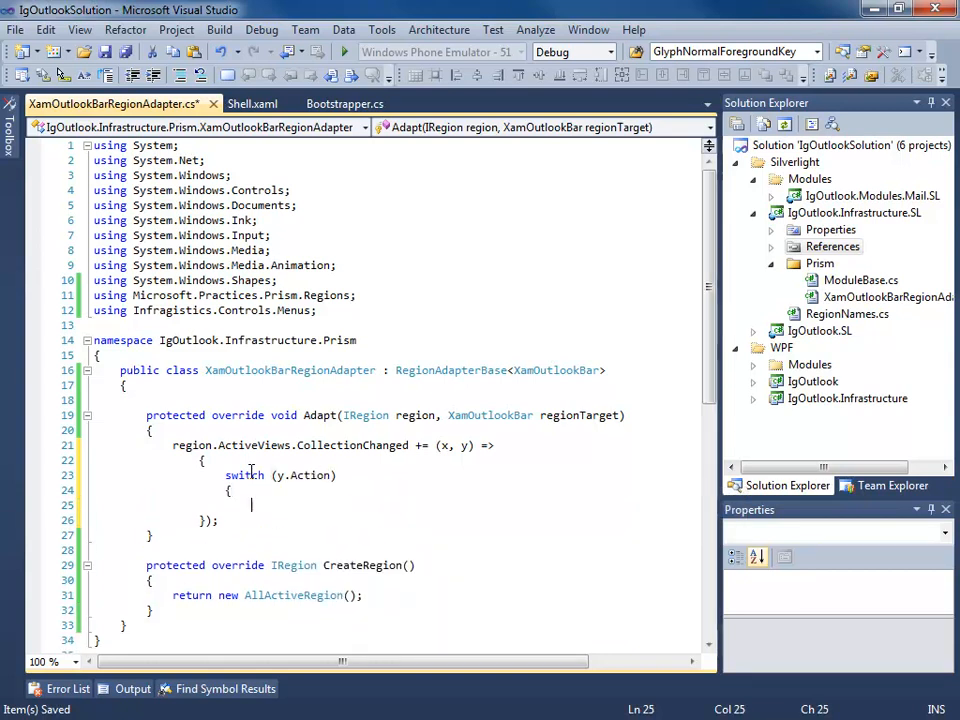
type("x")
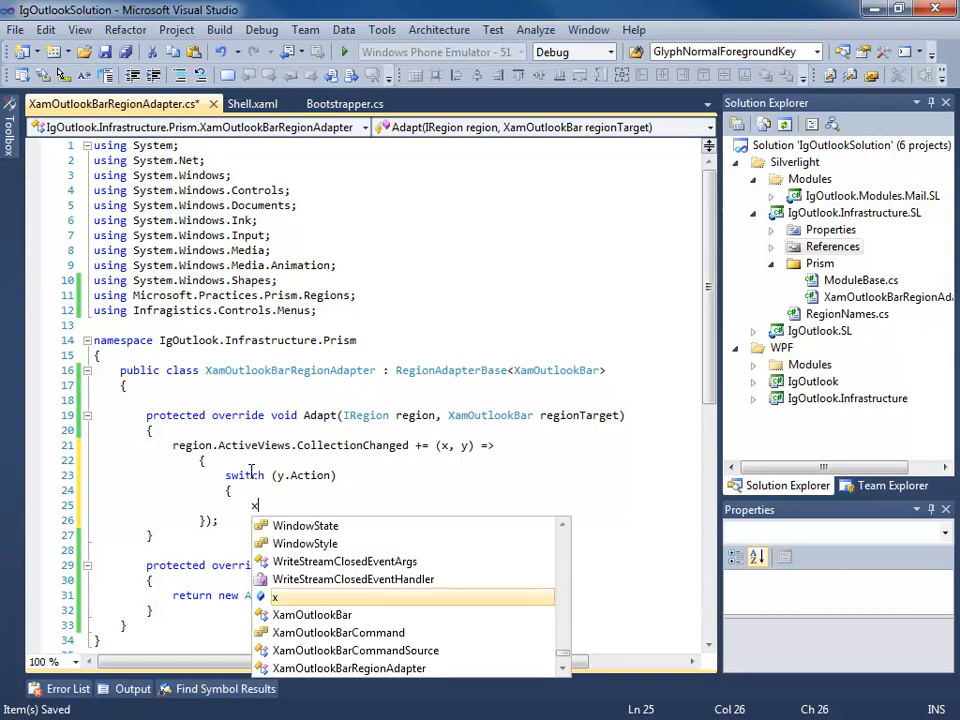
type("case System.Collections.Specialized.NotifyCollectionChangedAction.Ad")
type("{")
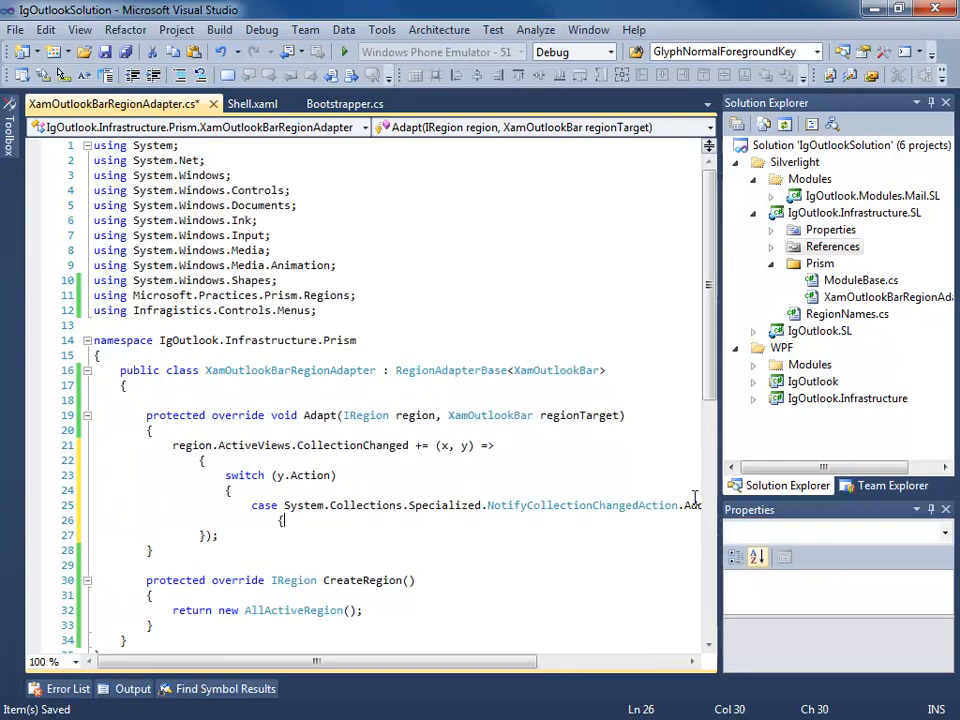
Loop over y.NewItems as OutlookBarGroup, calling regionTarget.Groups.Add(group)
type("foreach (")
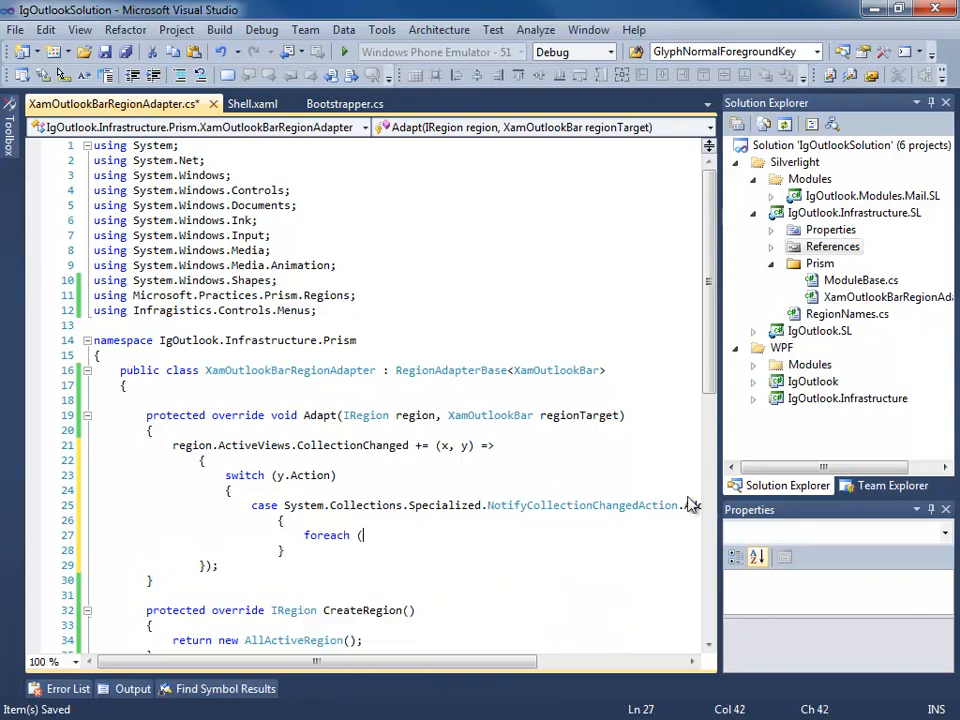
type("OutlookBarGroup group in y")
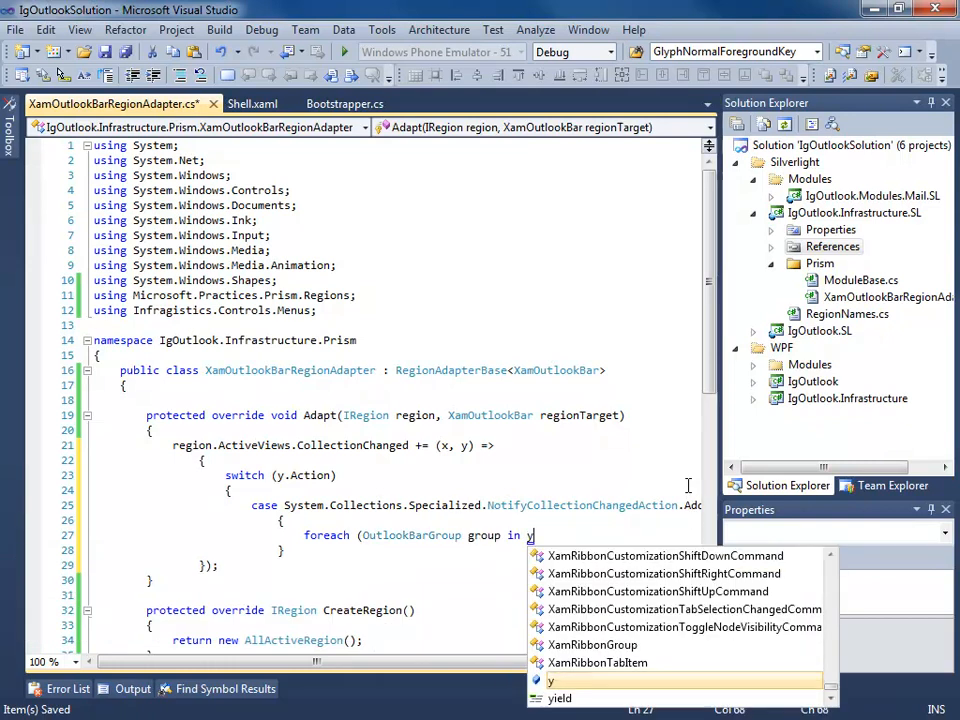
type(".NewItems)")
type("{")
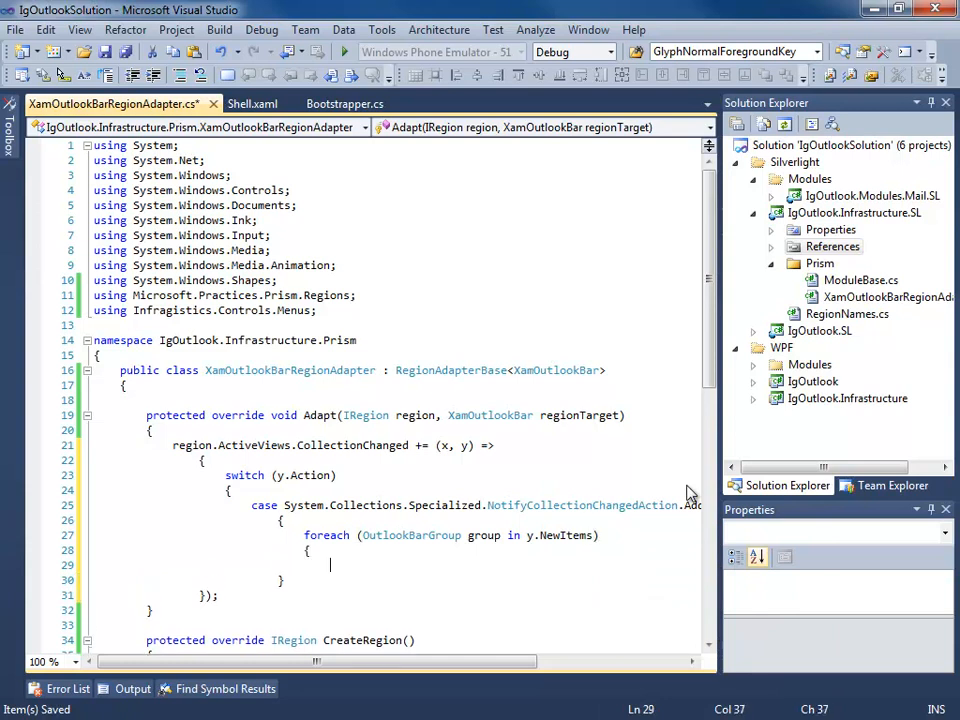
type("reT")
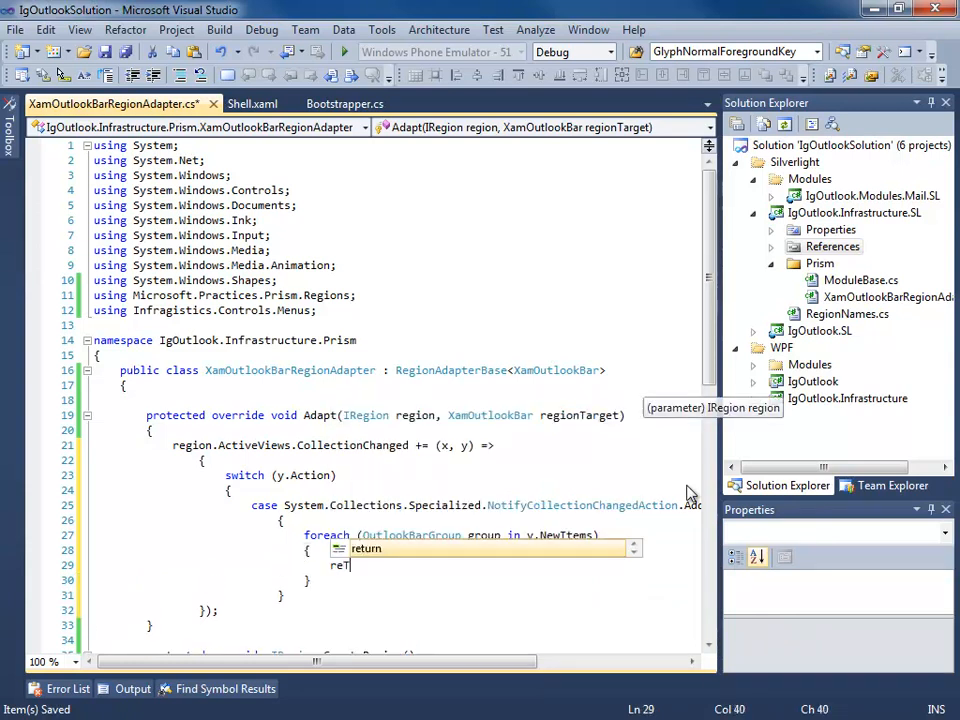
type("region")
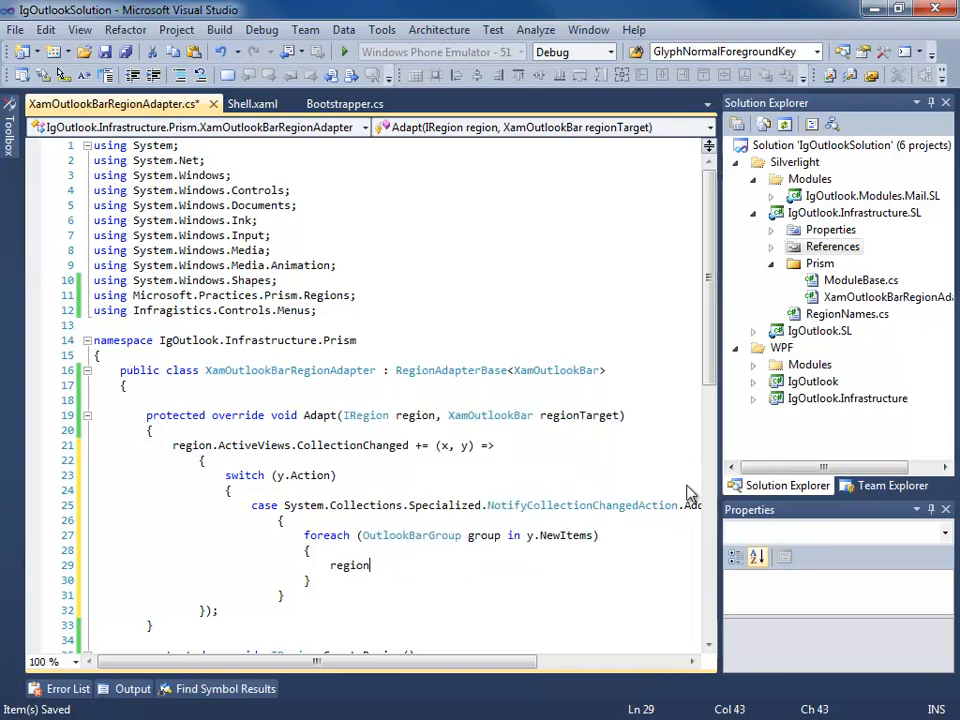
type("Target.Gr")
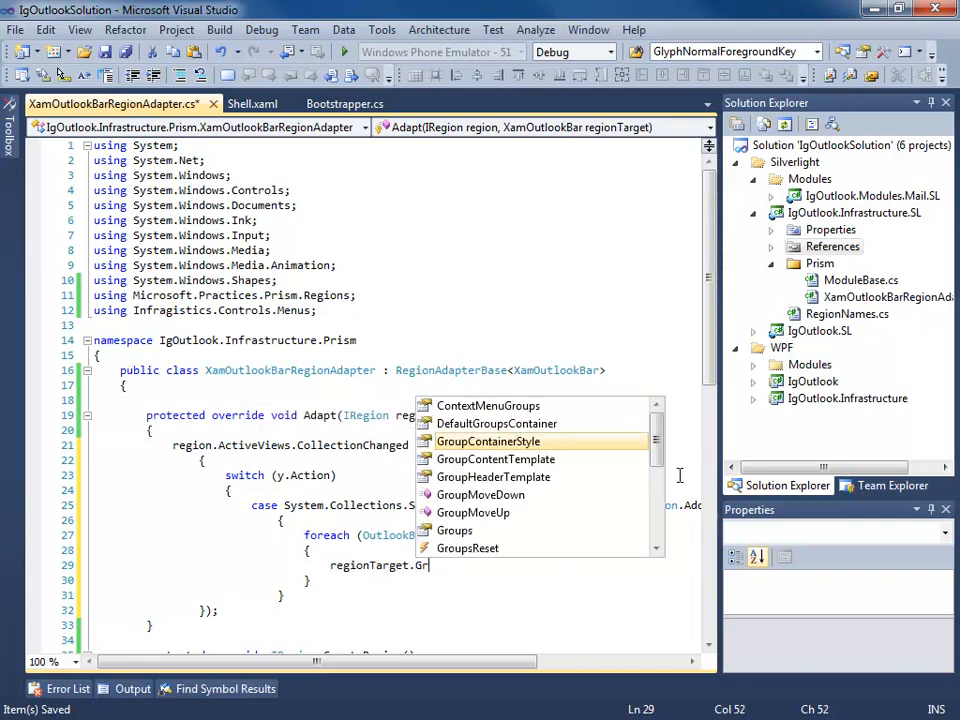
type("ou")
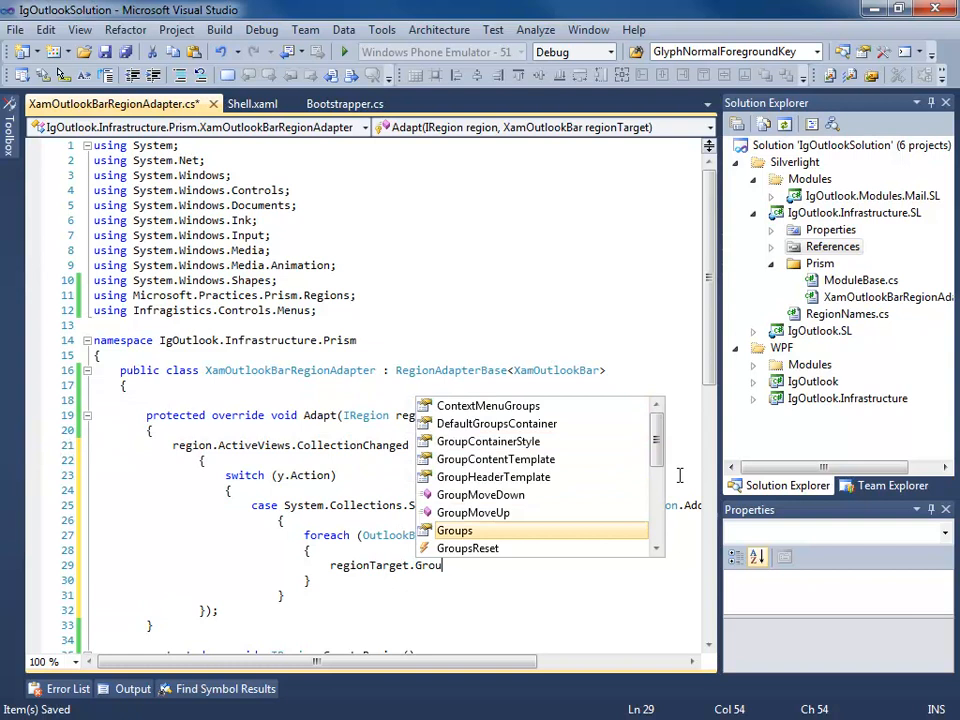
type(".A")
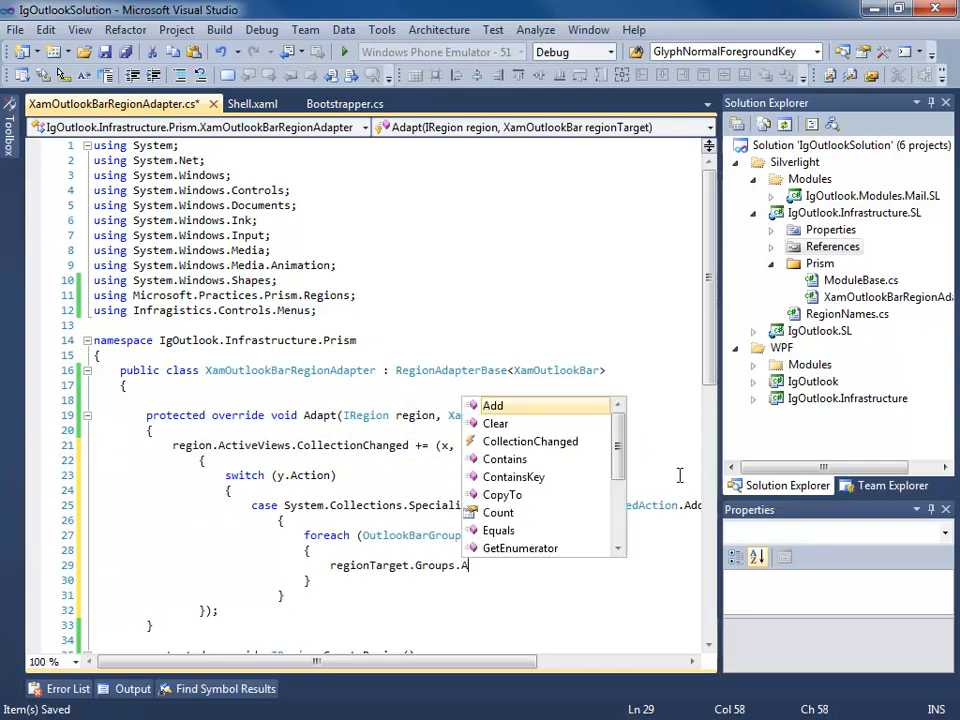
type("dd(group);")
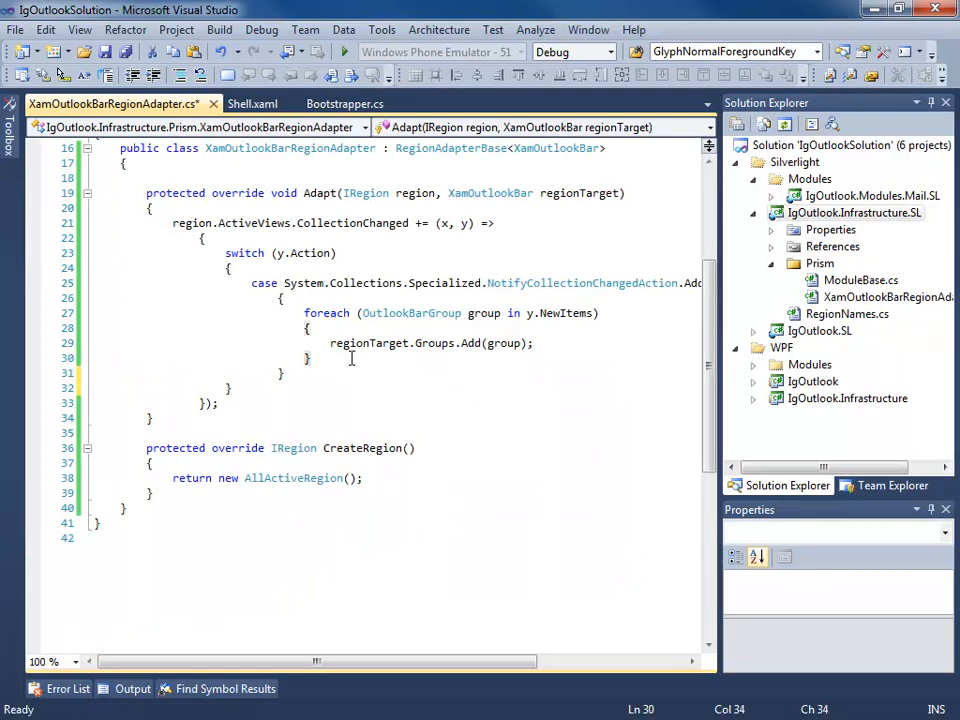
mouse_move(568, 313)
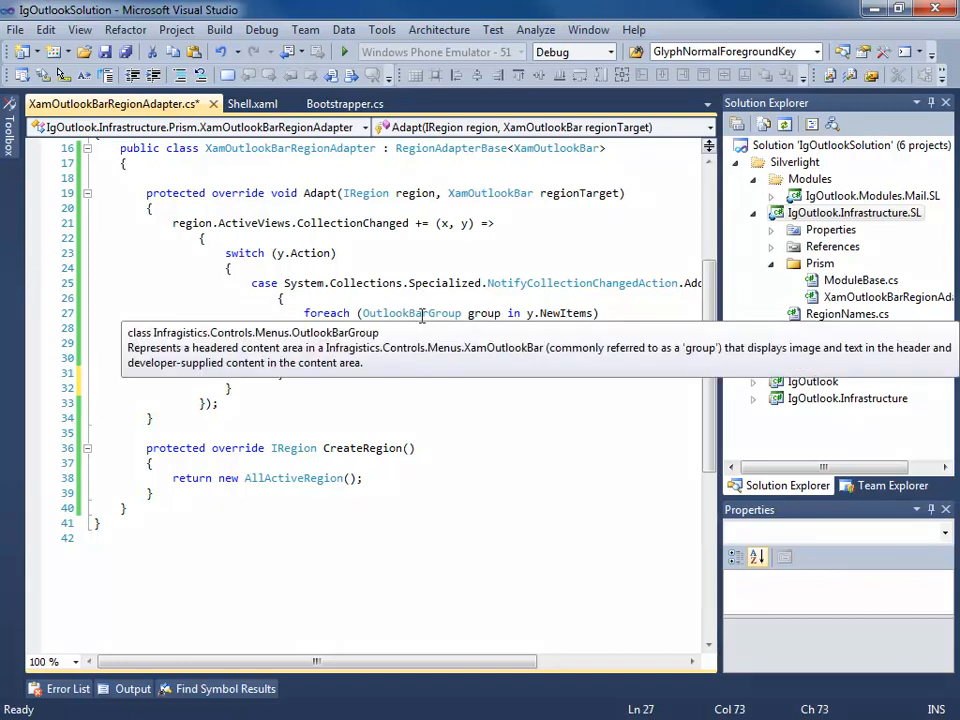
type("regionTarget.Groups.Add(group);")
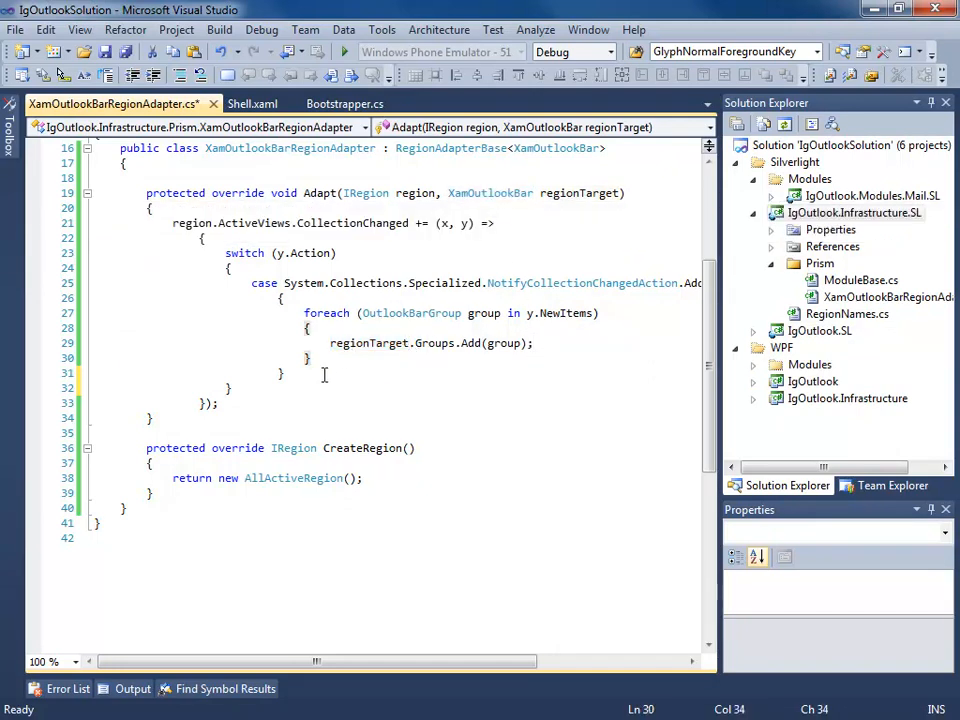
Add a Remove case looping y.NewItems through regionTarget.Groups.Remove(group), ending with break;
type("c")
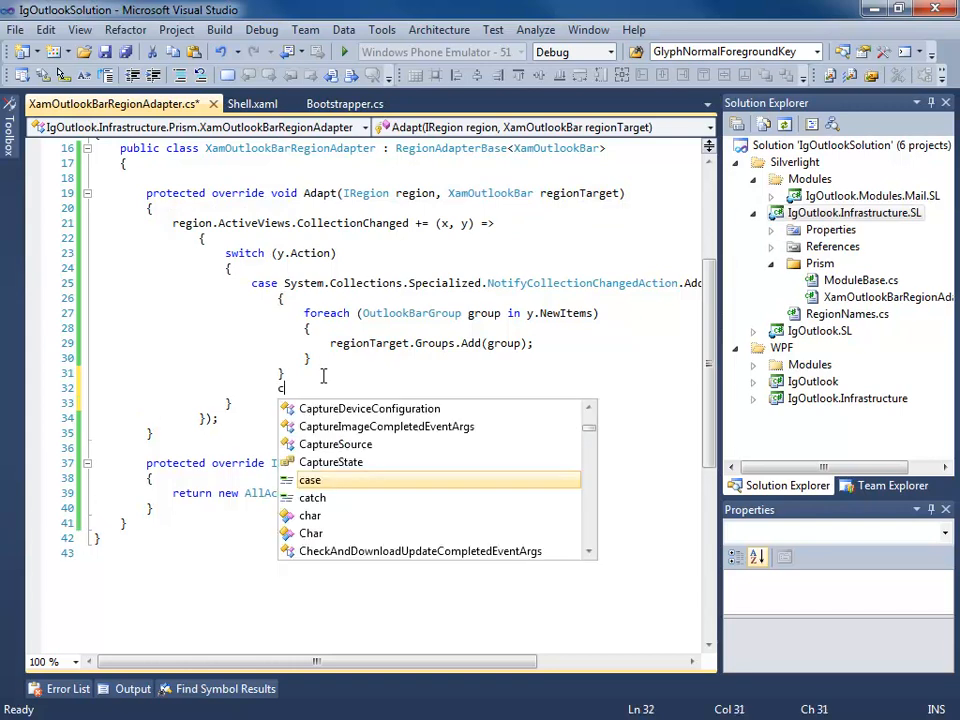
type("ase")
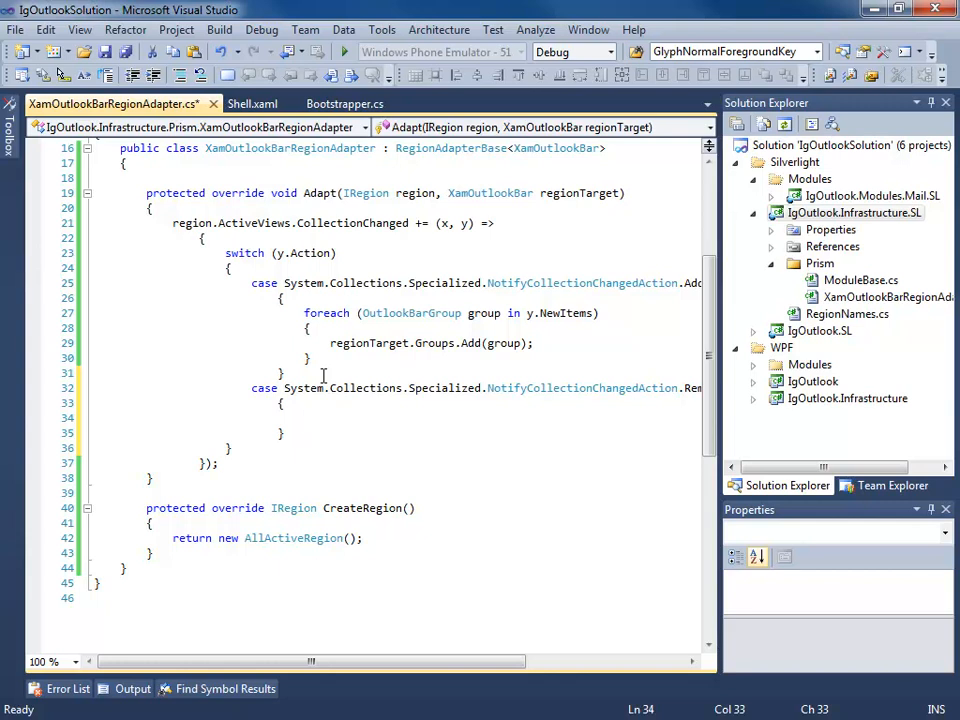
type("foreach")
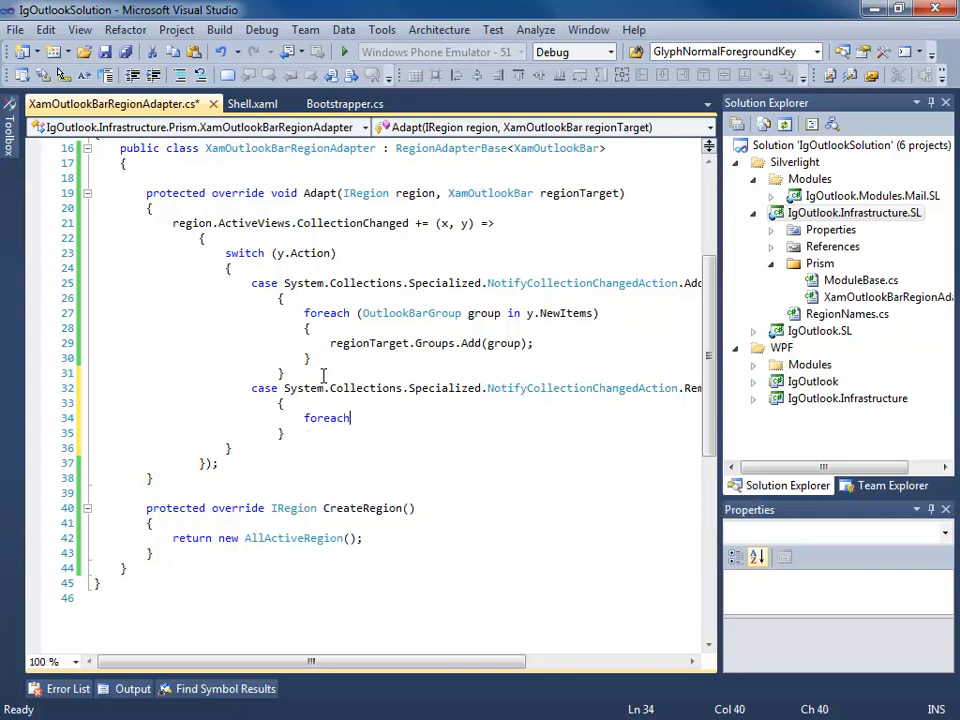
type("(OutlookBarGroup group in y.N")
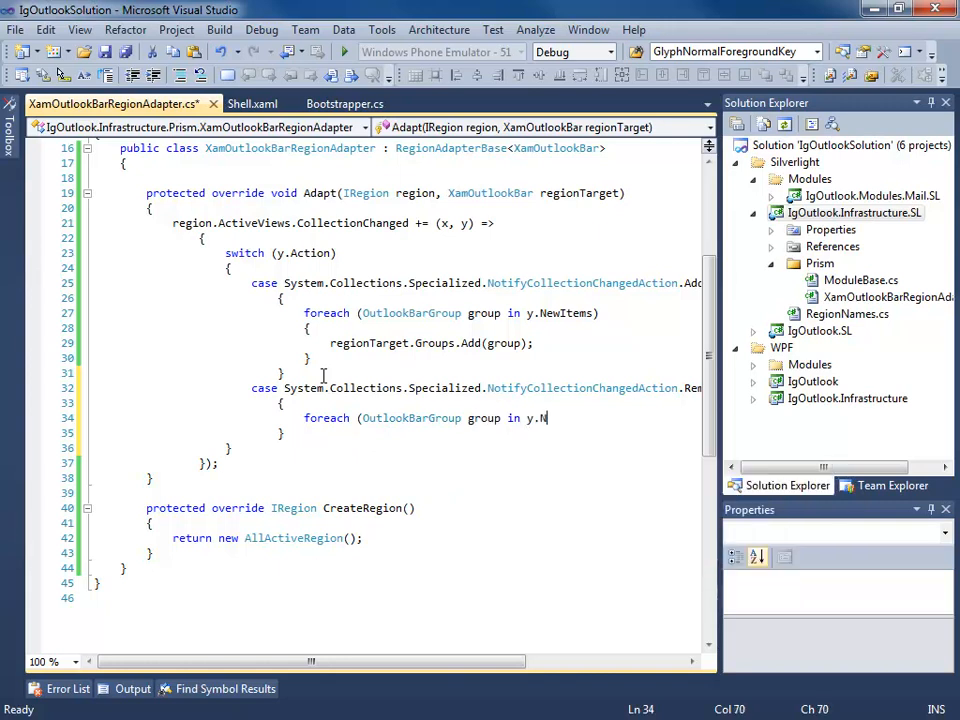
type("ewItems")
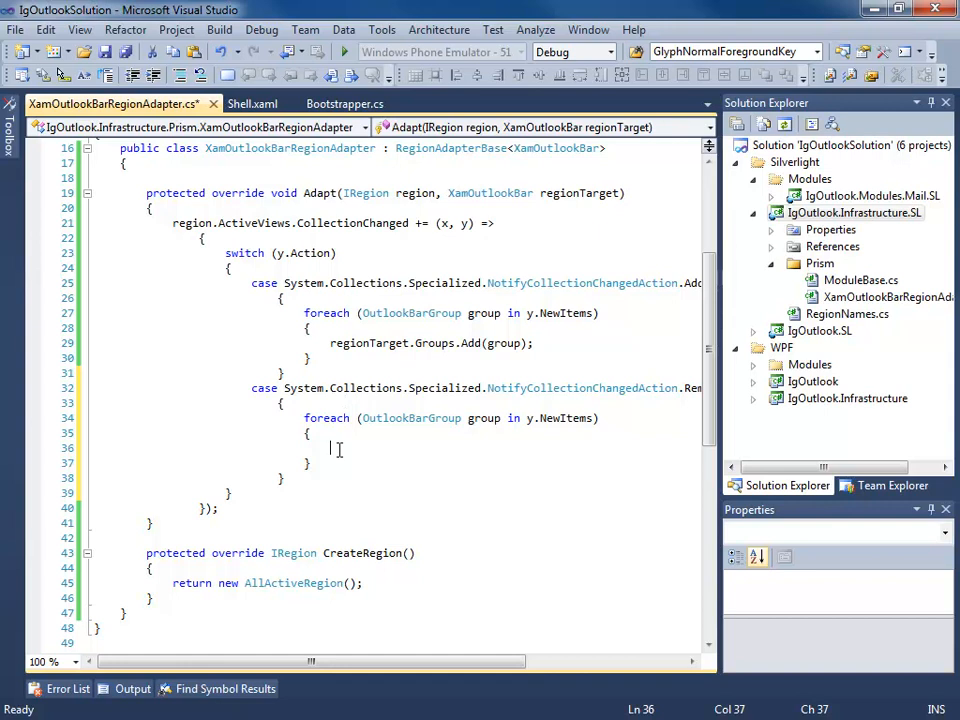
type("regi")
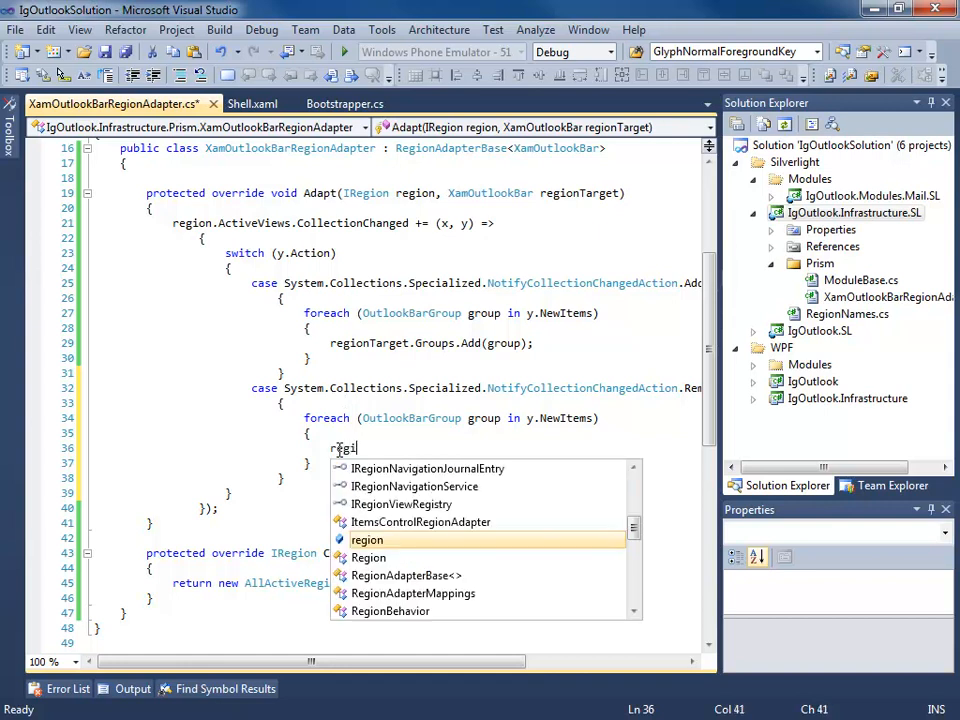
type("onTarget.grou")
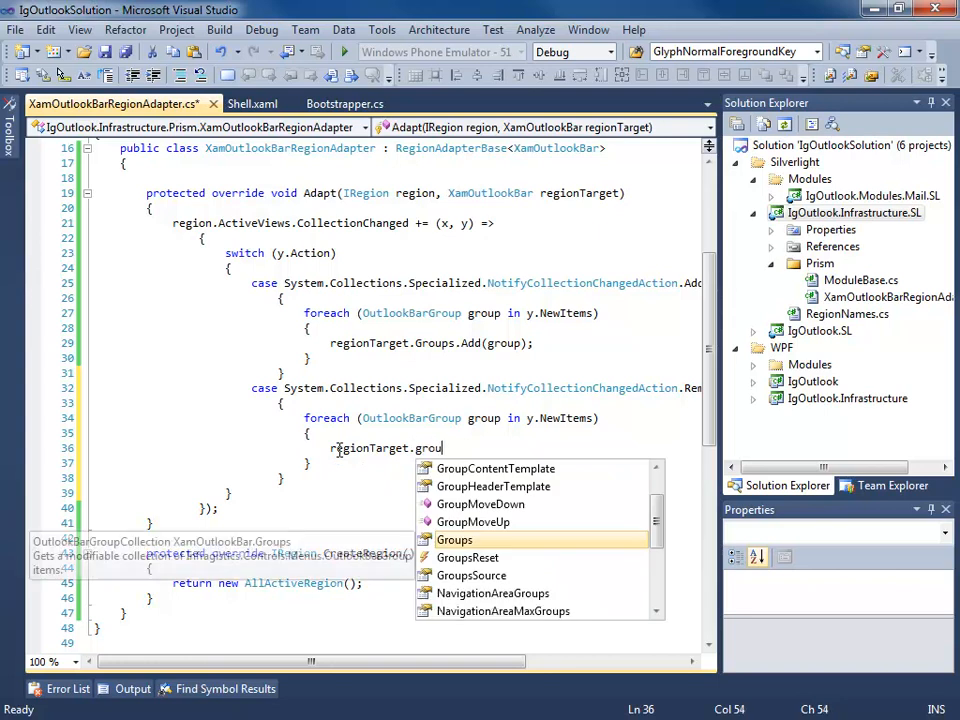
type("Groups.Remove")
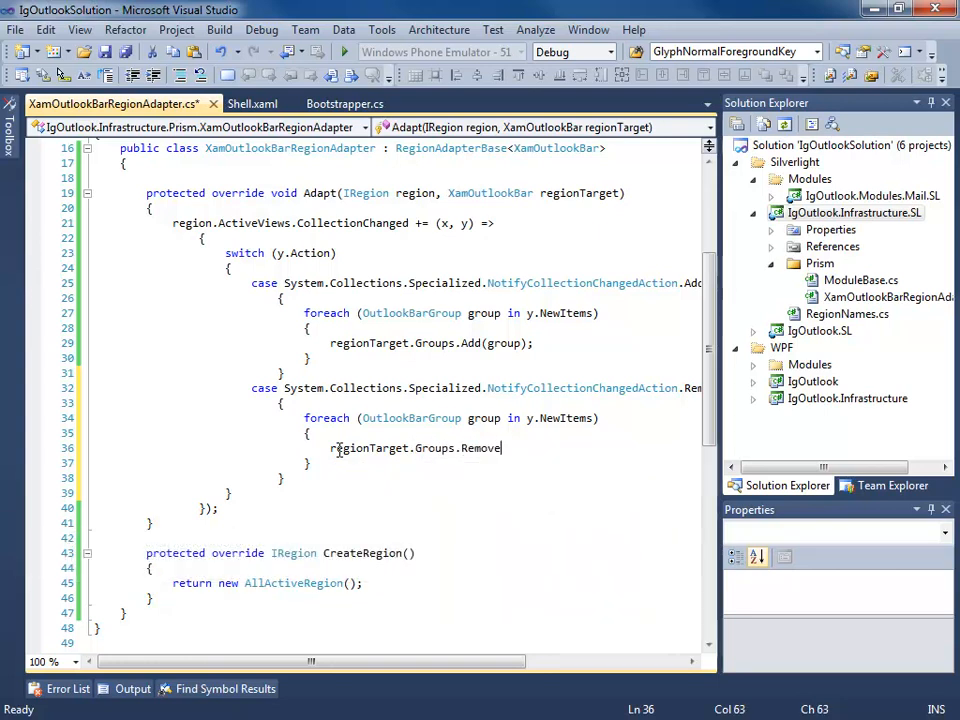
type("(group);")
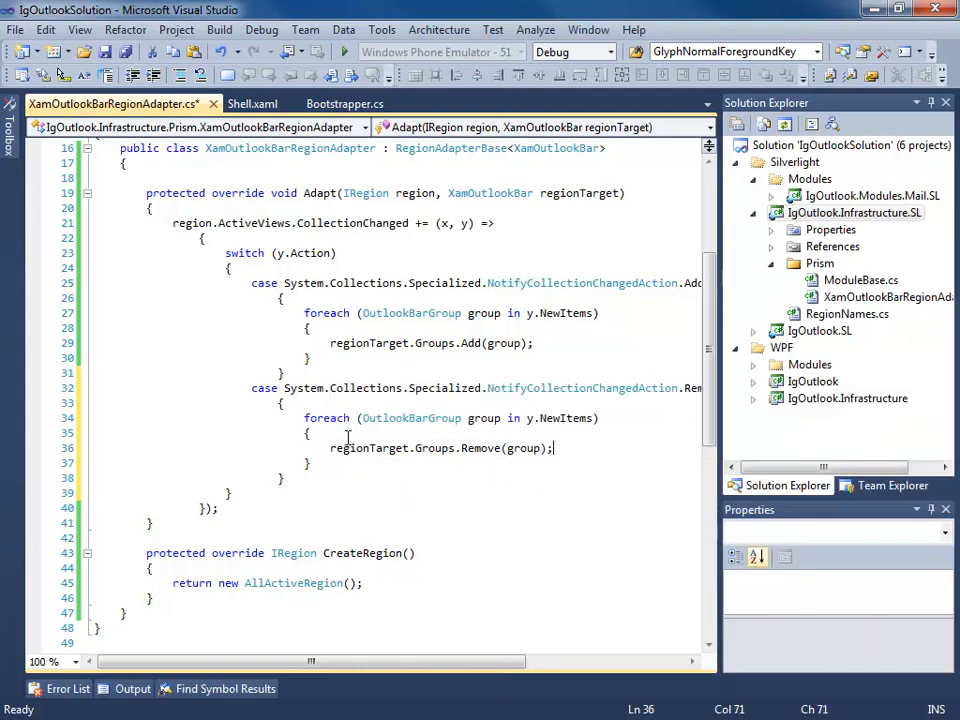
type("break;")
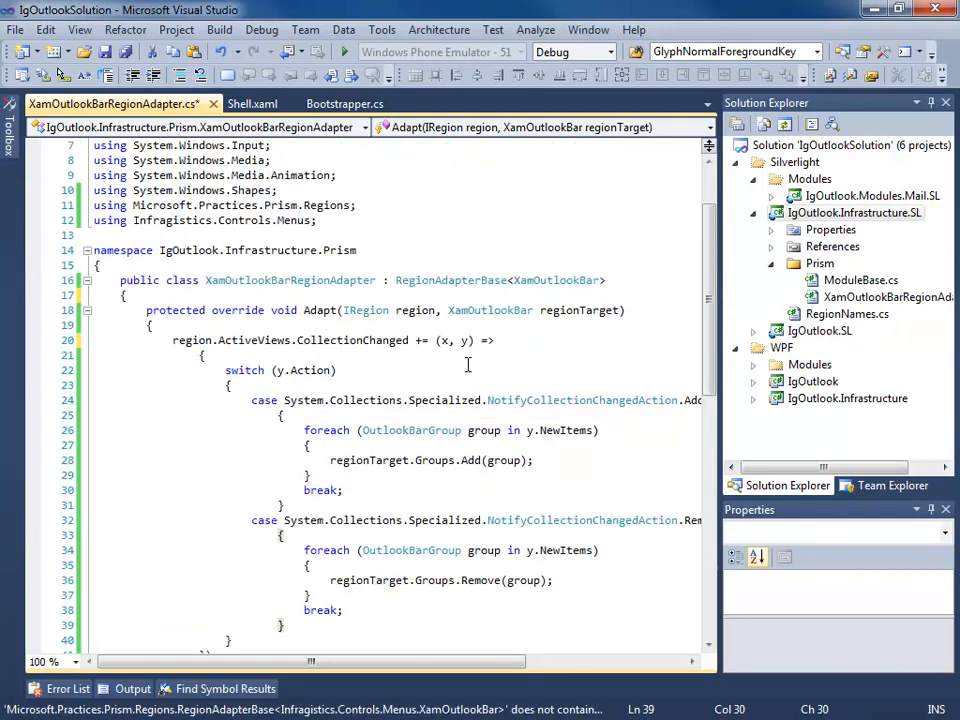
left_click(443, 340)
type("(")
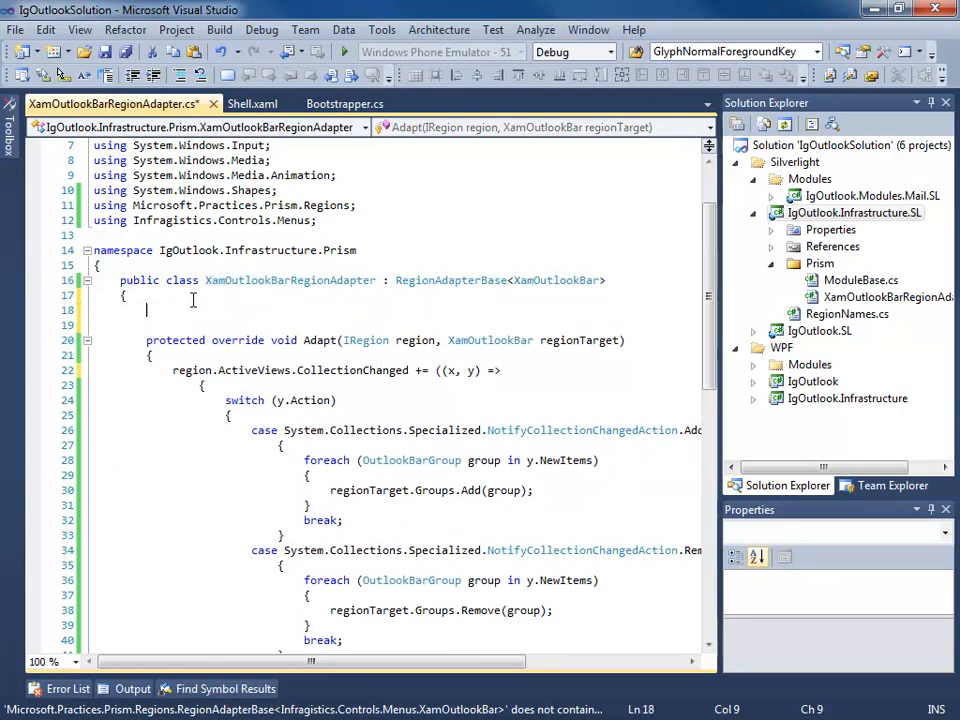
Write public XamOutlookBarRegionAdapter(IRegionBehaviorFactory factory) : base(factory) with an empty body
type("public XamOutlookBarRegionAdapter(")
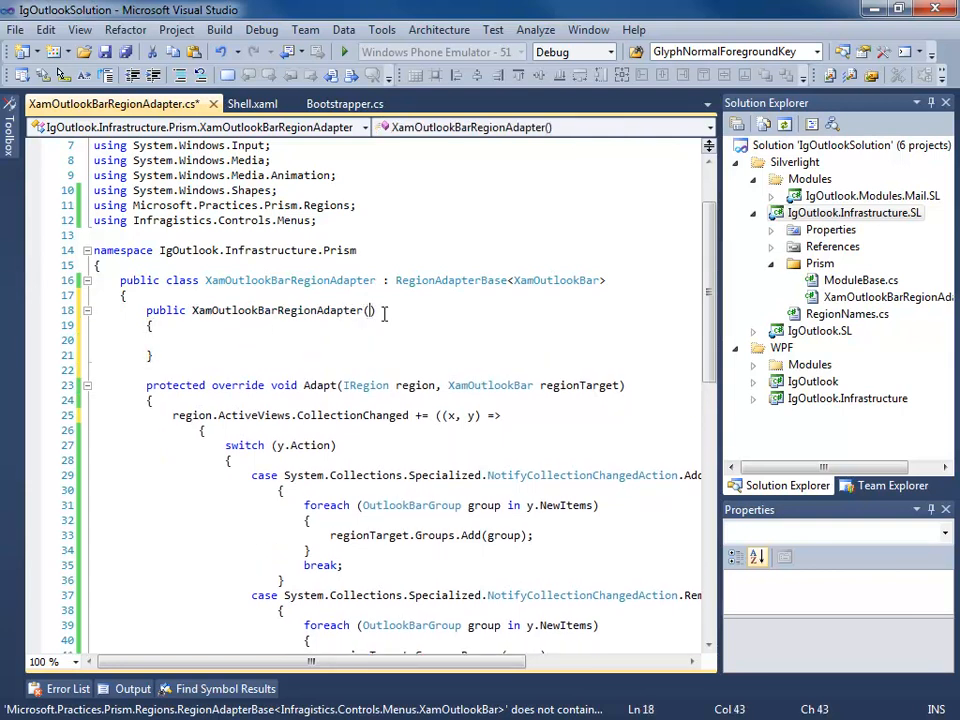
type("IRegion")
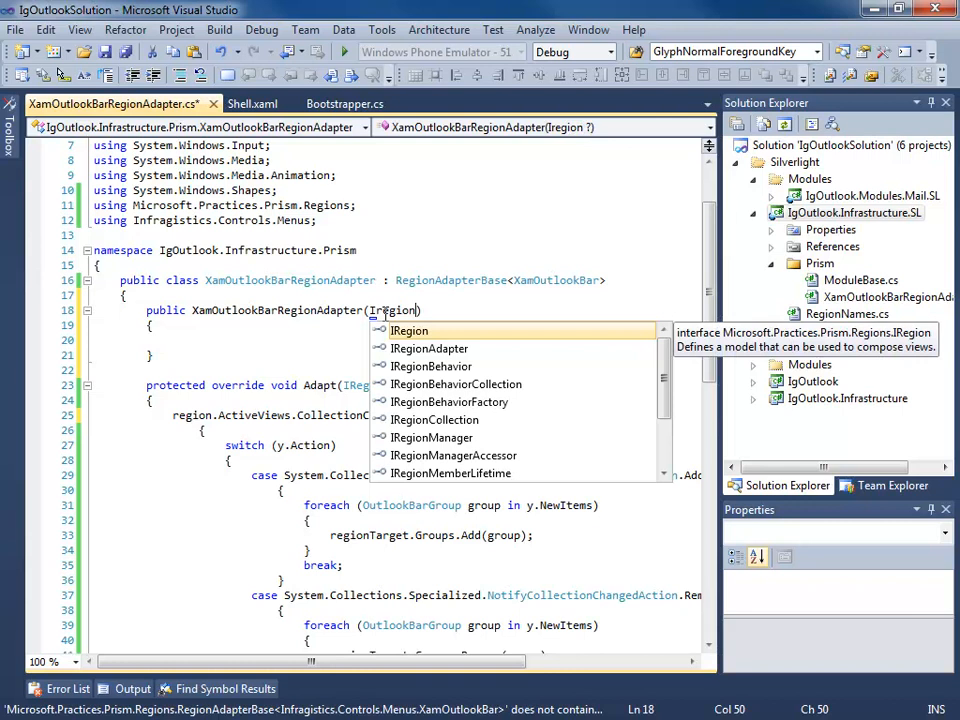
type("beh")
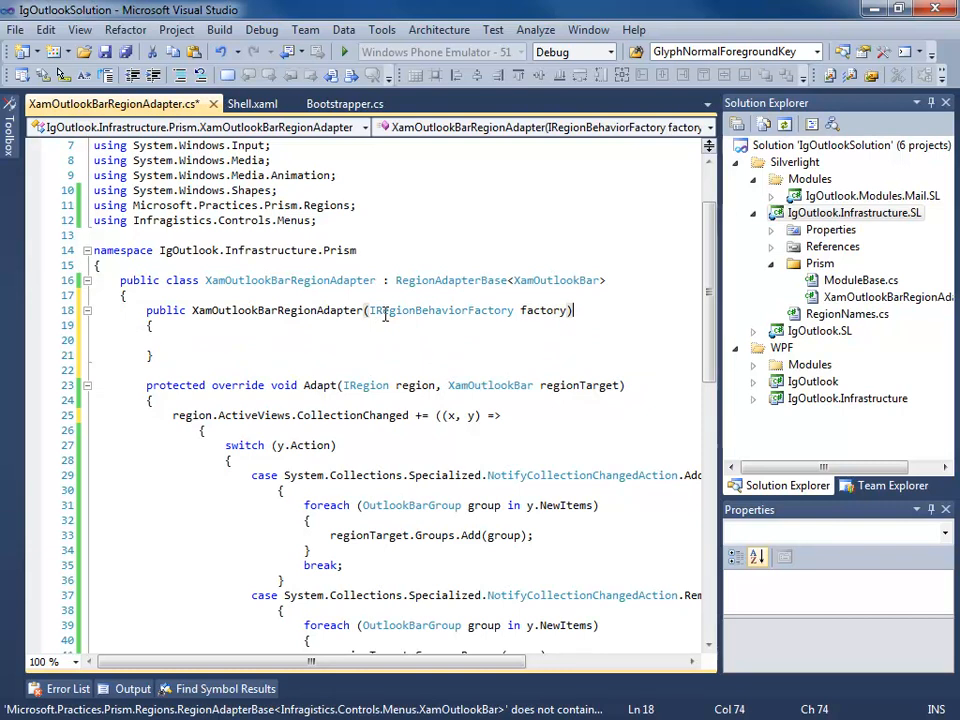
type(": base")
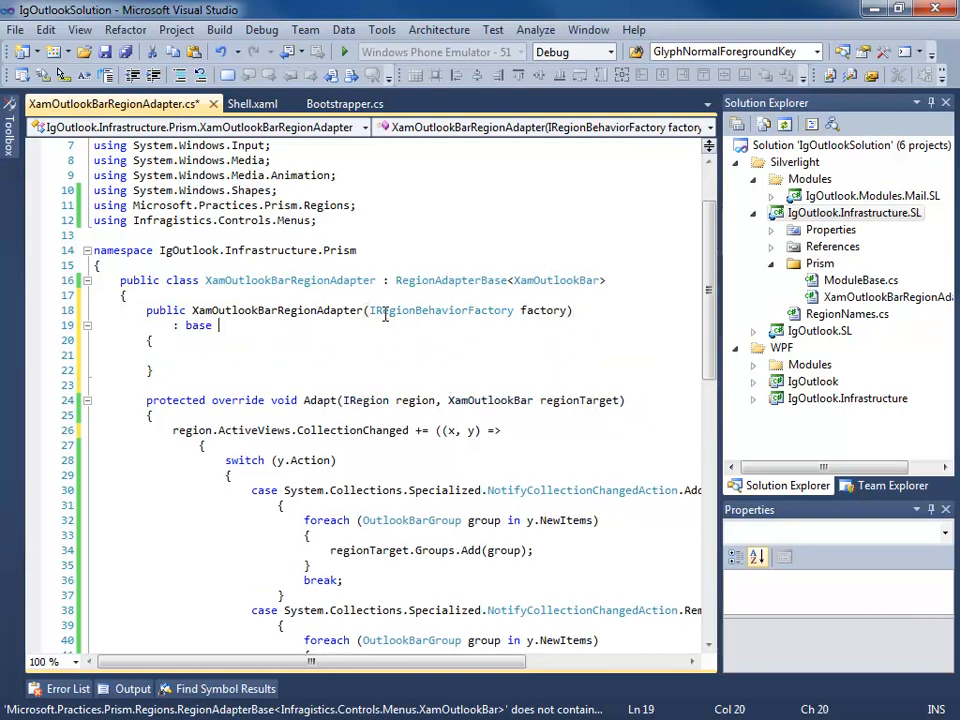
type("(factory")
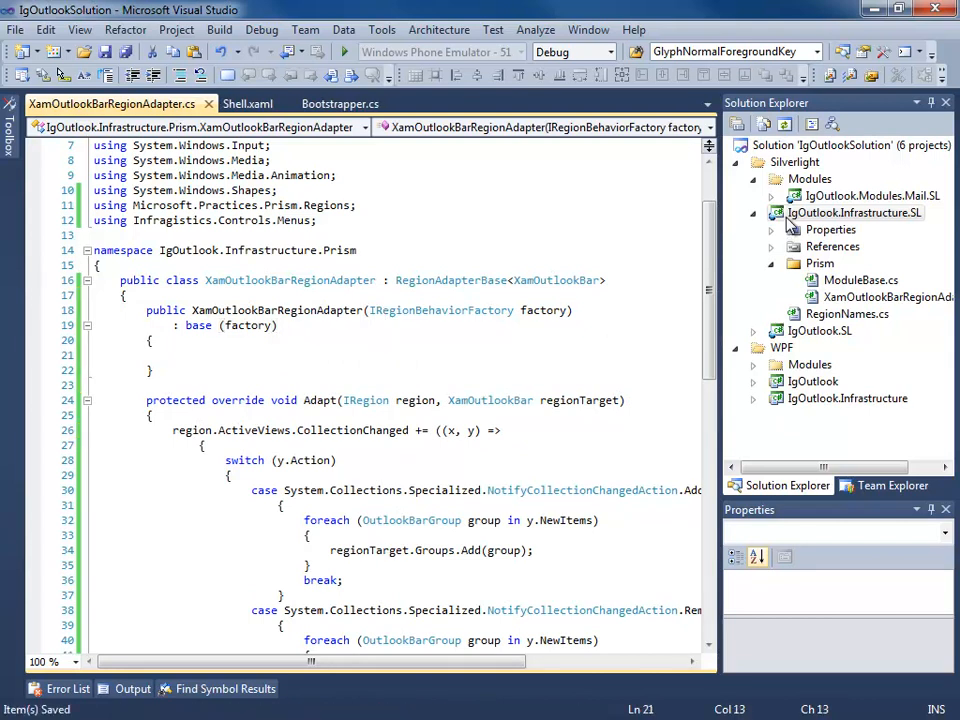
Link the Silverlight XamOutlookBarRegionAdapter.cs into the WPF Prism folder and build the project
left_click(853, 212)
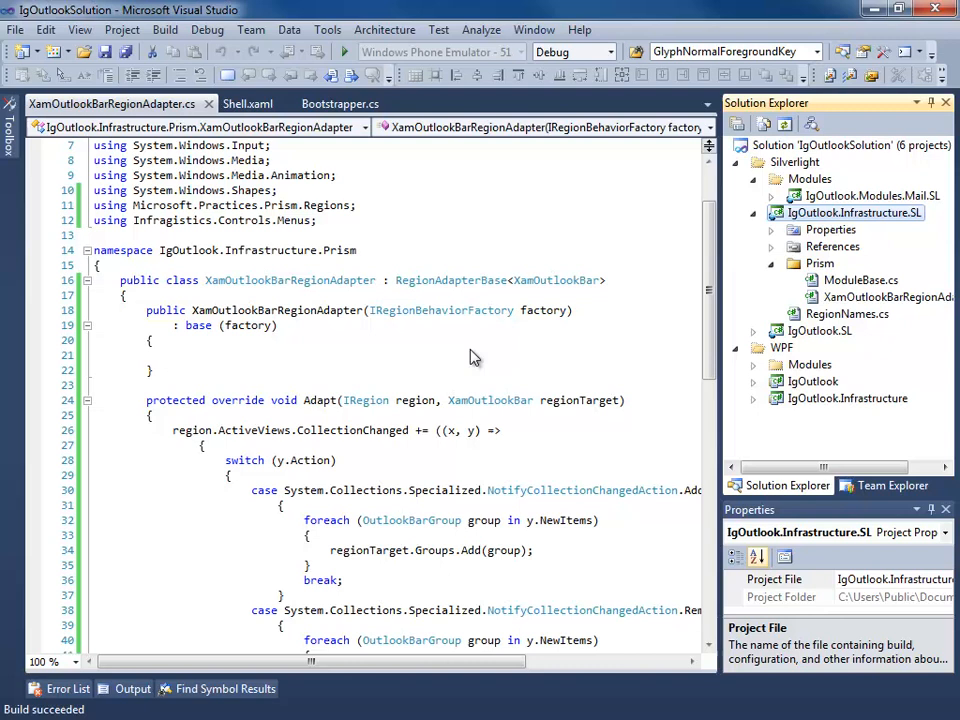
left_click(173, 354)
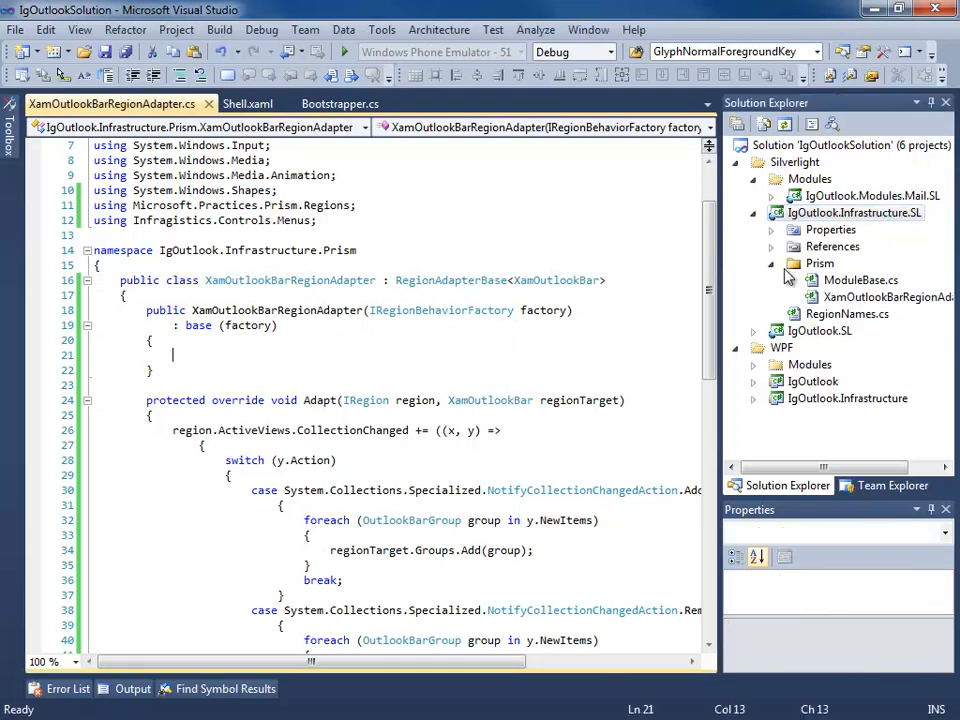
left_click(819, 263)
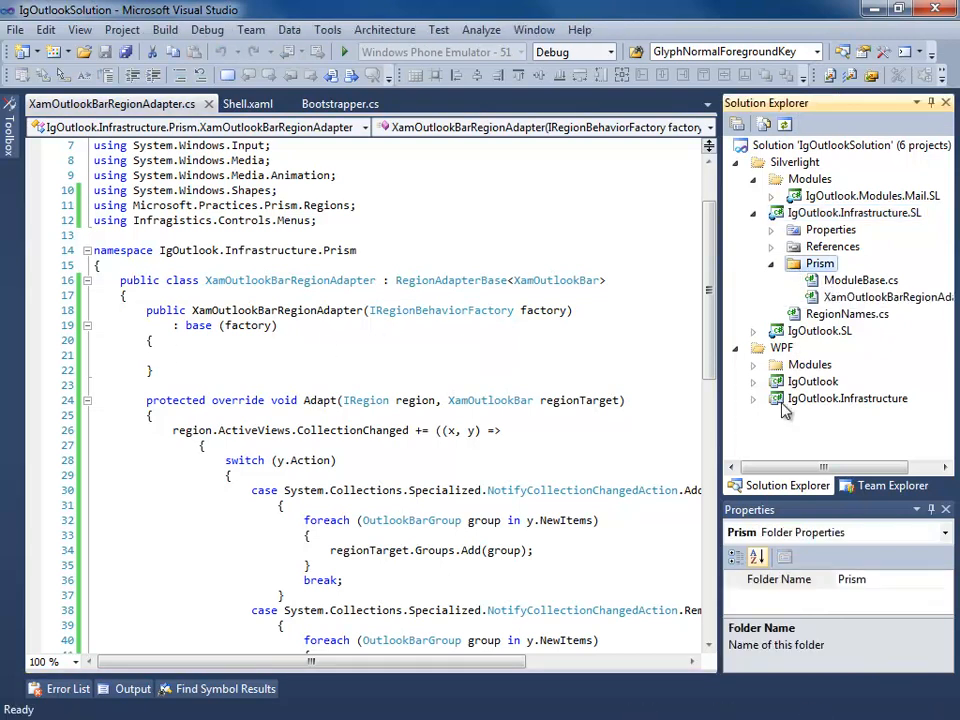
left_click(847, 381)
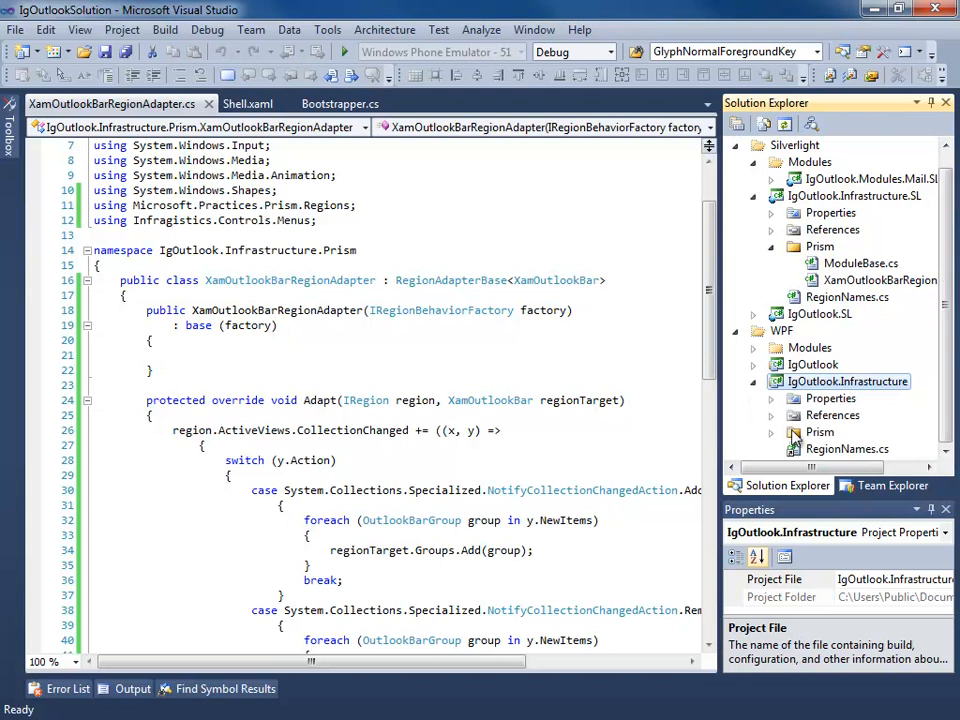
right_click(819, 431)
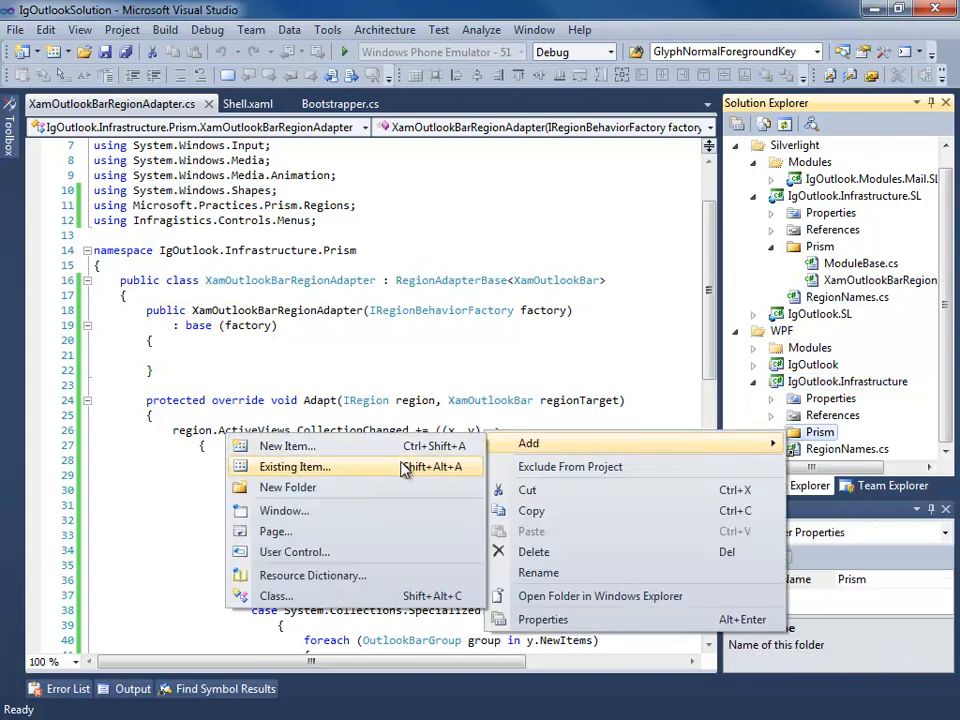
left_click(294, 466)
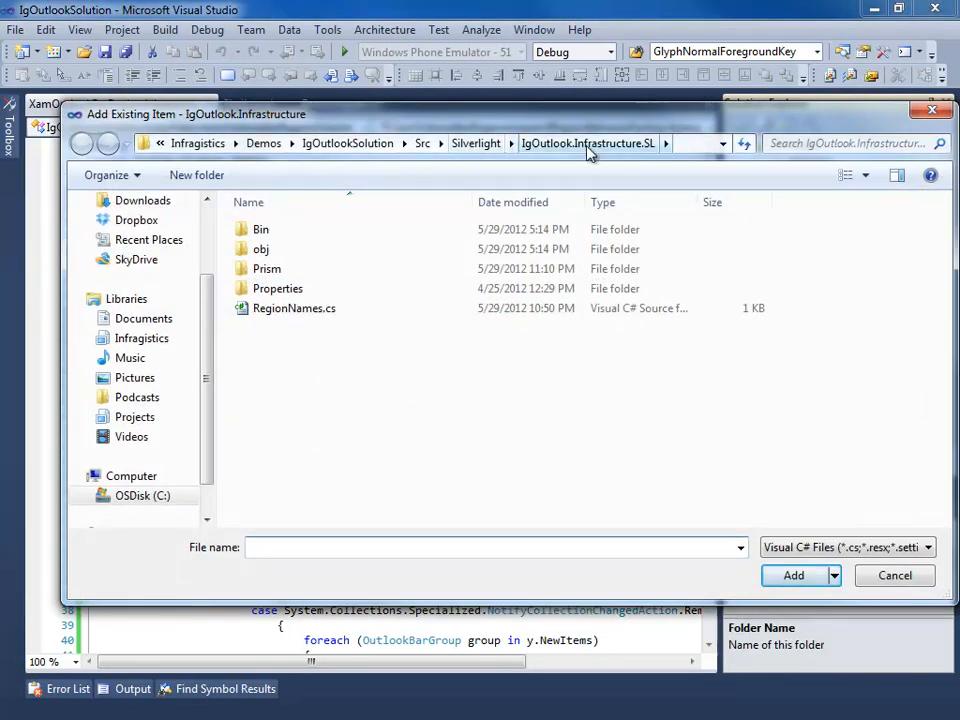
double_click(267, 268)
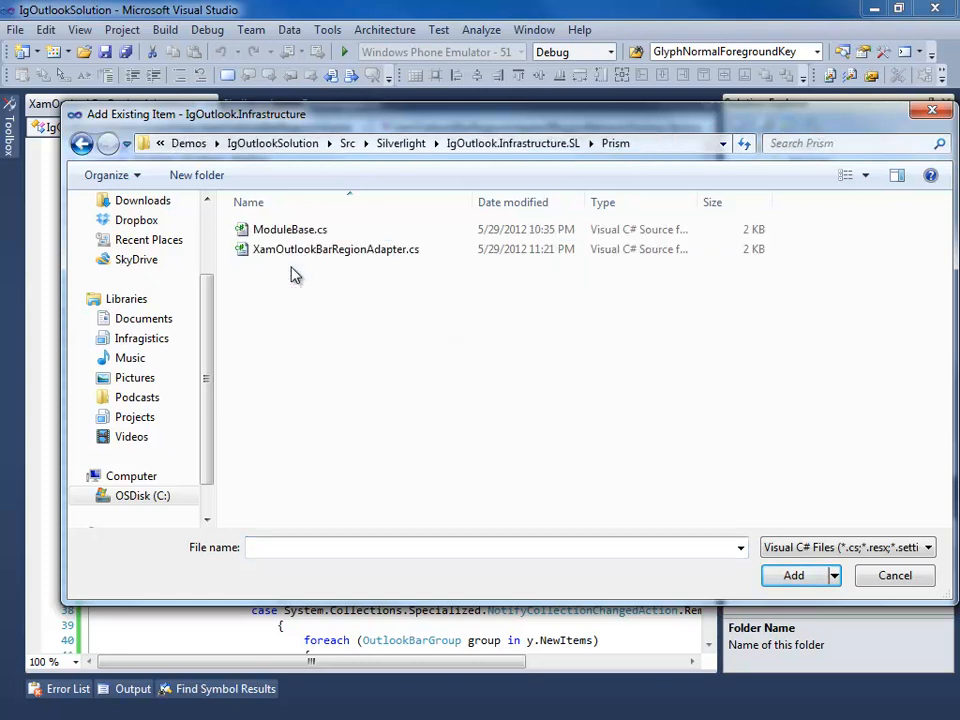
left_click(824, 575)
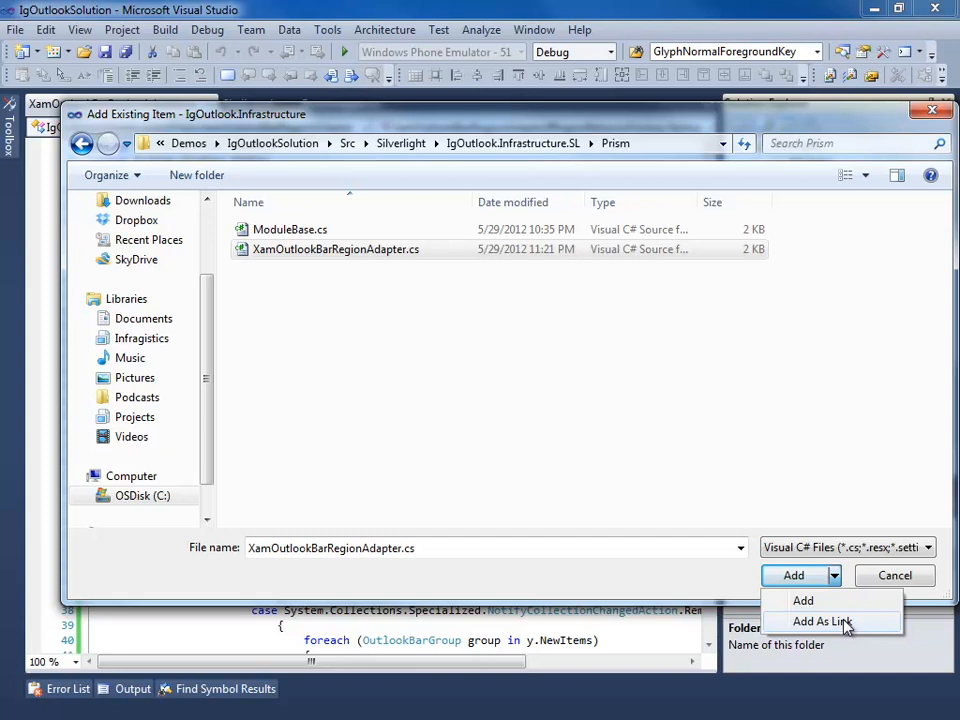
left_click(820, 621)
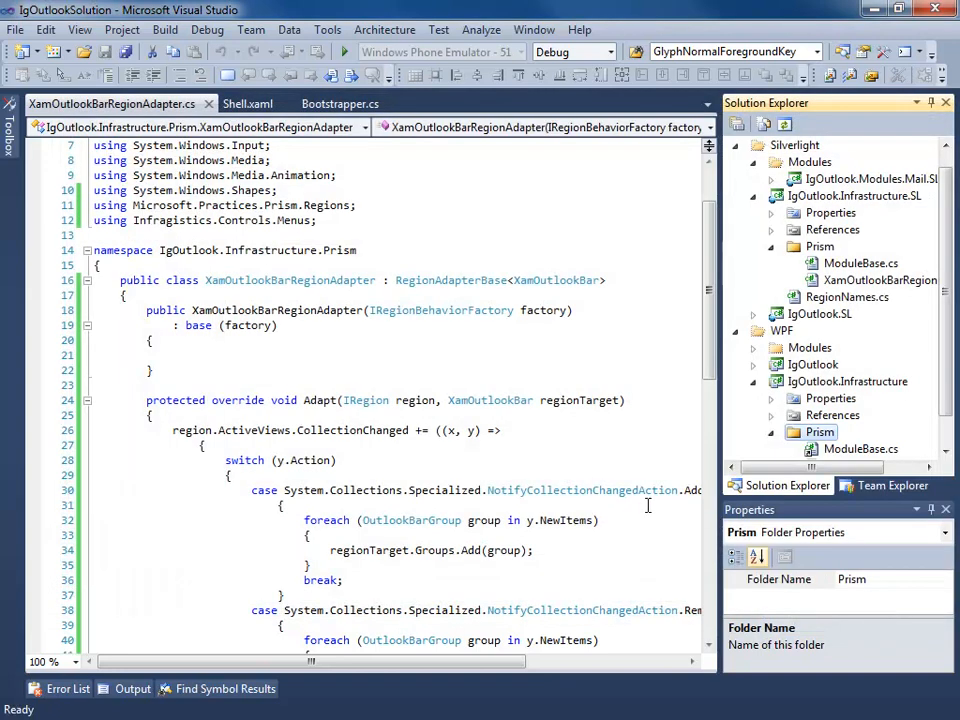
right_click(847, 381)
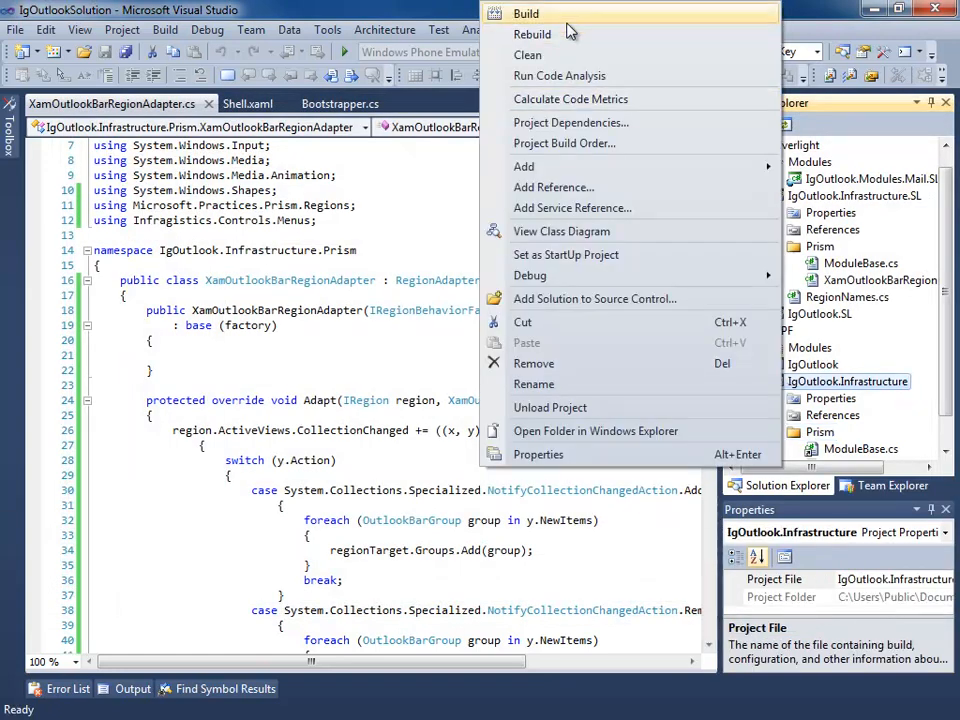
left_click(526, 13)
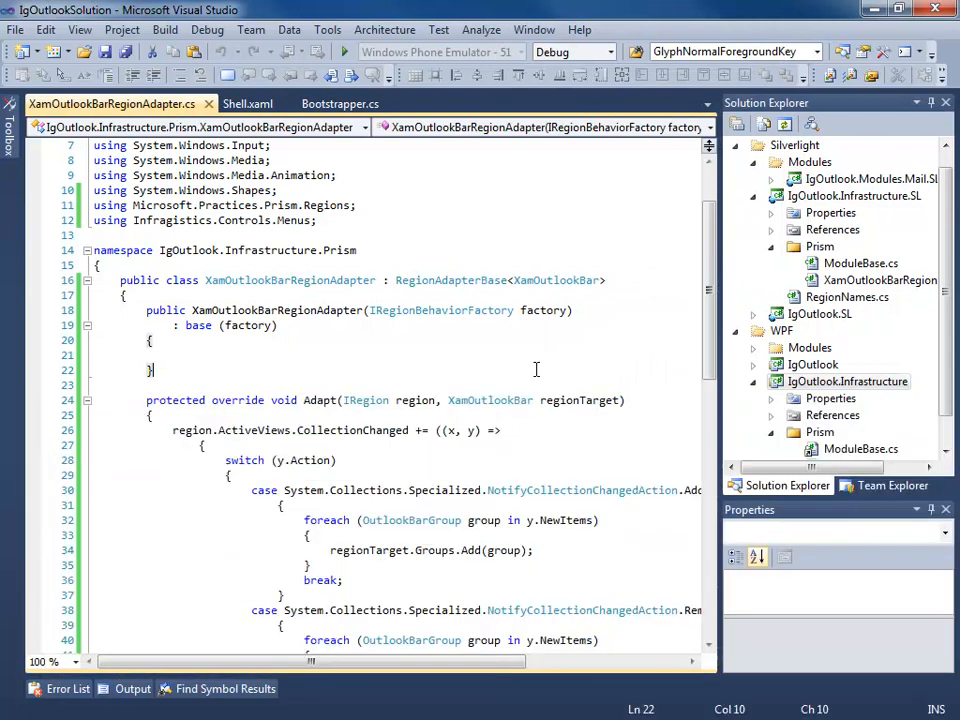
Add the InfragisticsWPF4.OutlookBar v12.1 assembly reference to the WPF infrastructure project
left_click(847, 347)
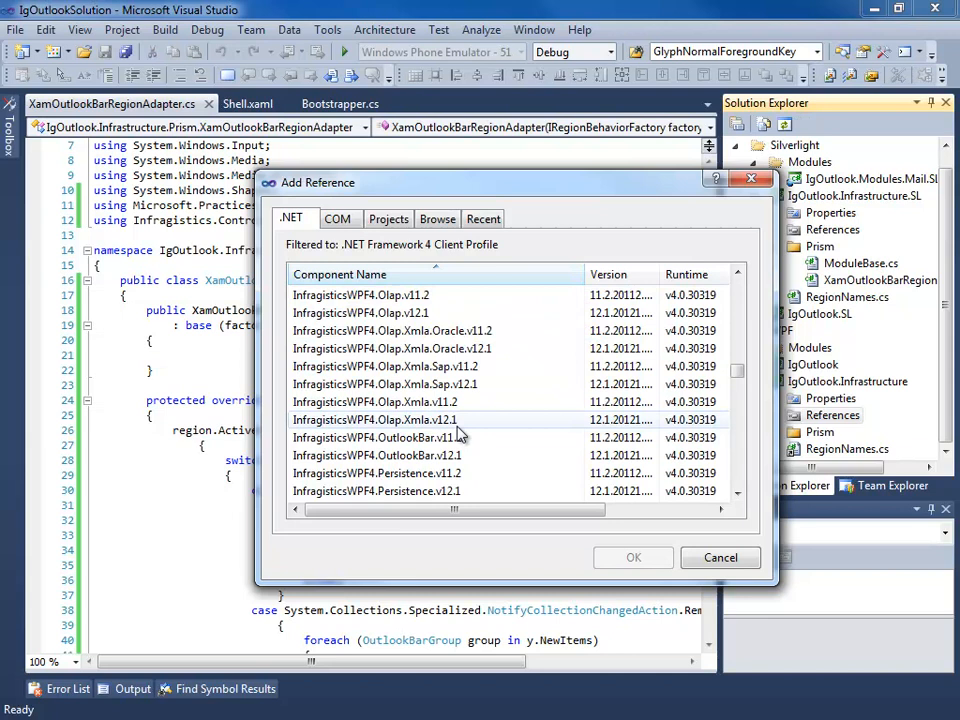
mouse_move(480, 437)
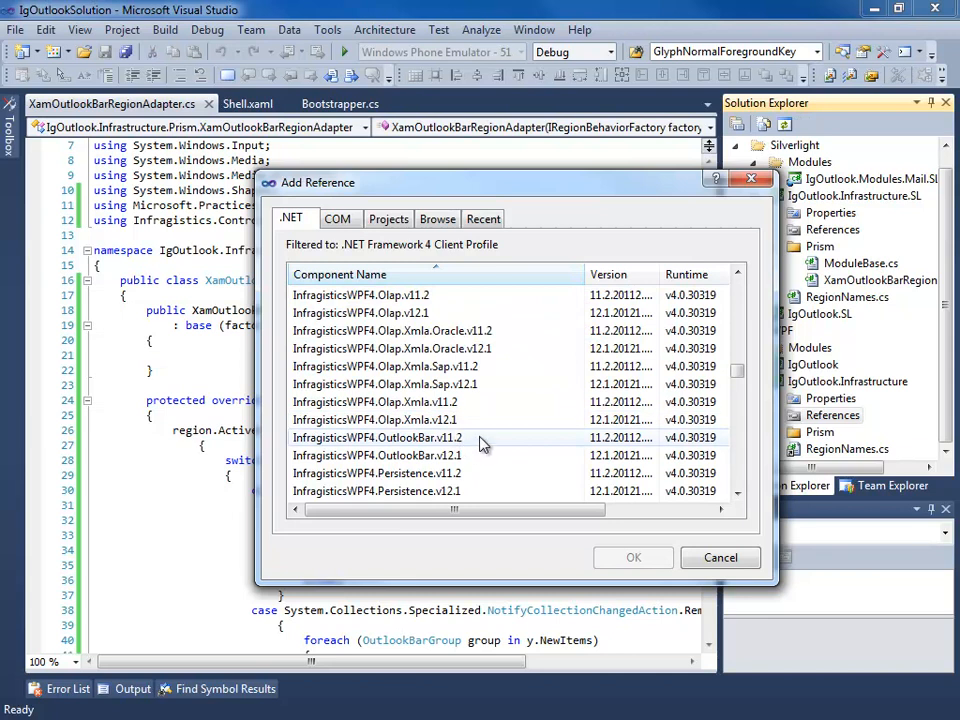
left_click(378, 437)
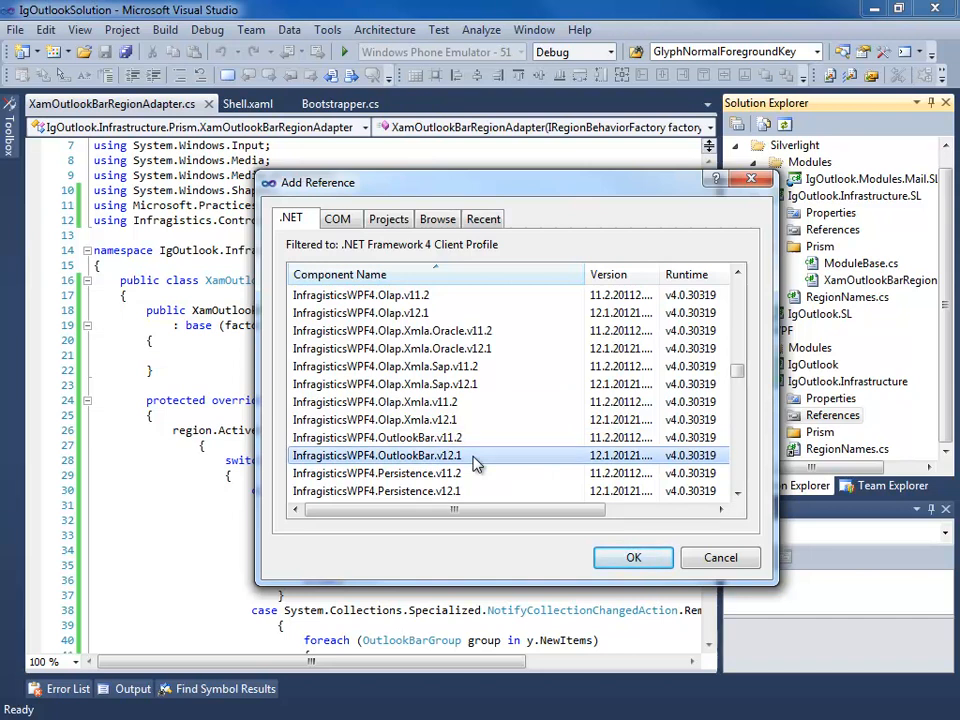
scroll("down", 3)
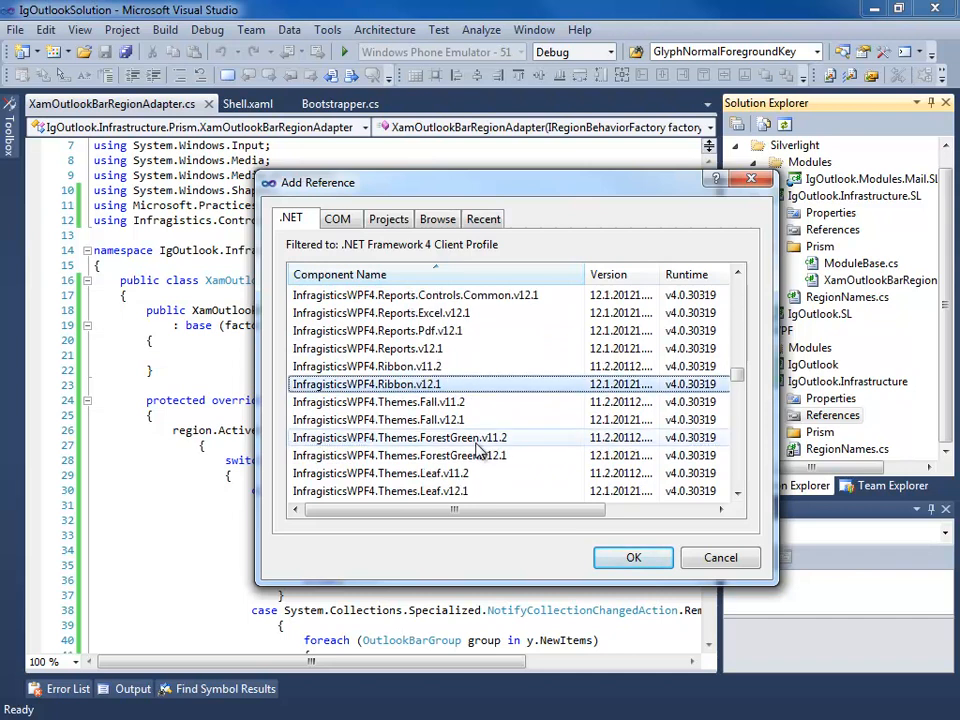
scroll("down", 3)
type("#")
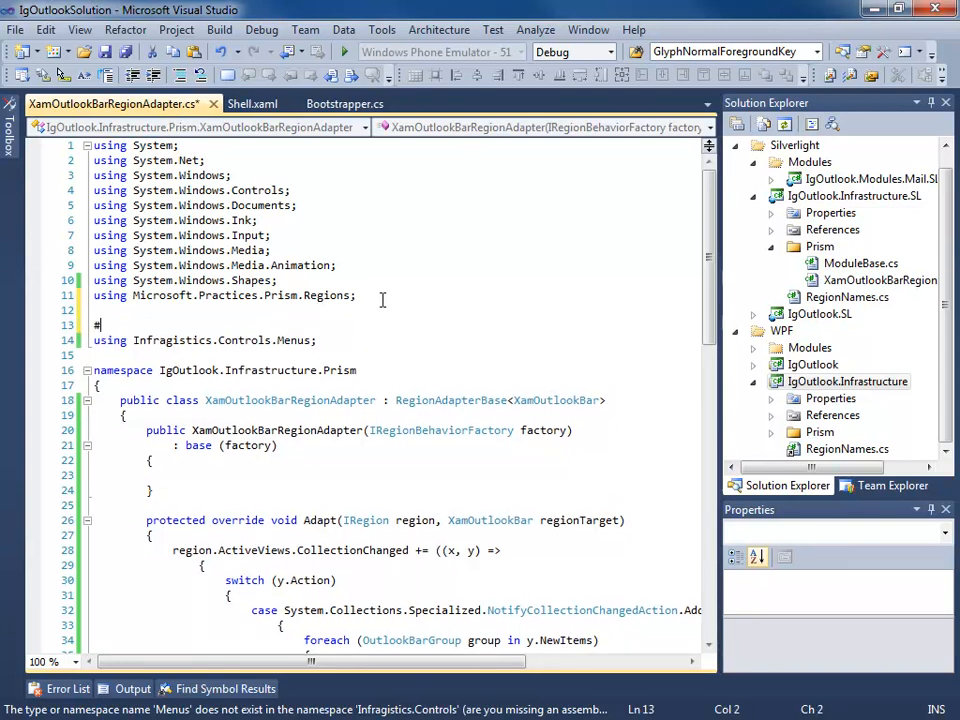
Guard the import with #if SILVERLIGHT, #else using Infragistics.Windows.OutlookBar, #endif; open it in WPF
type("if SIL")
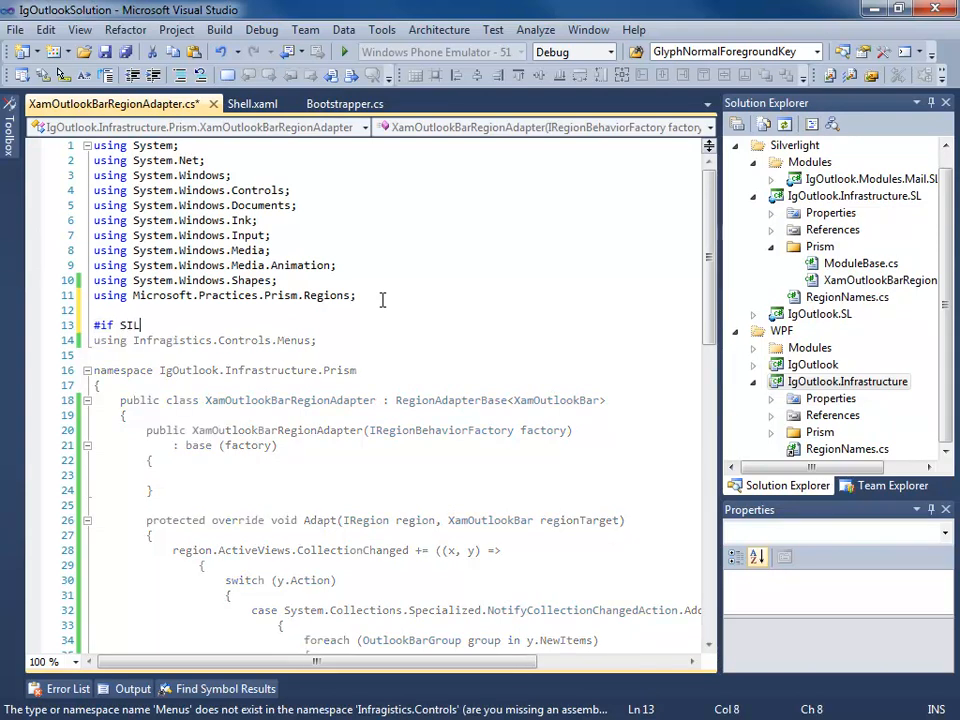
type("VERLIGHT")
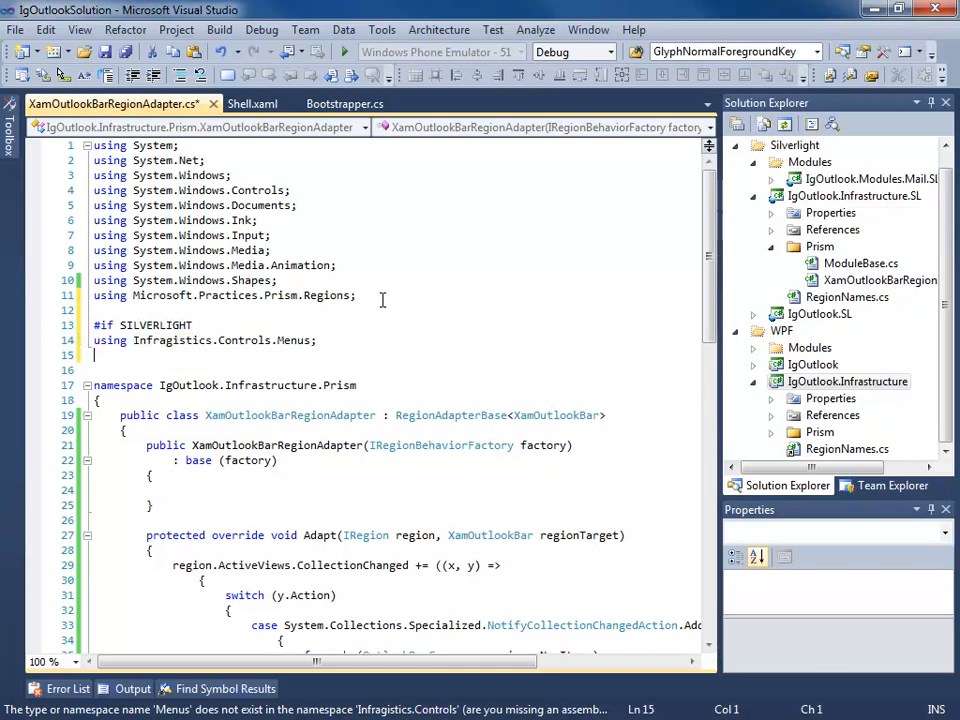
type("#else")
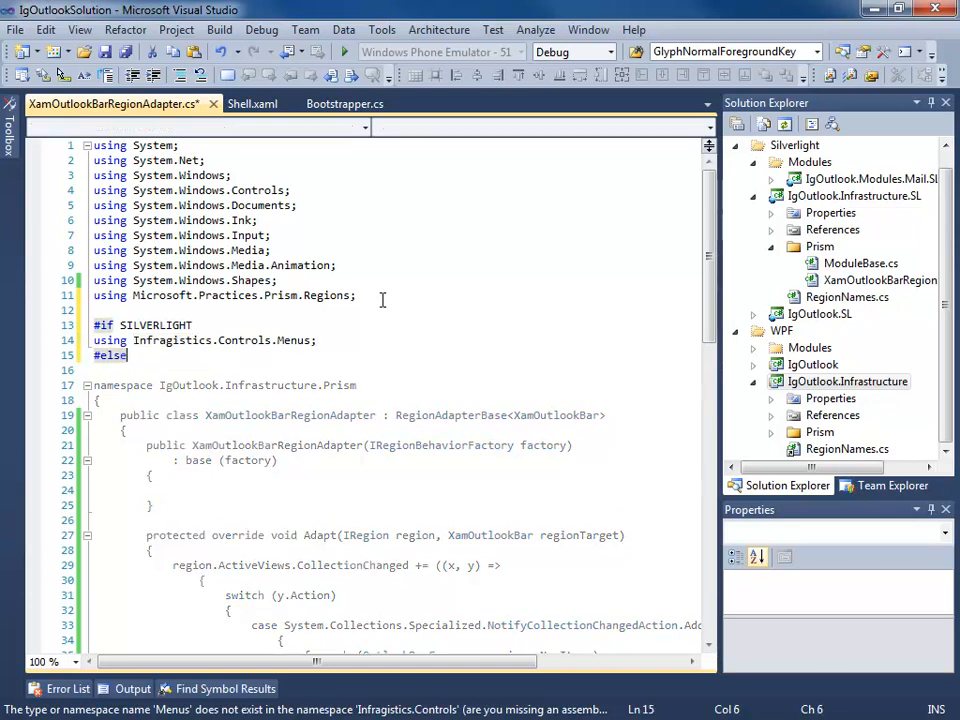
key("enter")
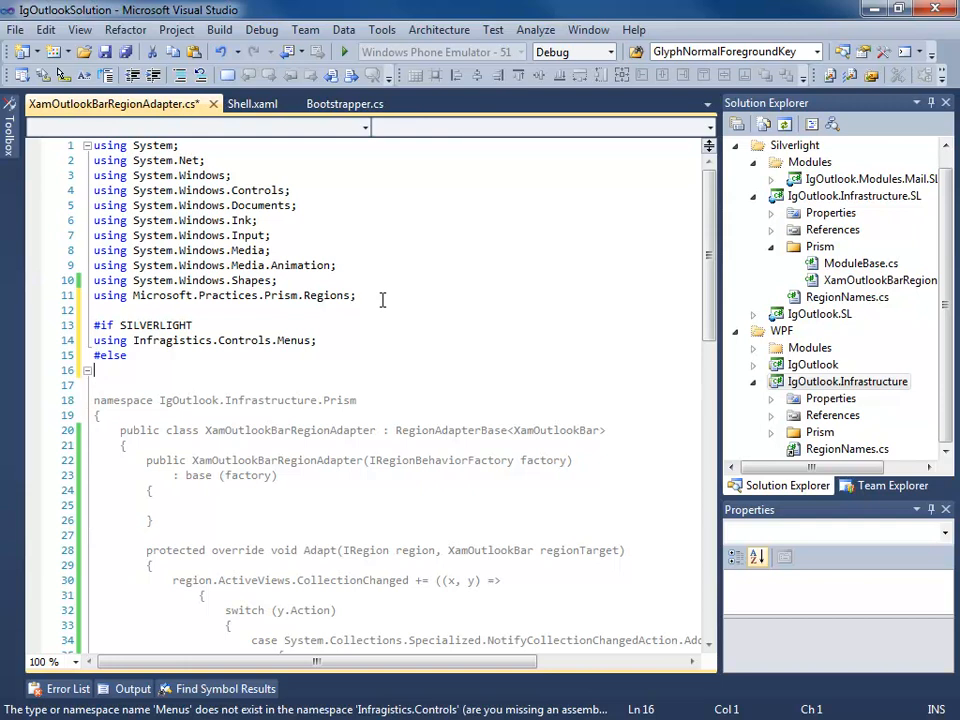
type("using Infragistics")
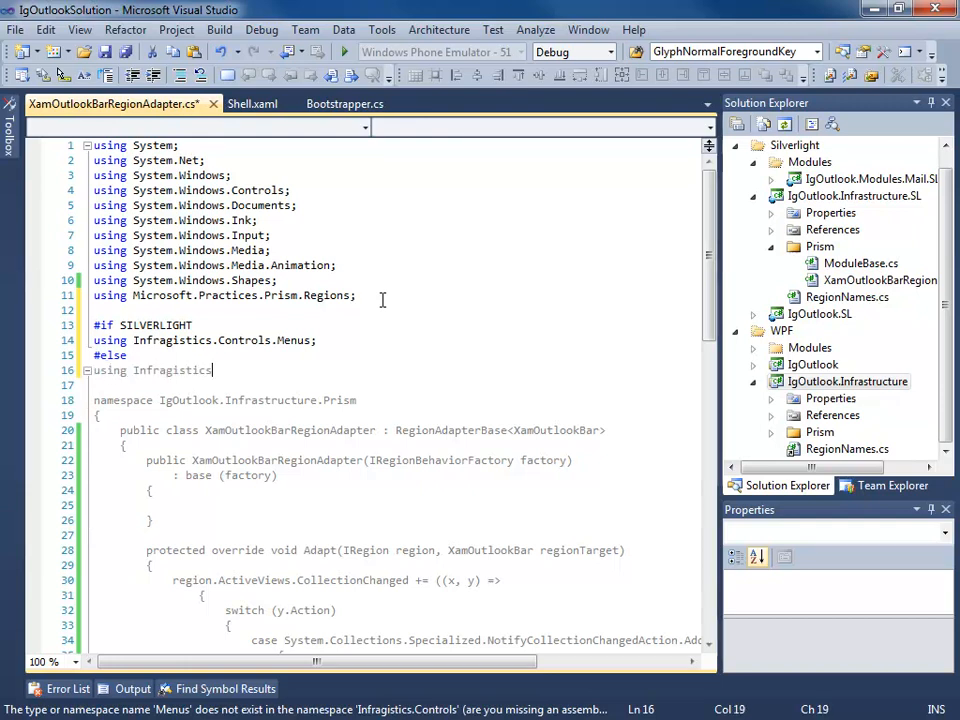
type(".Windows")
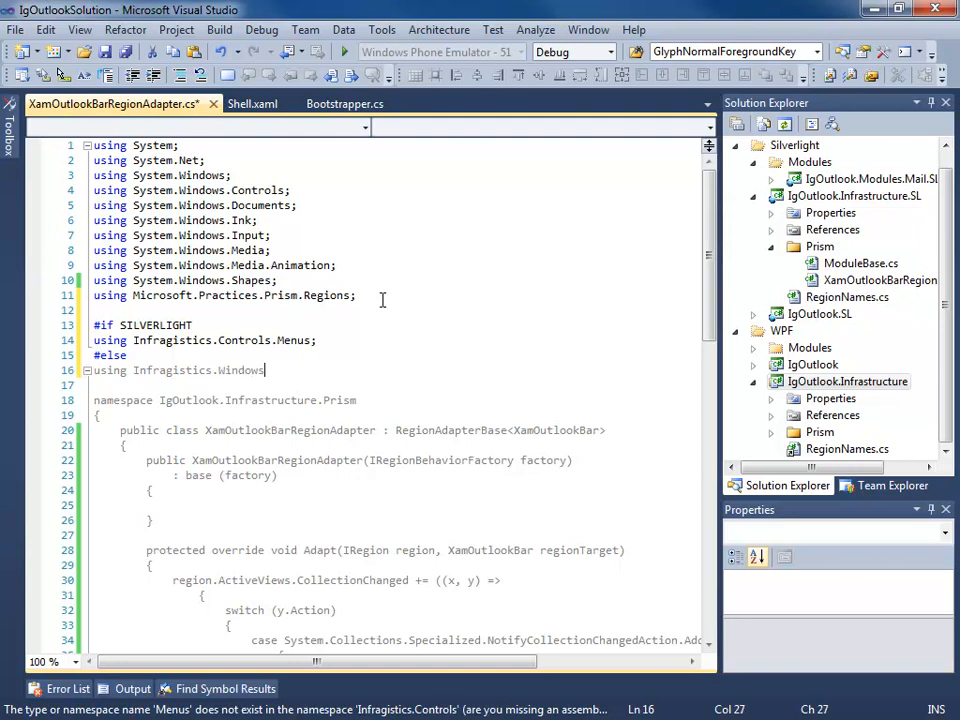
type(".OutlookBar;")
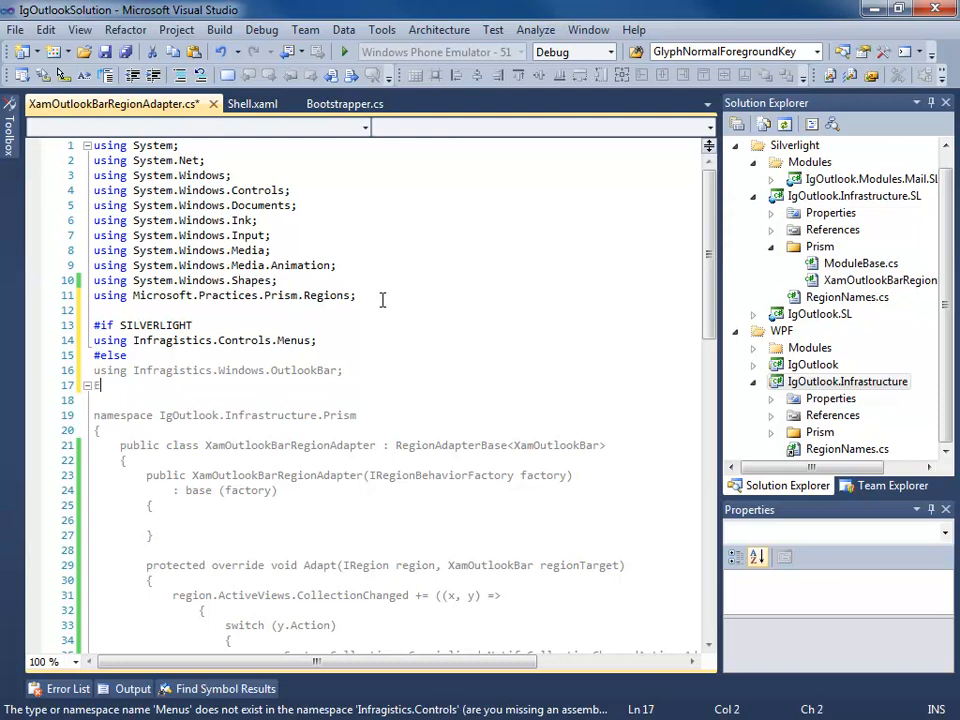
type("#end")
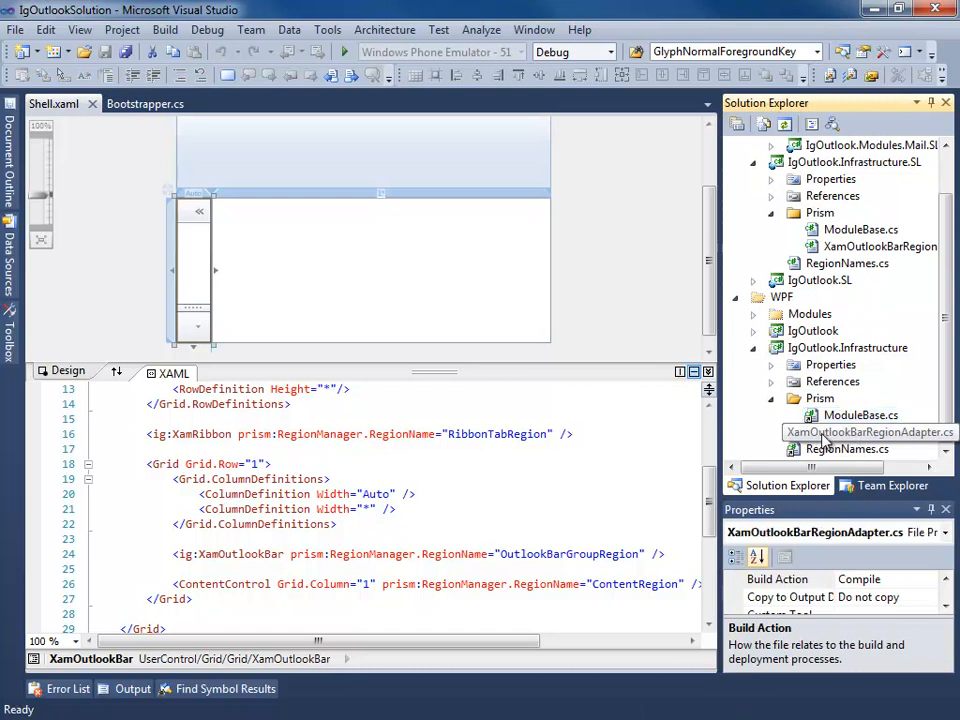
double_click(880, 432)
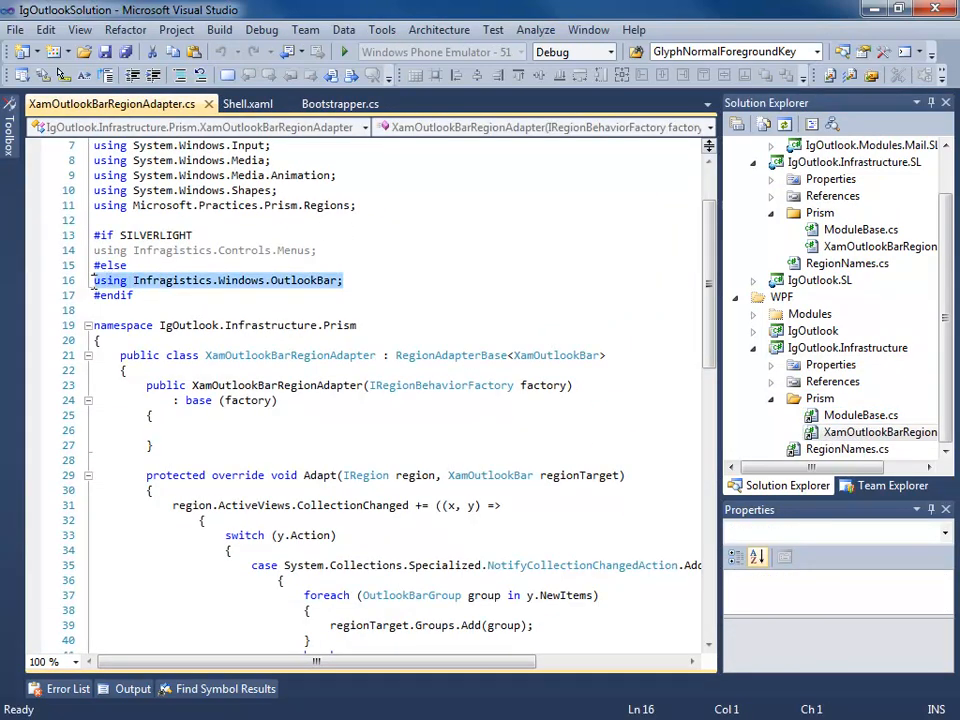
left_click(130, 295)
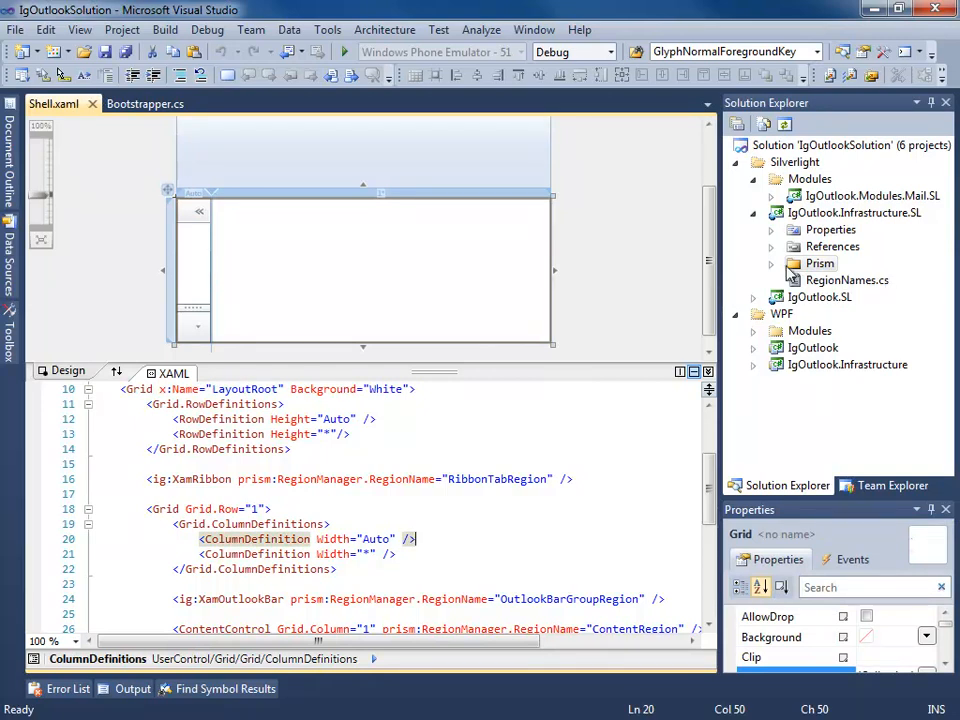
Collapse Infrastructure.SL, expand the Mail and IgOutlook.SL projects, and bring Bootstrapper.cs forward
left_click(853, 212)
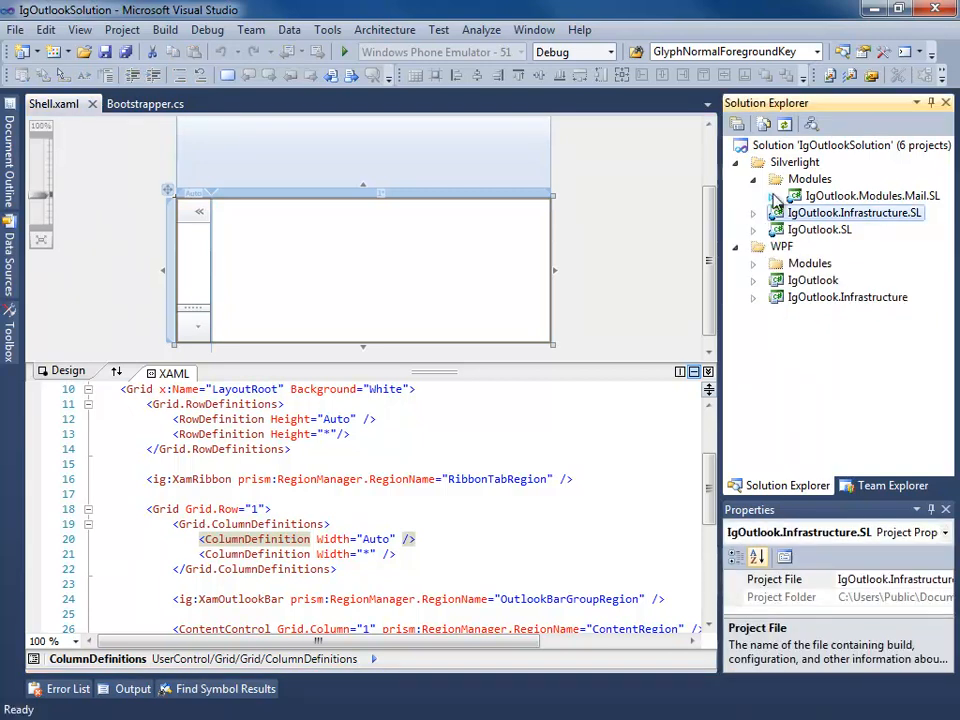
left_click(768, 195)
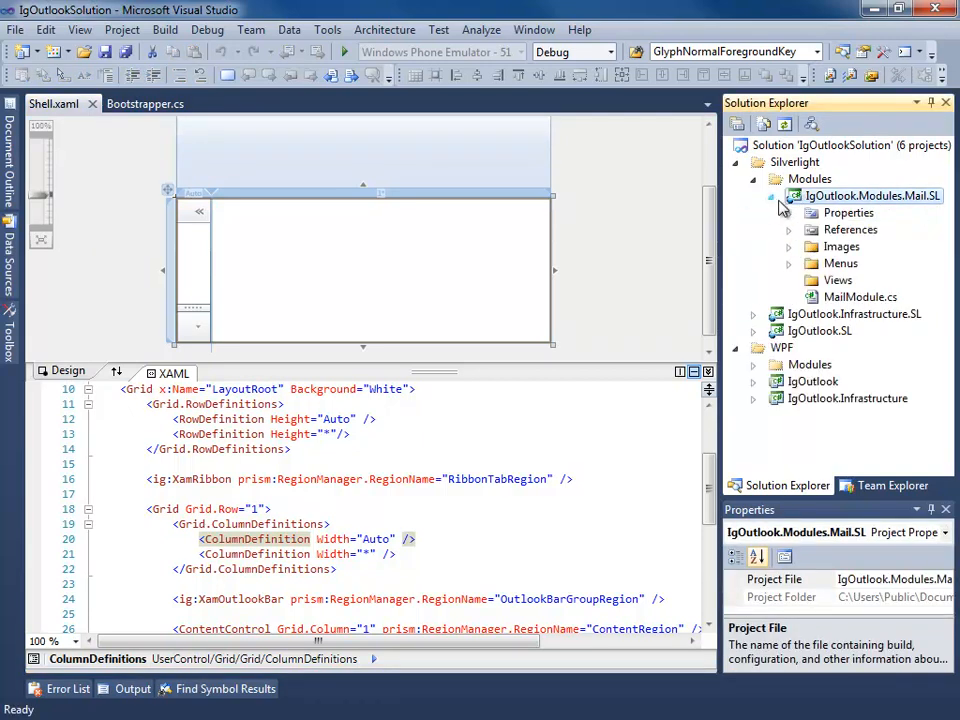
left_click(754, 213)
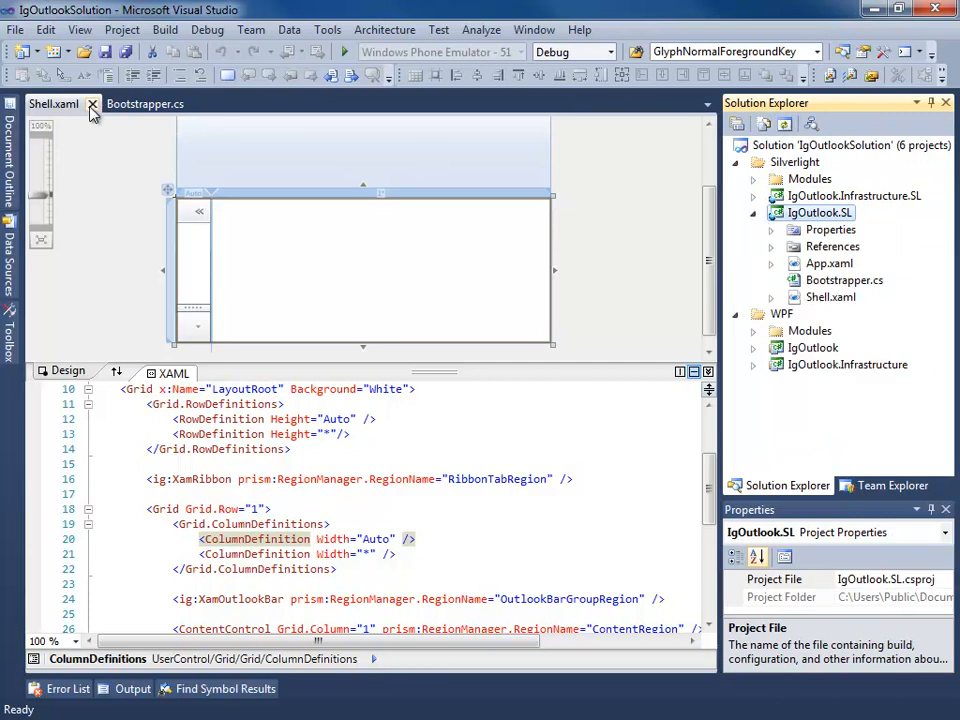
left_click(145, 103)
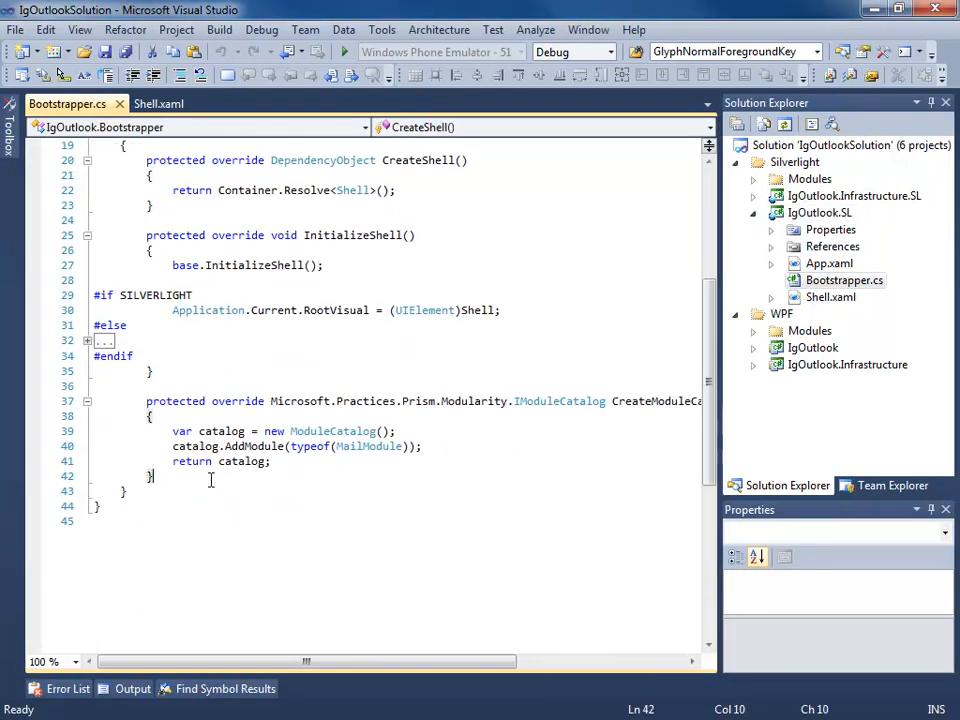
Override ConfigureRegionAdapterMappings, assigning the base result to RegionAdapterMappings mappings and returning mappings
type("override")
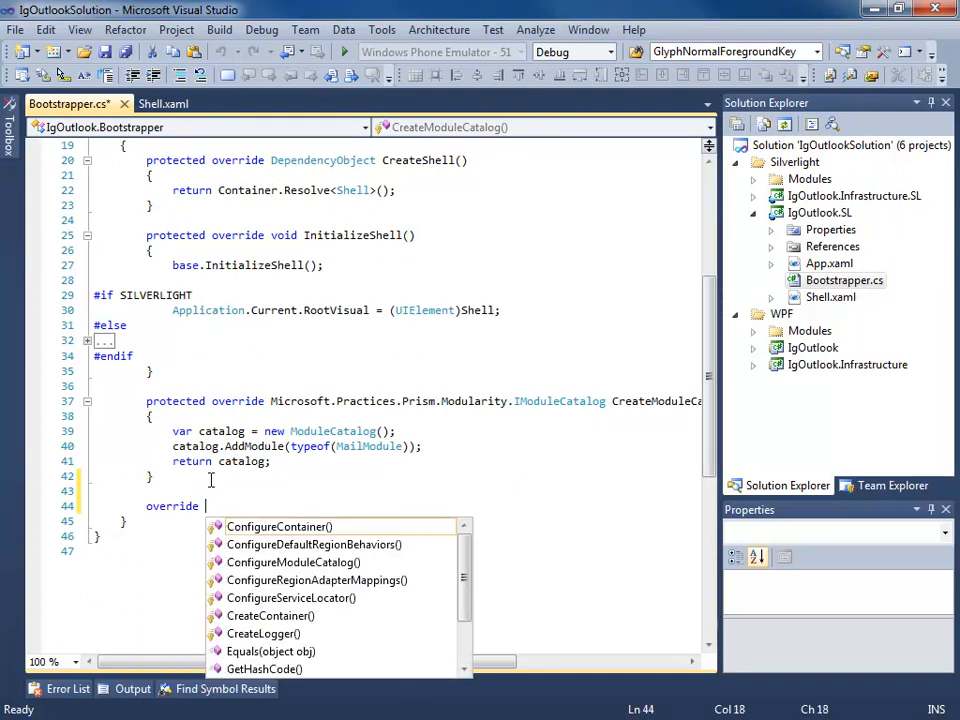
type("Configure")
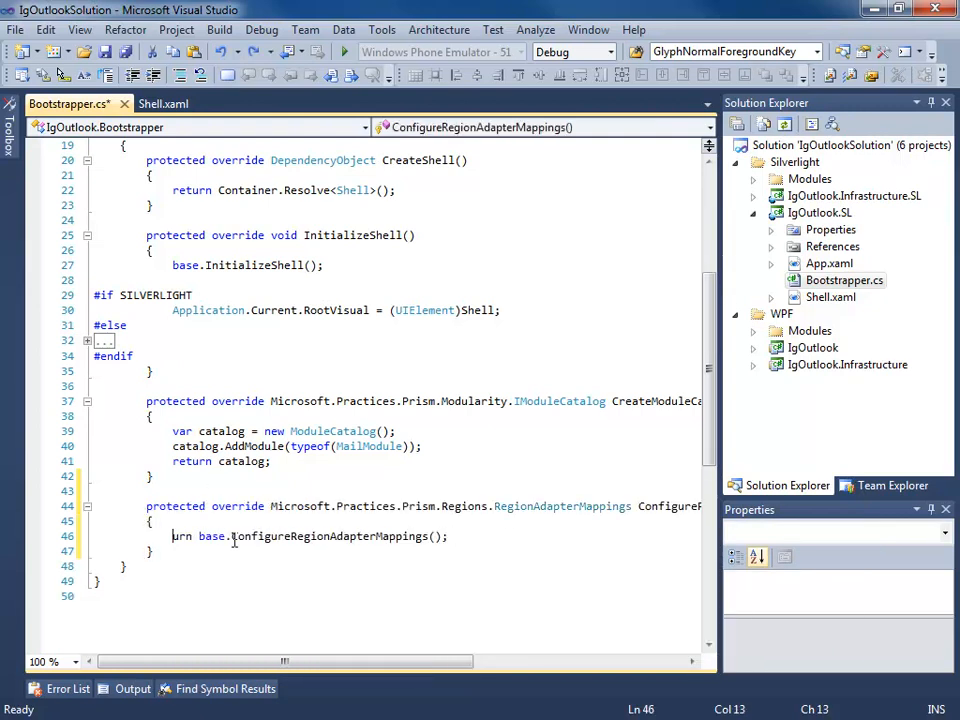
type("R")
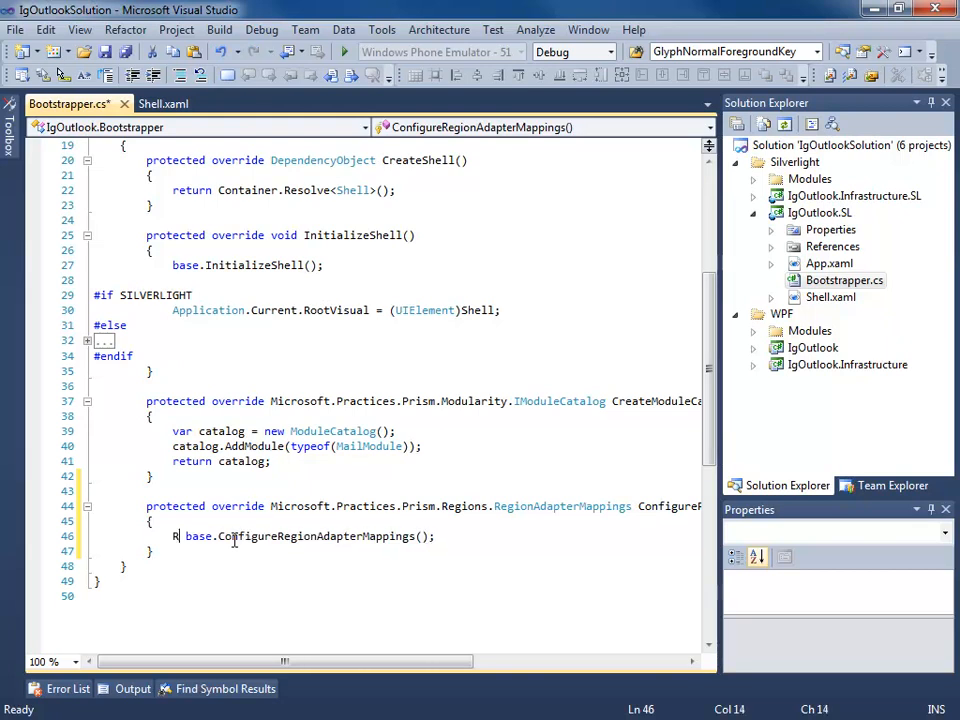
type("egionAdapterMappings")
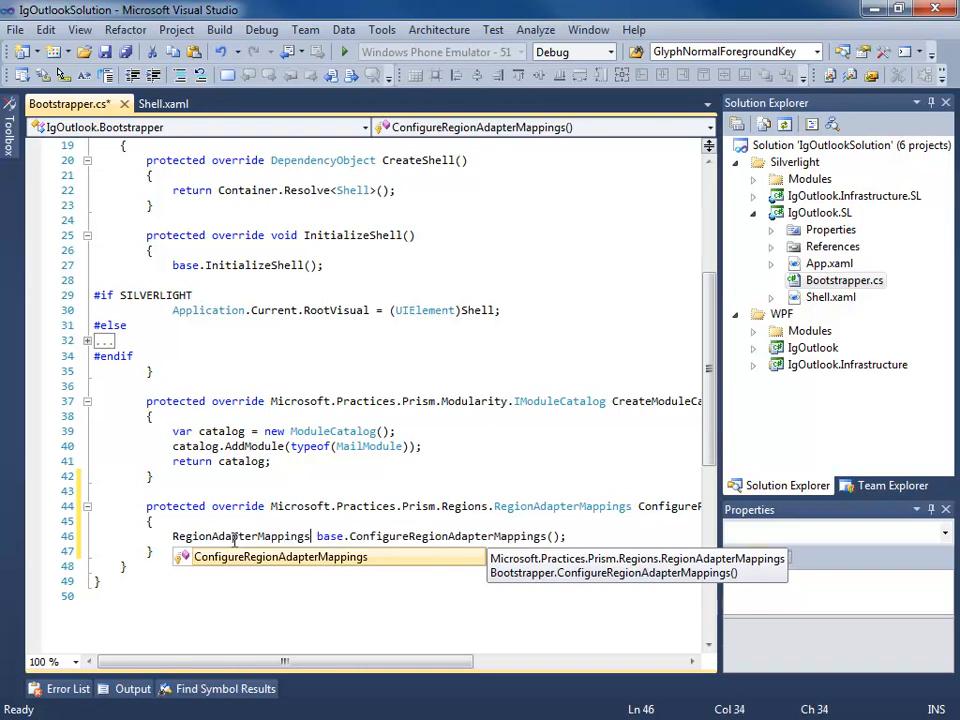
key("Escape")
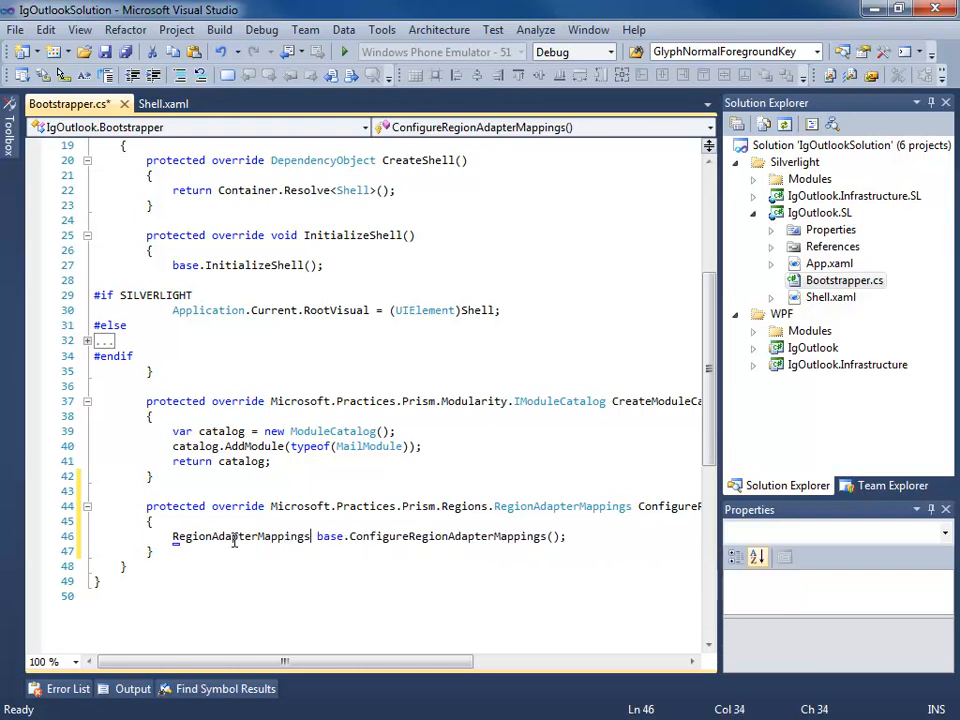
type("mappings =")
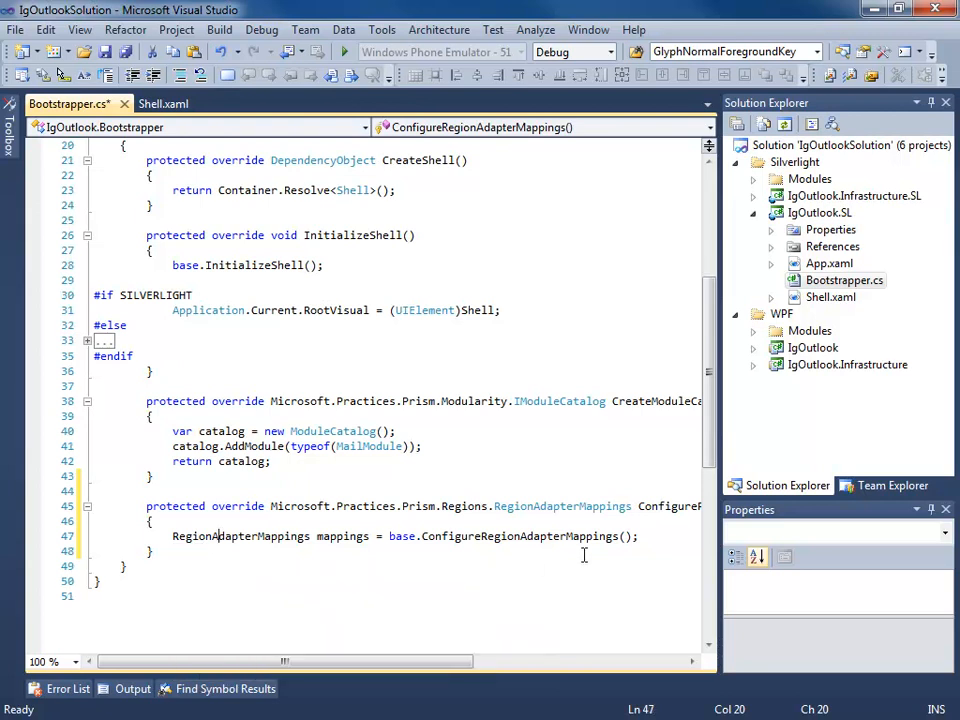
type("reutn")
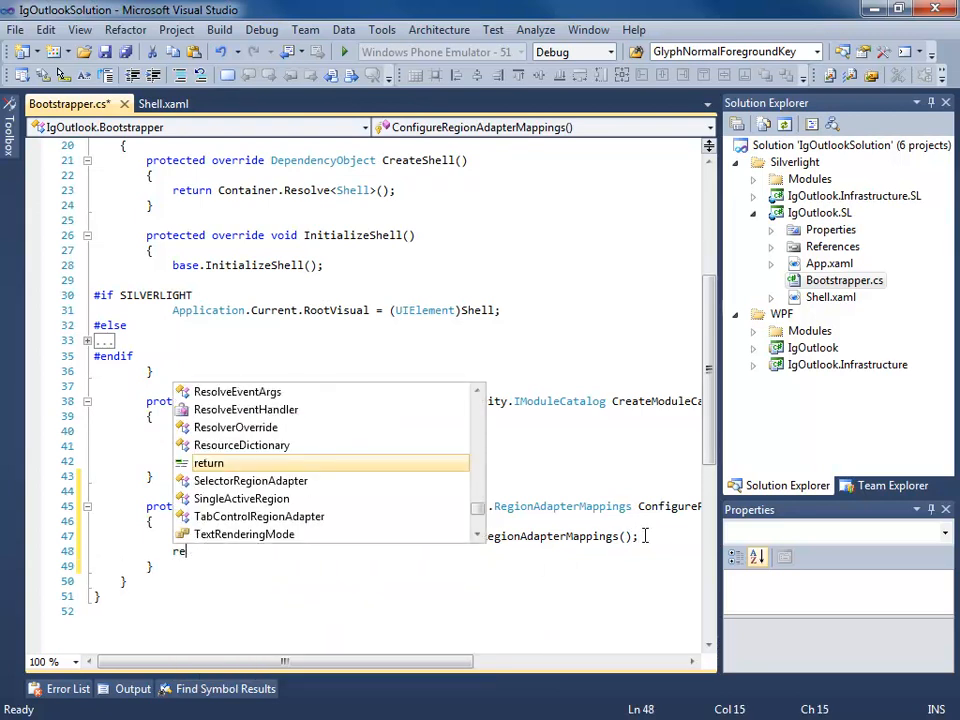
type("mappings;")
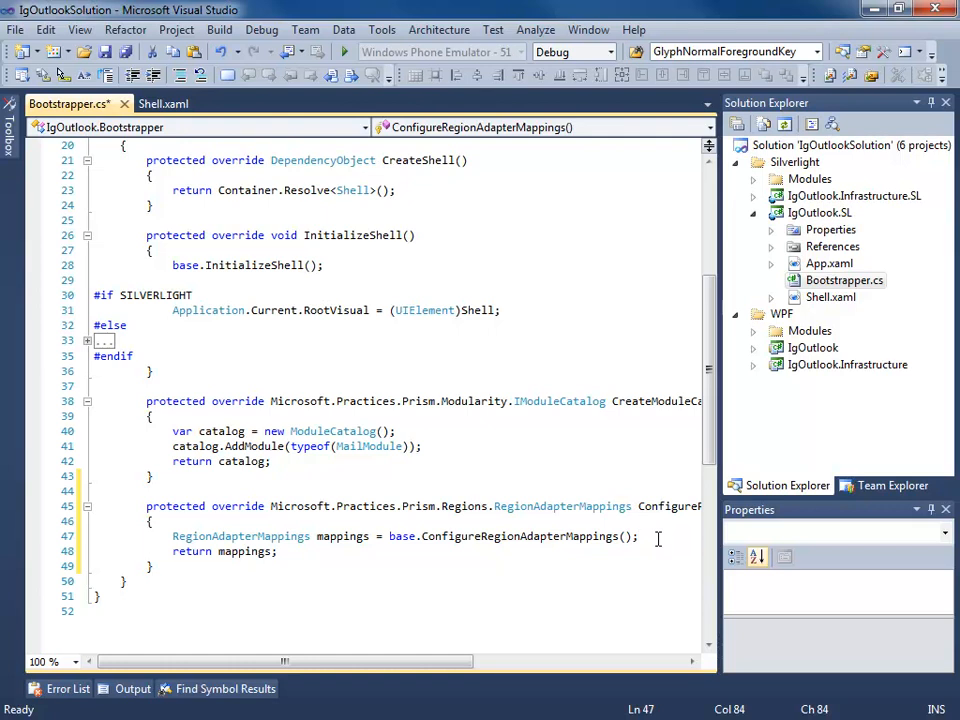
Add mappings.RegisterMapping(typeof(XamOutlookBar), Container.Resolve<Xam...>()) above the return statement
key("enter")
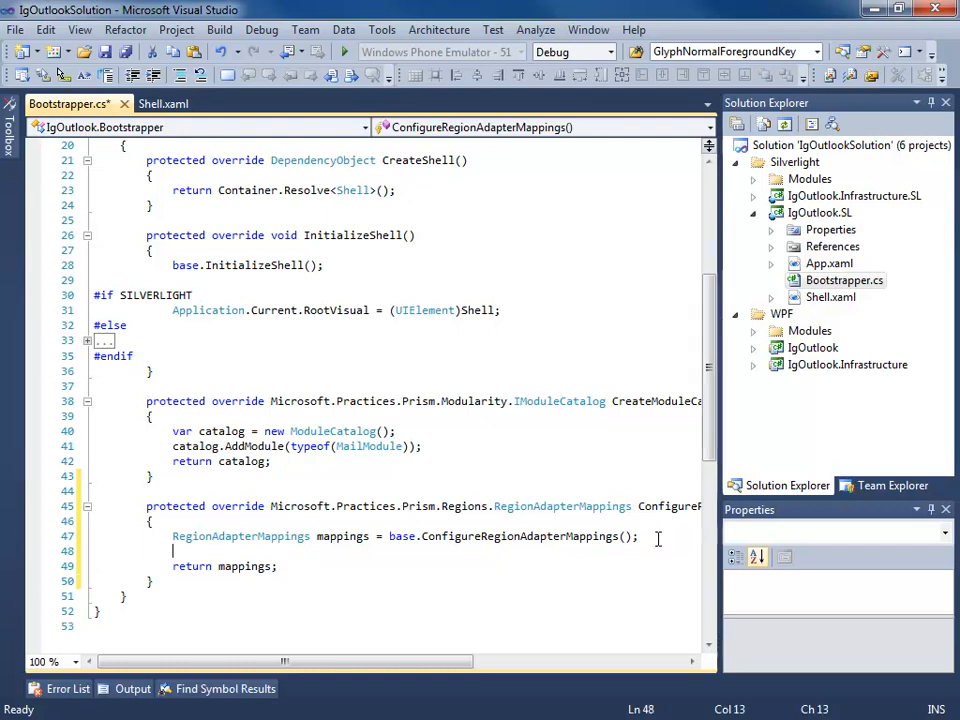
type("mappings.RegisterMapping")
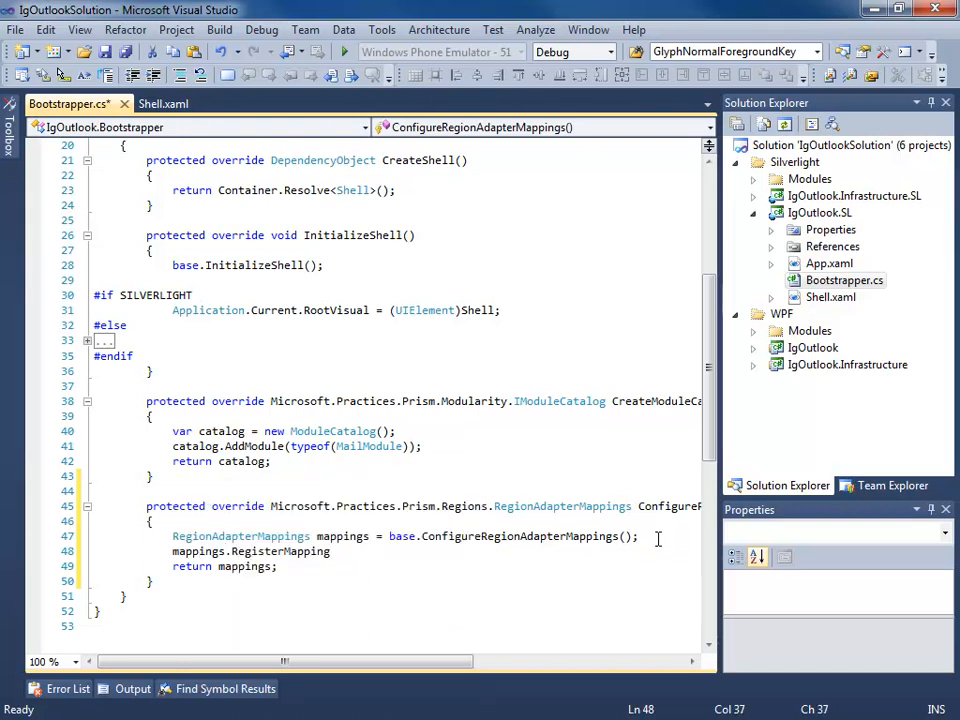
type("(typeof")
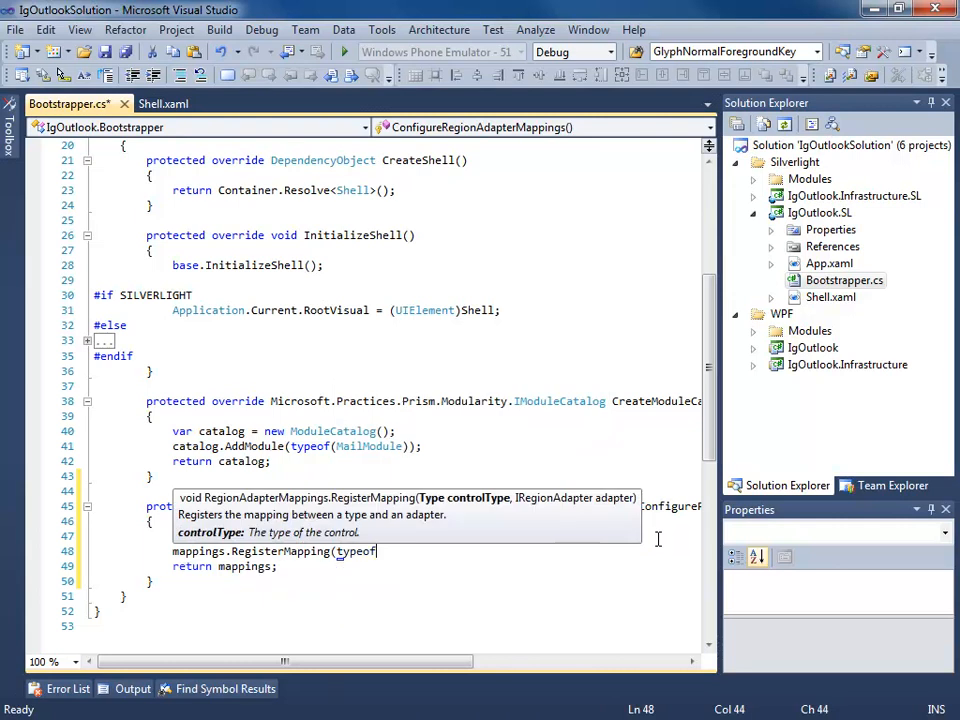
type("(")
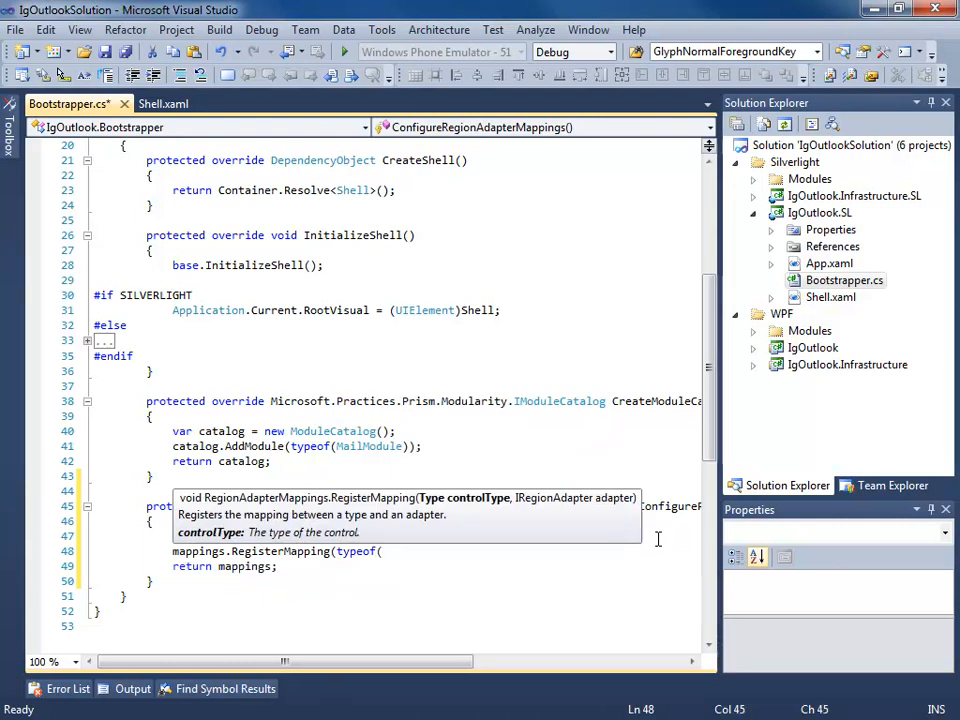
type("XamOuyt")
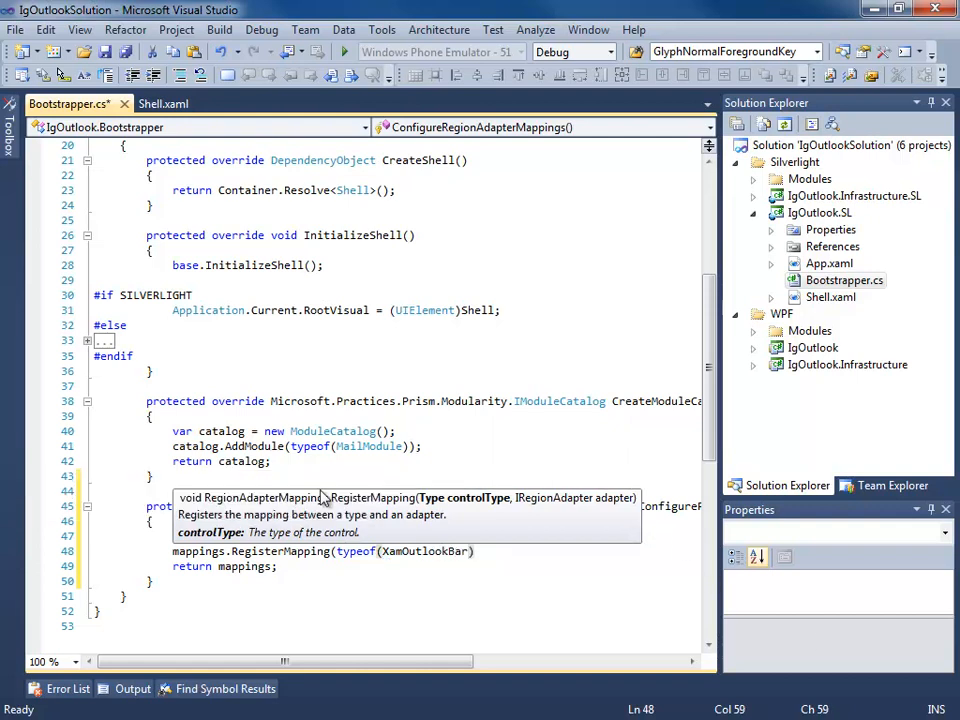
left_click(393, 568)
type(",")
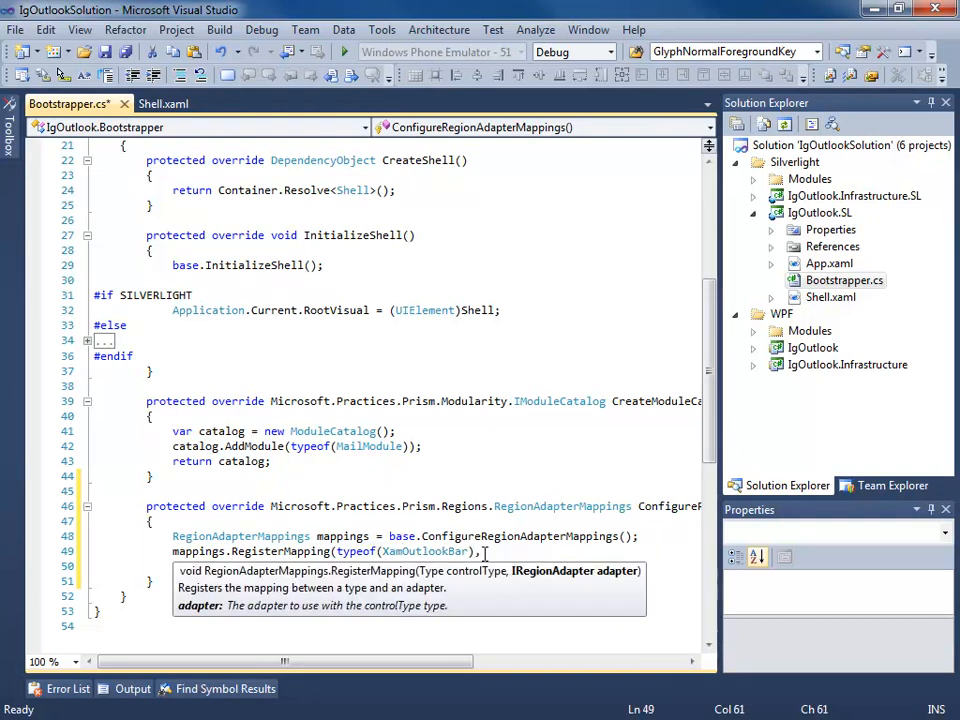
type("Container.Resolve")
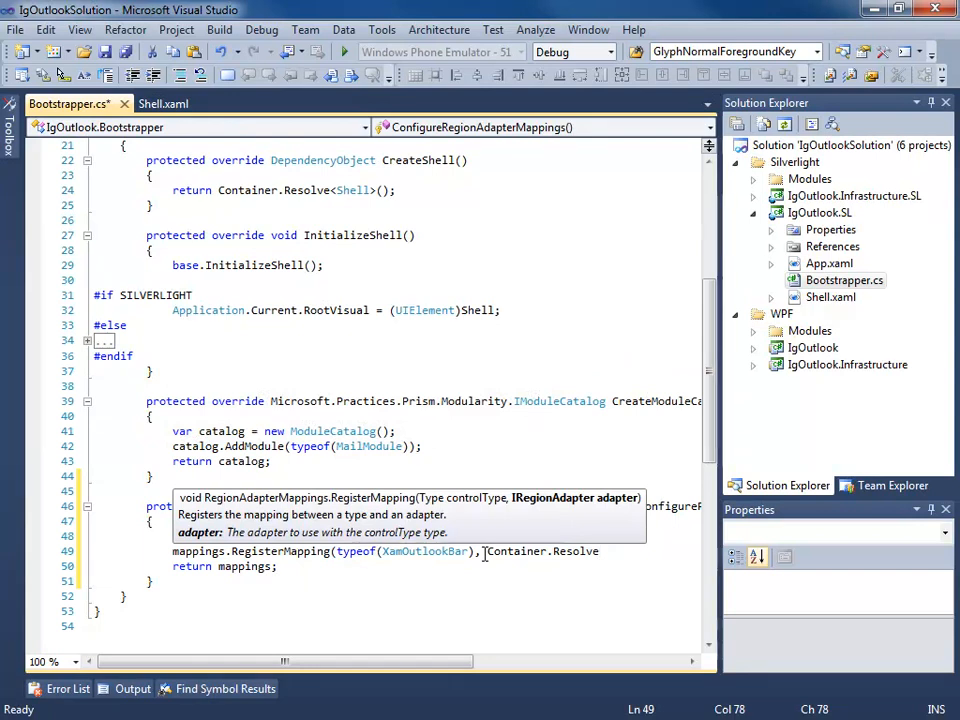
type("<XamRibbon>")
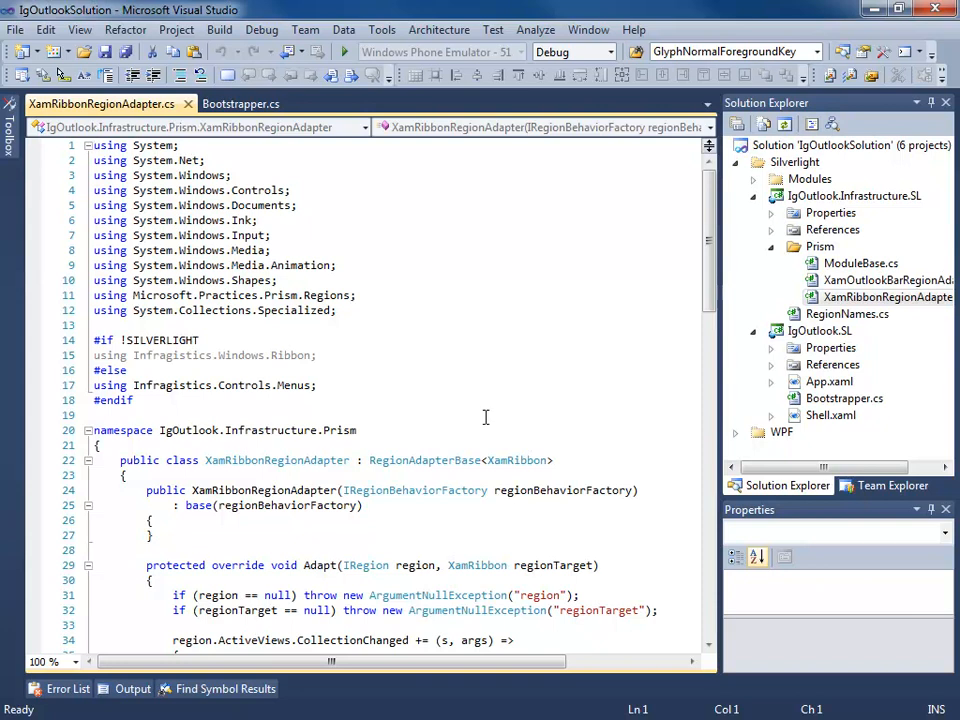
Review XamRibbonRegionAdapter.cs, highlighting the AddViewToRegion call, then close the file
scroll("down", 3)
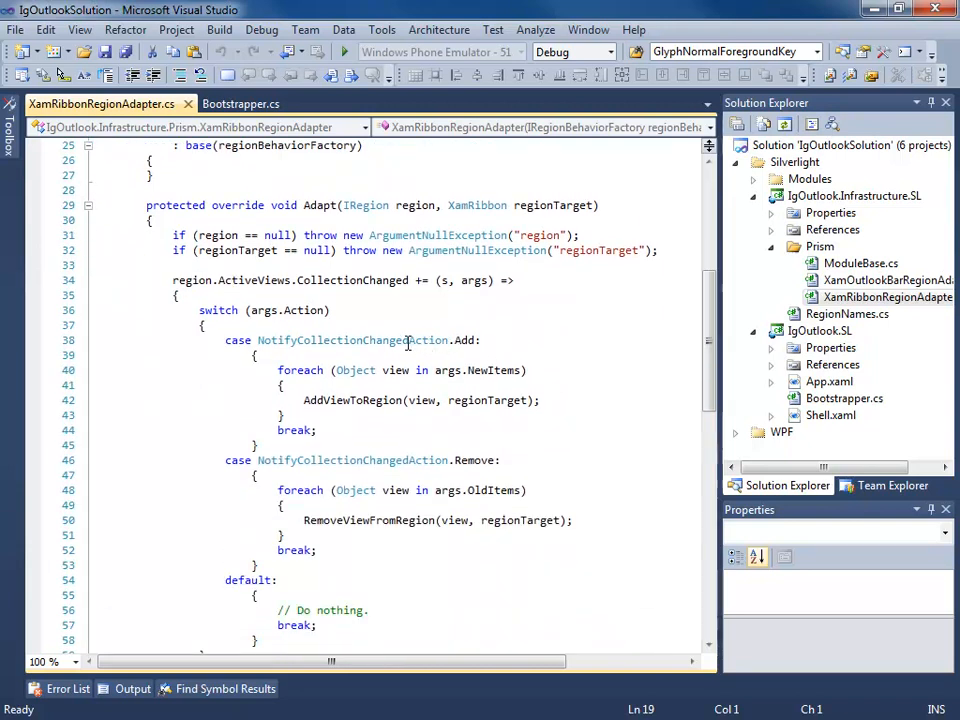
double_click(352, 400)
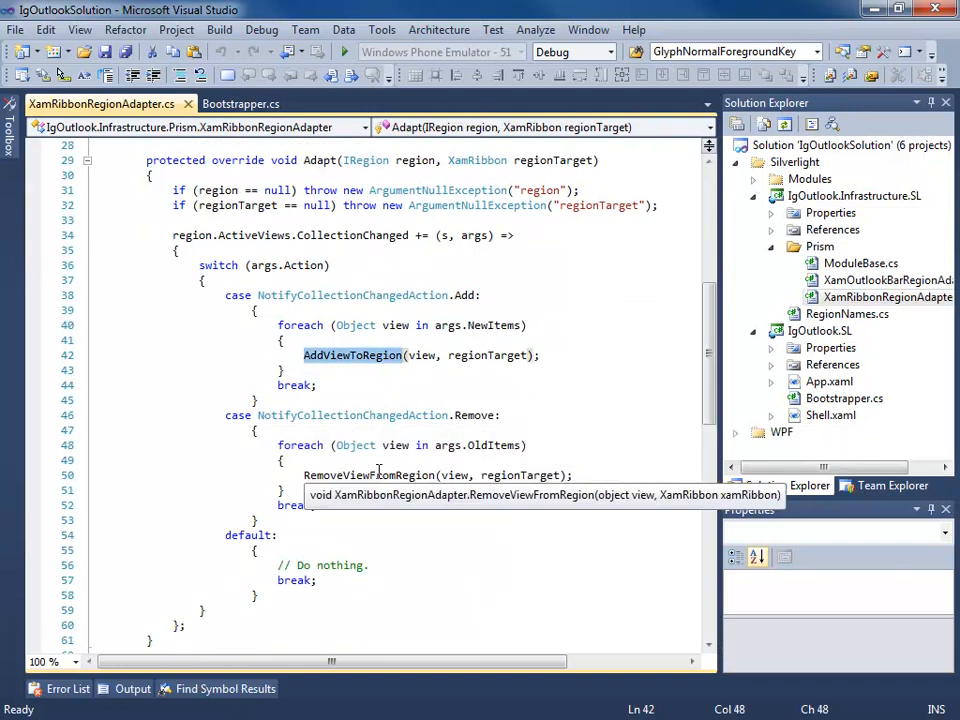
scroll("down", 3)
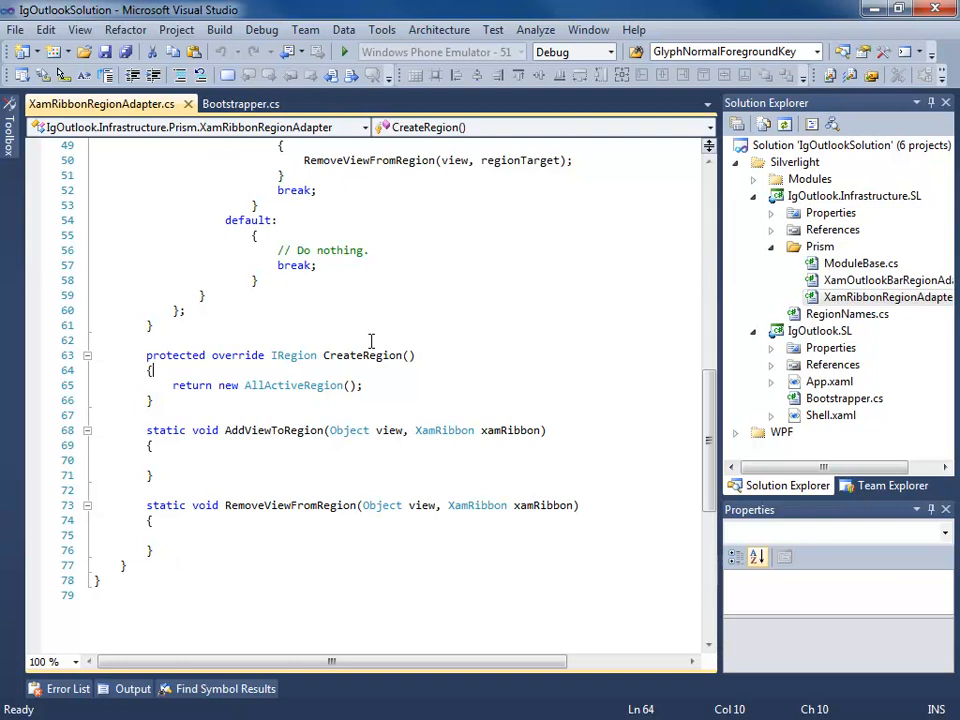
mouse_move(188, 104)
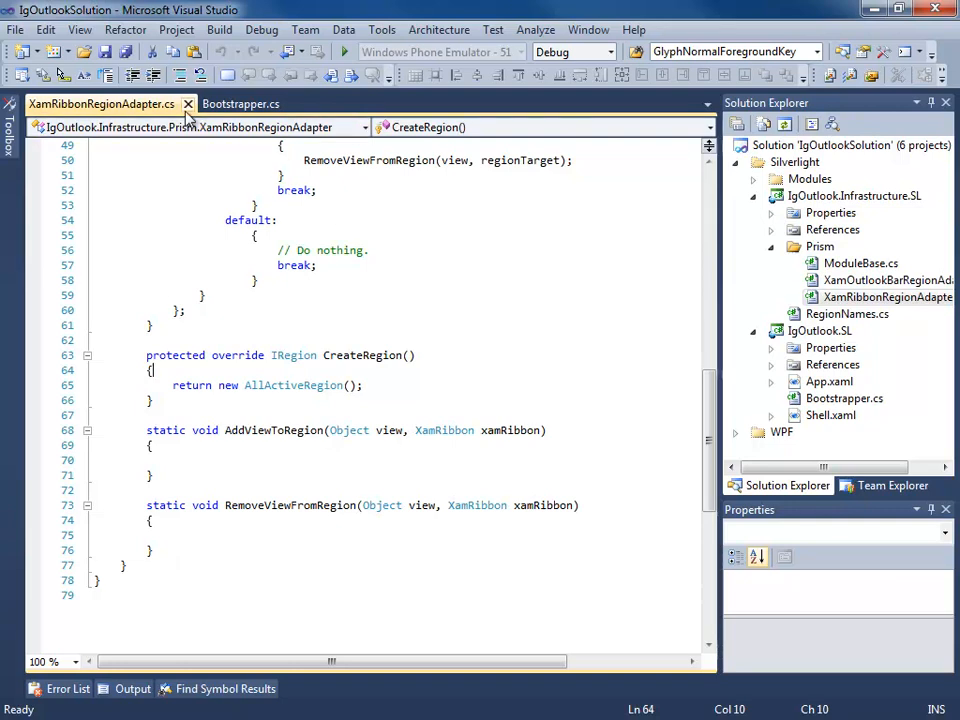
left_click(240, 104)
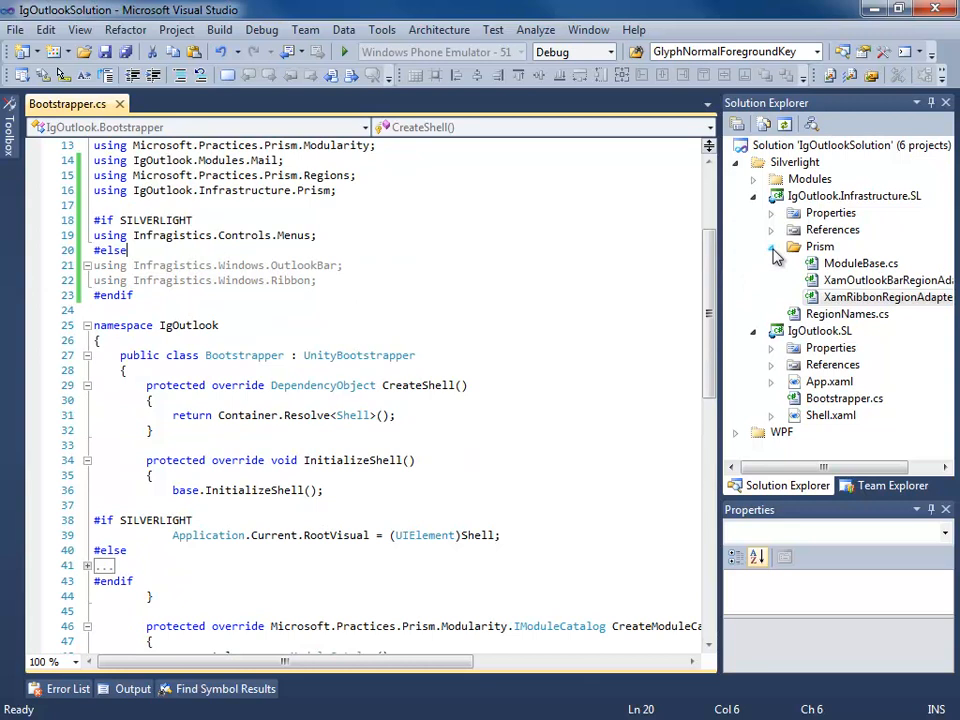
Make IgOutlook.SL the startup project so the Silverlight app launches
left_click(820, 330)
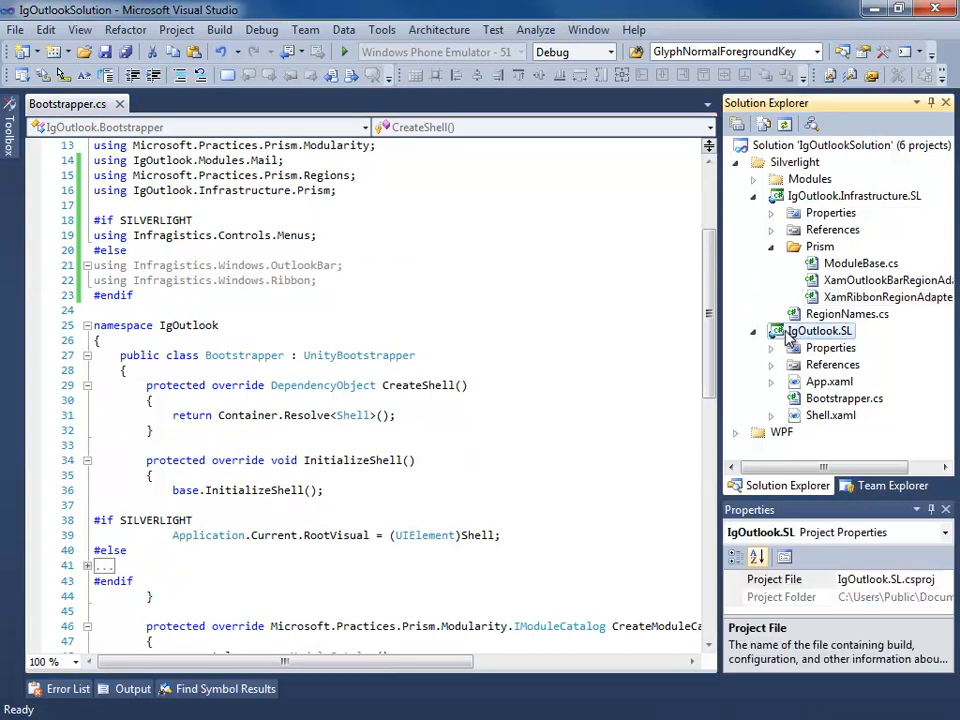
right_click(819, 330)
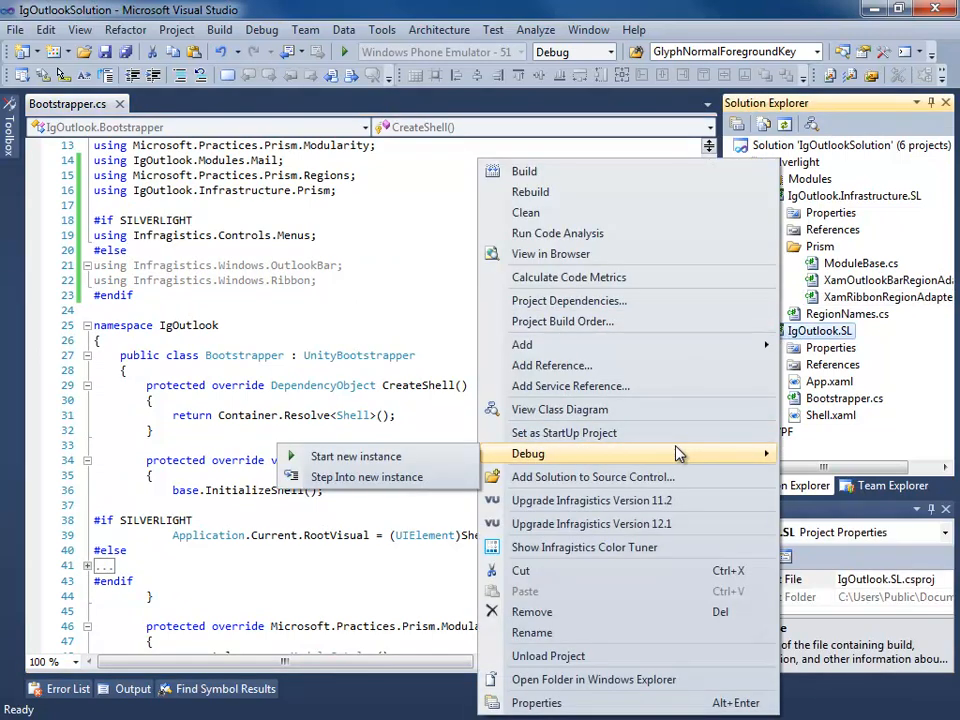
mouse_move(563, 432)
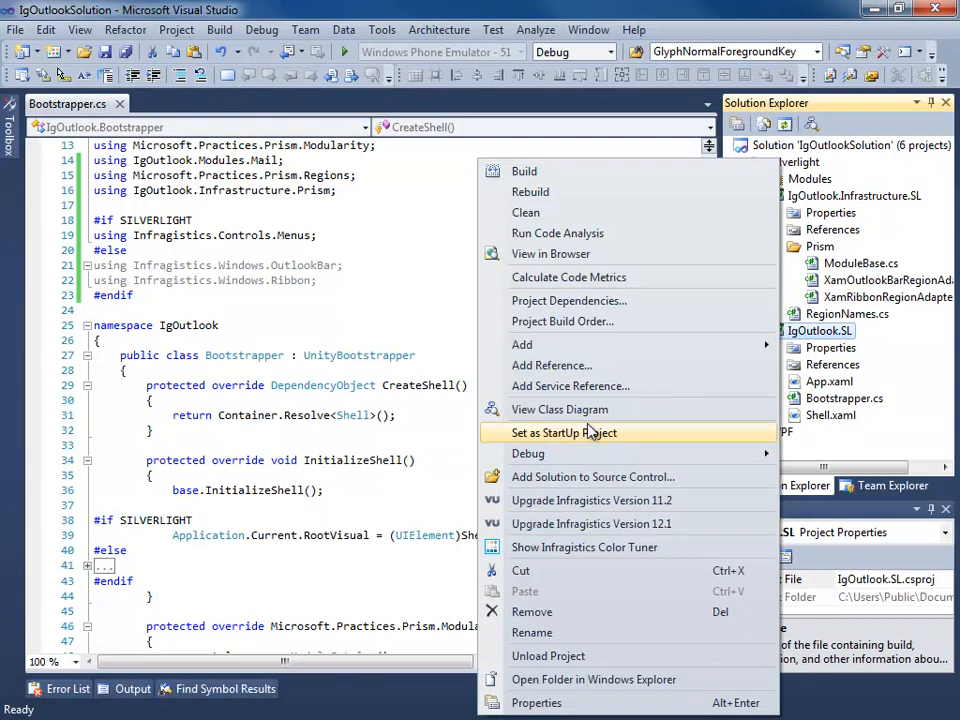
left_click(563, 432)
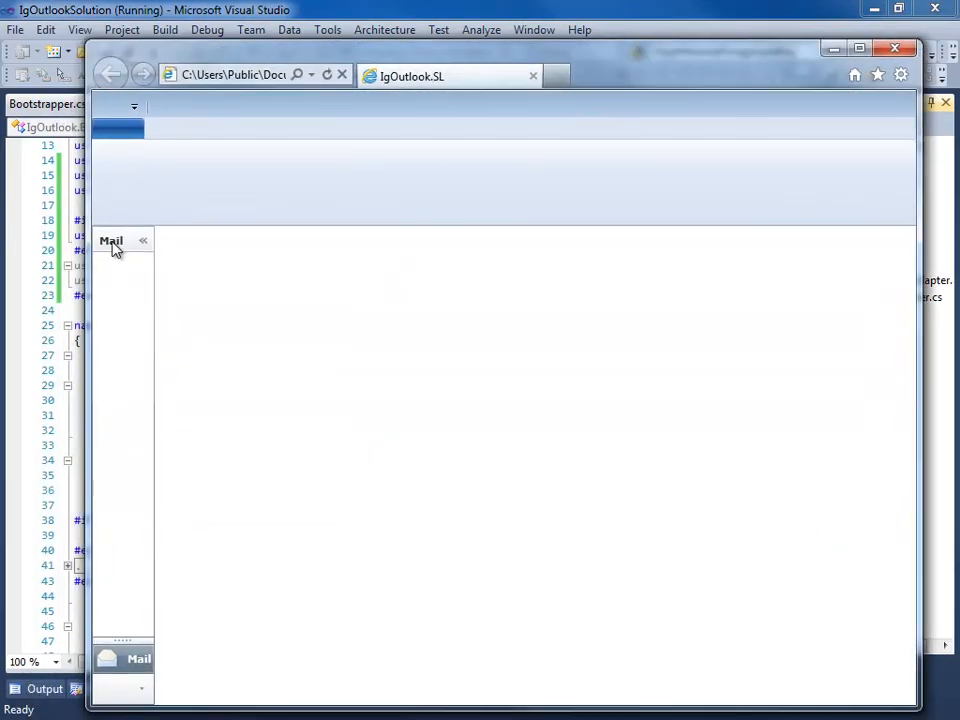
mouse_move(120, 345)
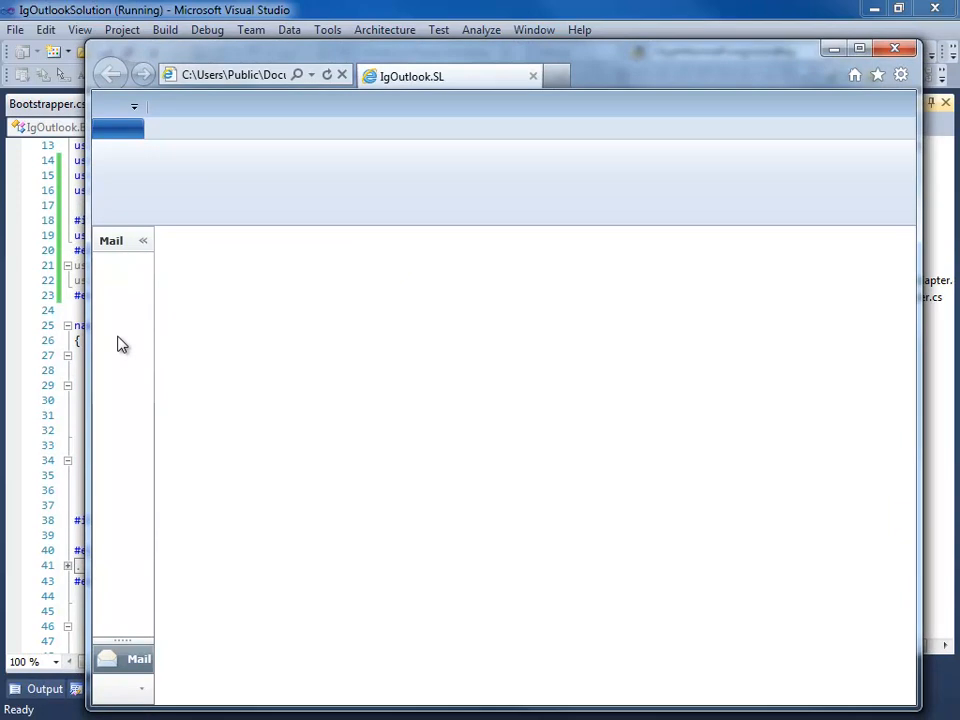
mouse_move(320, 289)
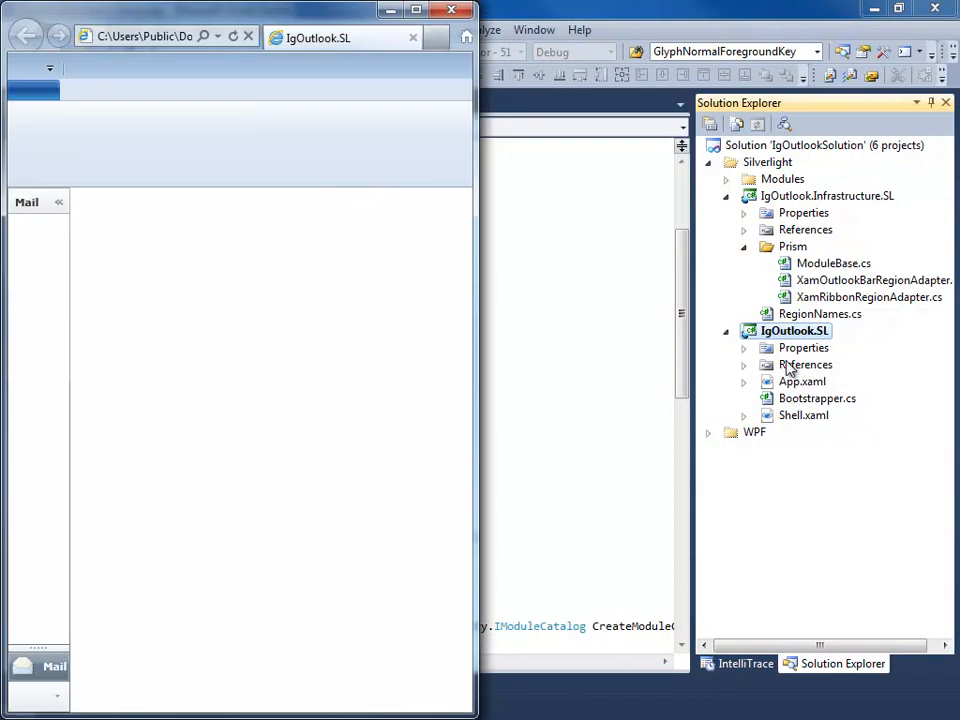
Start a new debug instance of the WPF IgOutlook project and enlarge its Shell window
double_click(817, 398)
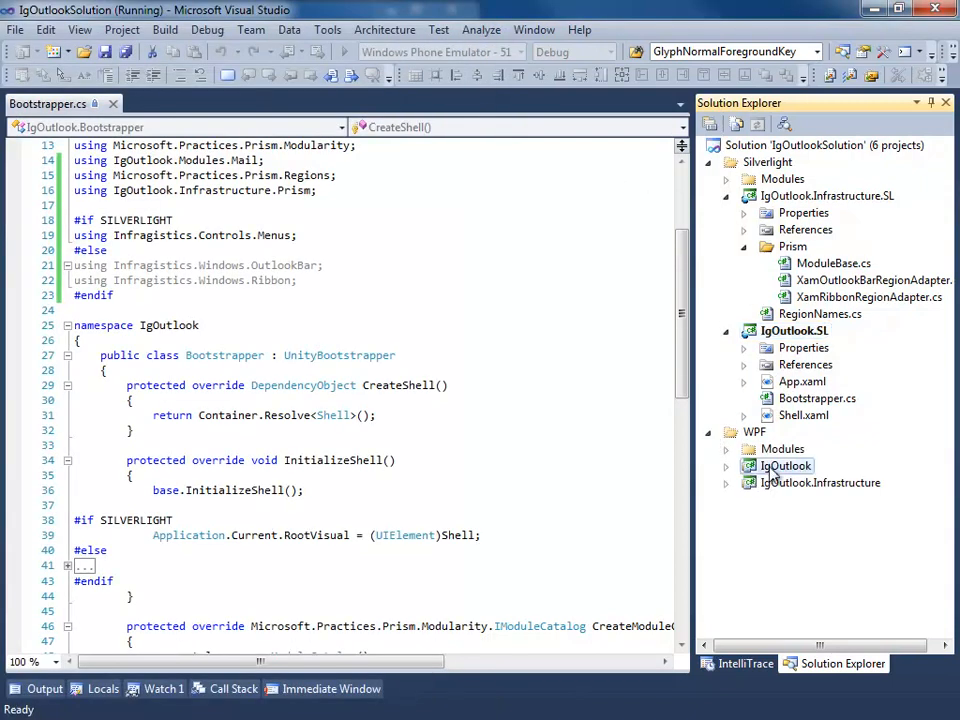
right_click(787, 465)
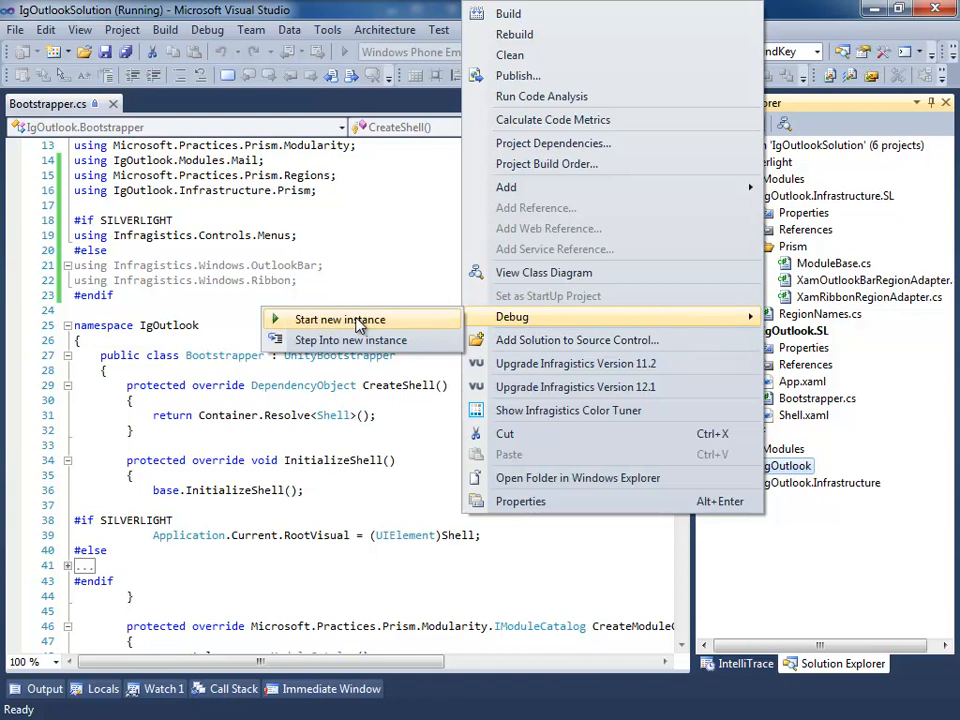
left_click(516, 199)
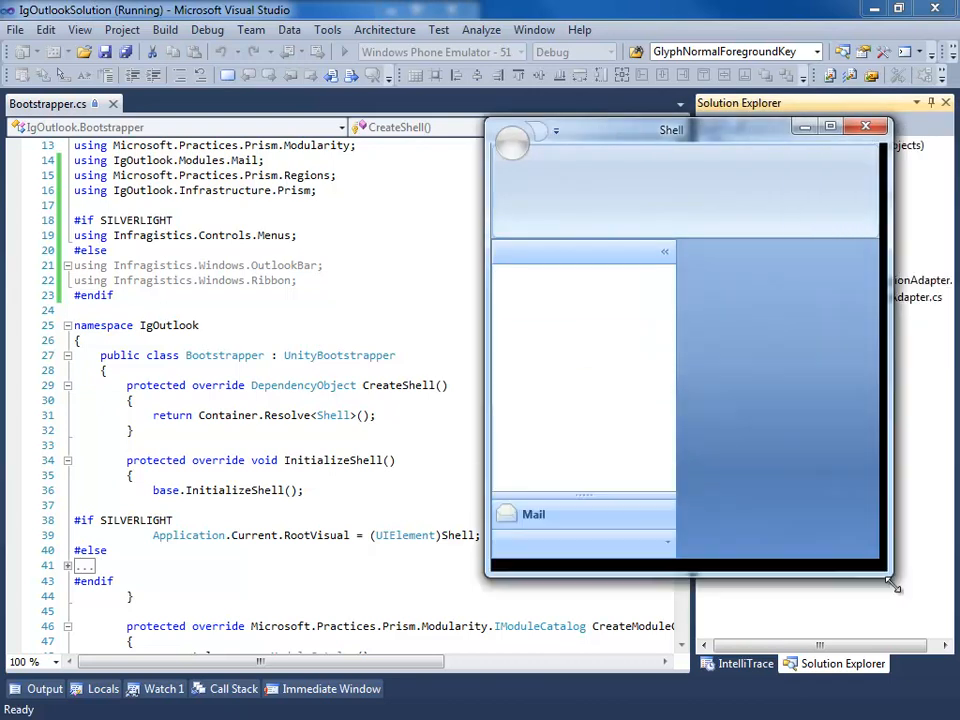
left_click_drag(670, 130, 717, 29)
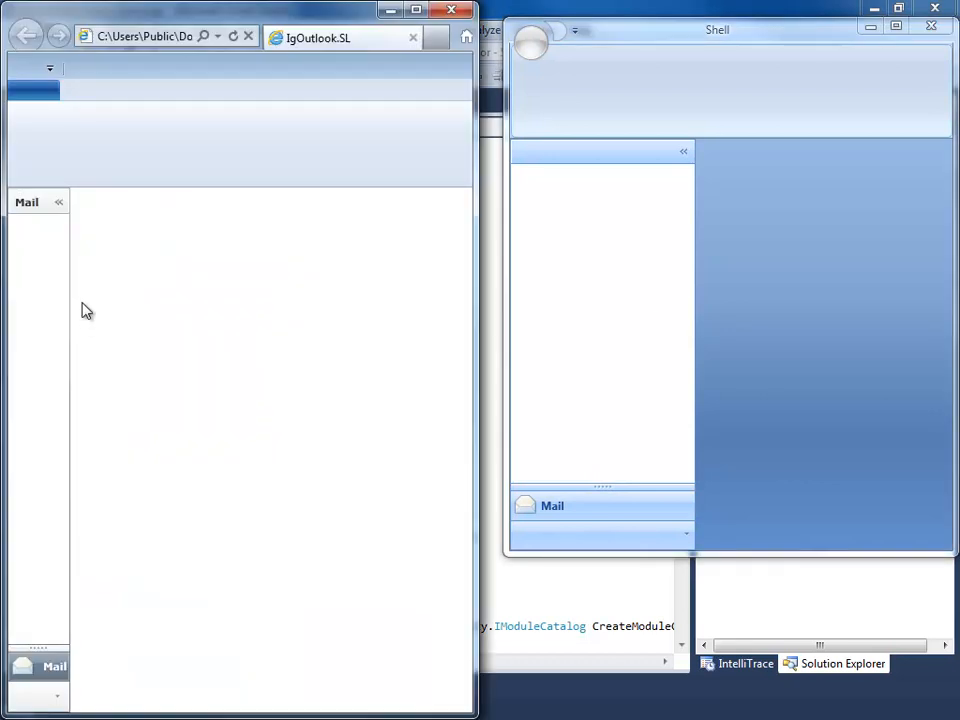
mouse_move(30, 205)
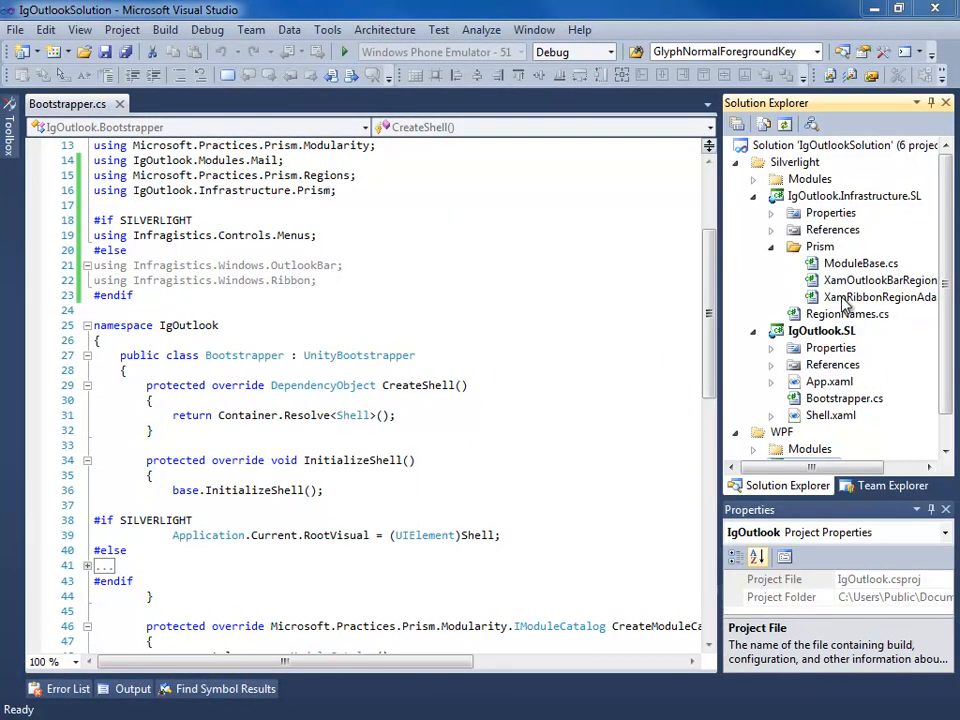
Open XamOutlookBarRegionAdapter.cs and add the #if !SILVERLIGHT block selecting Groups[0] as SelectedGroup
double_click(881, 280)
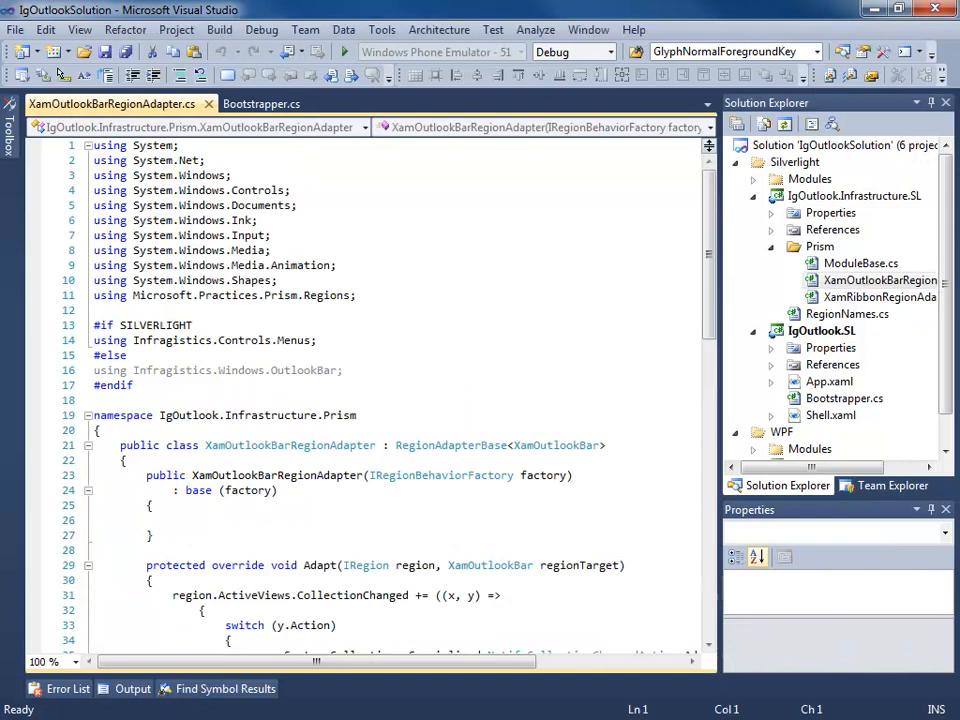
scroll("down", 3)
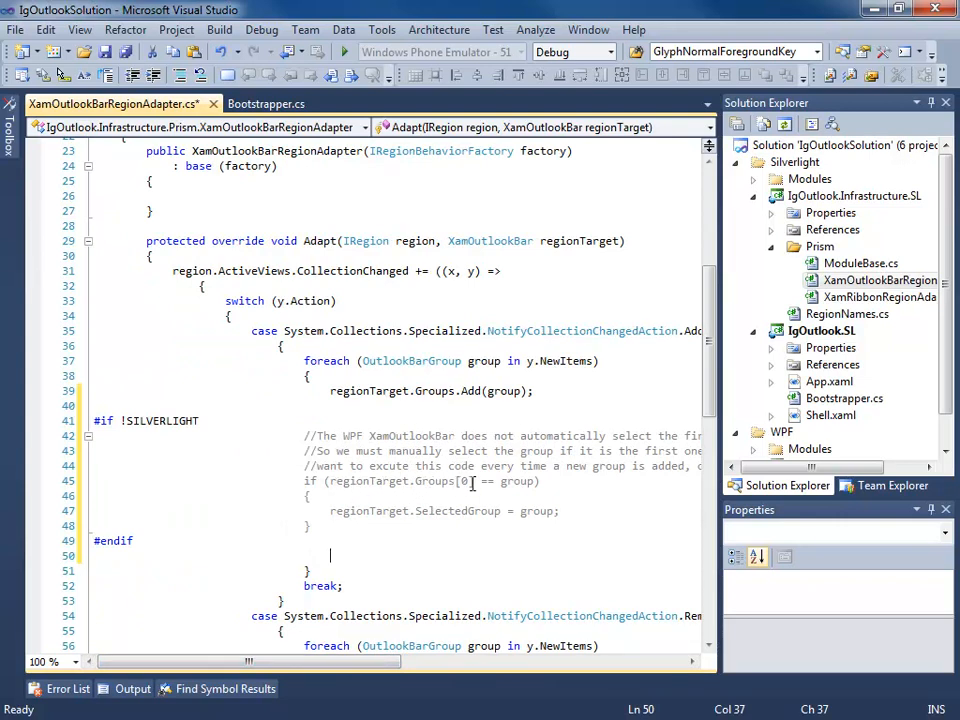
double_click(517, 481)
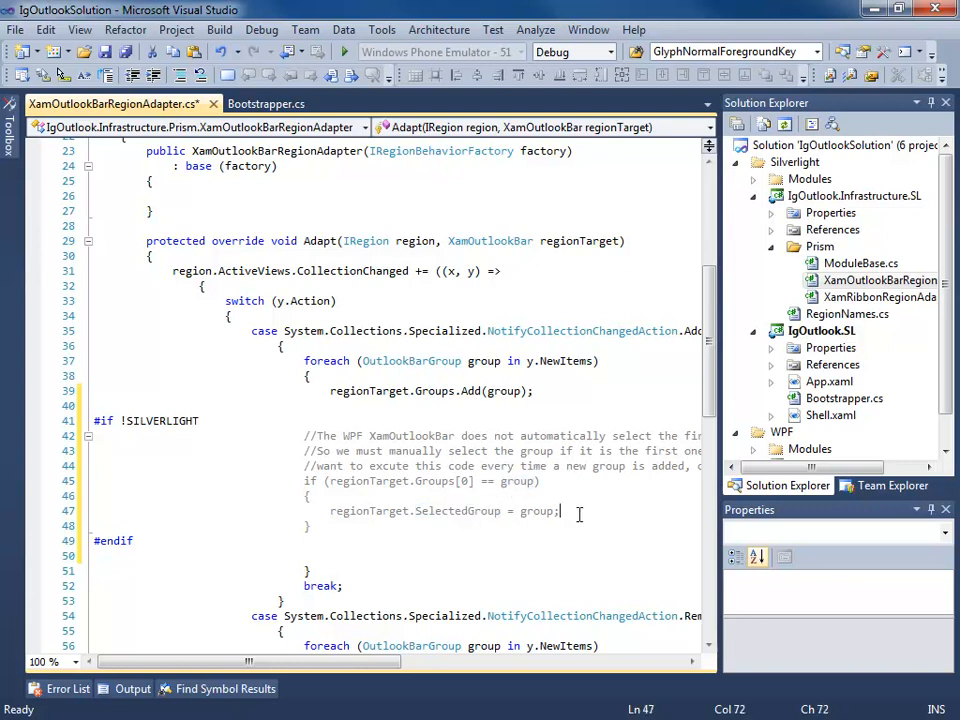
left_click(310, 526)
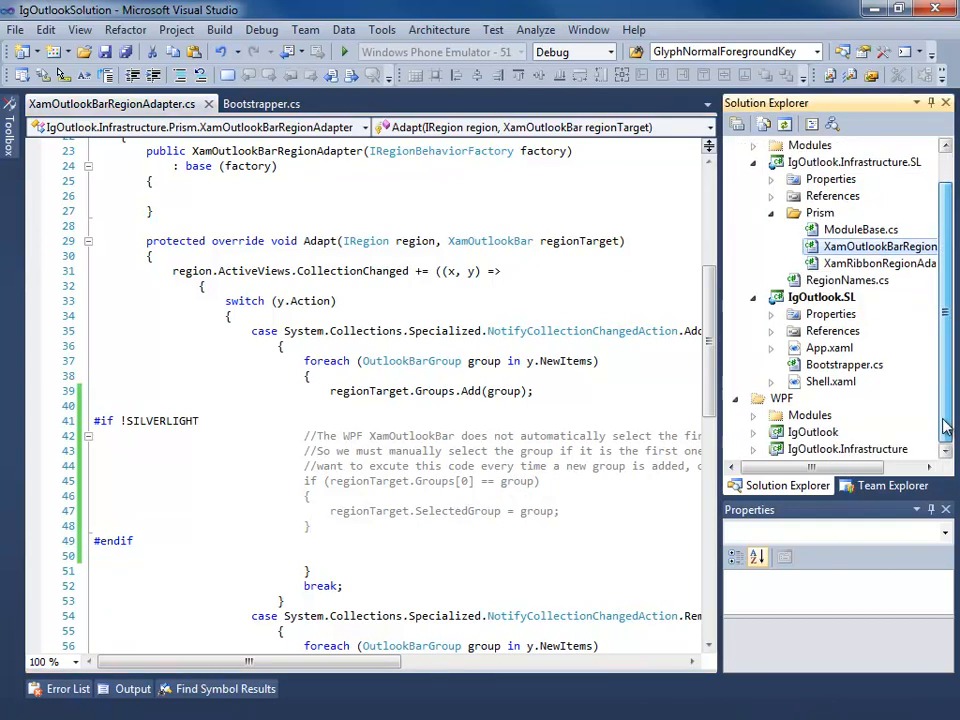
right_click(813, 431)
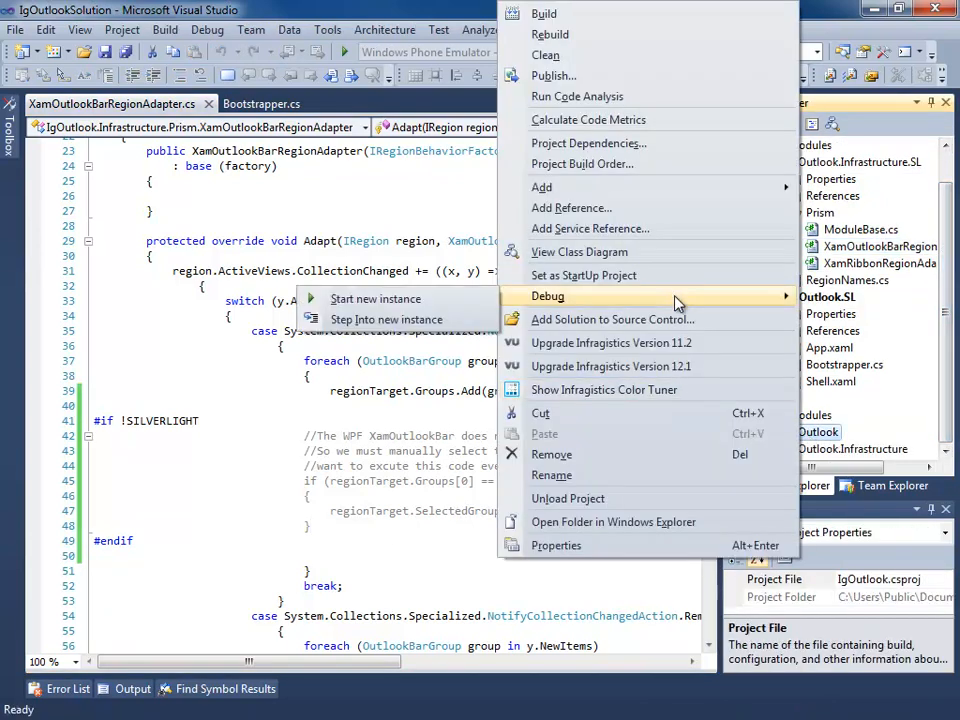
left_click(375, 298)
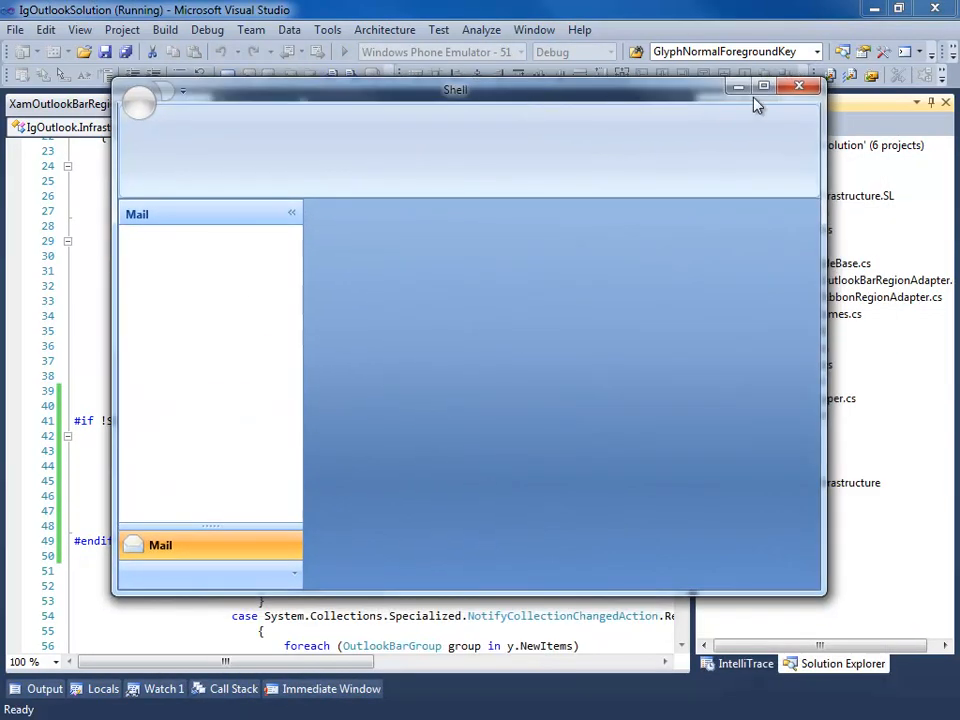
left_click(799, 86)
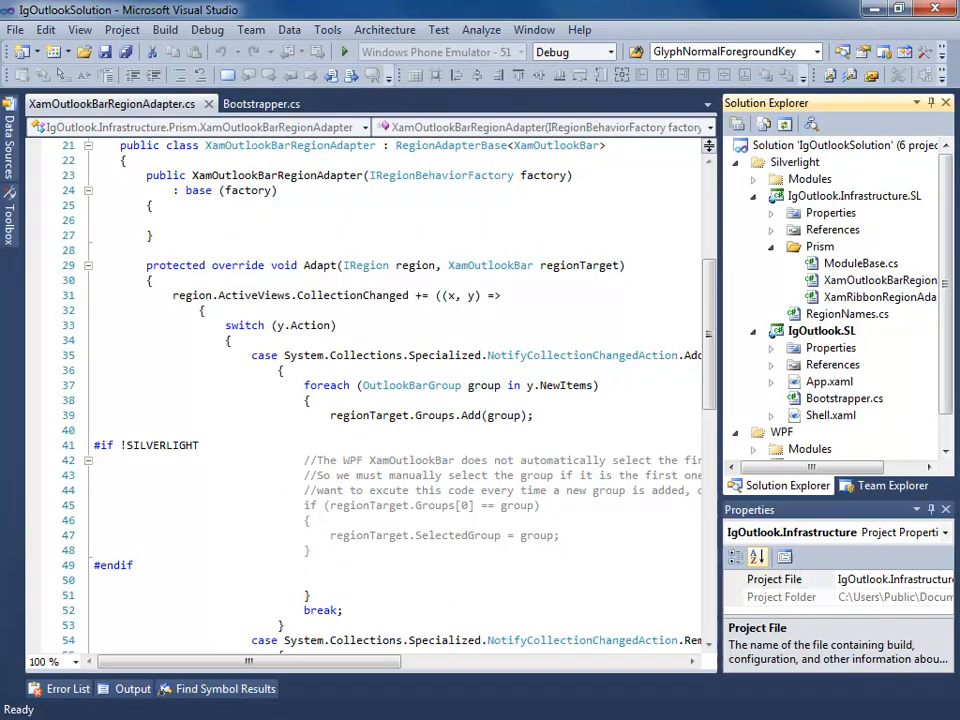